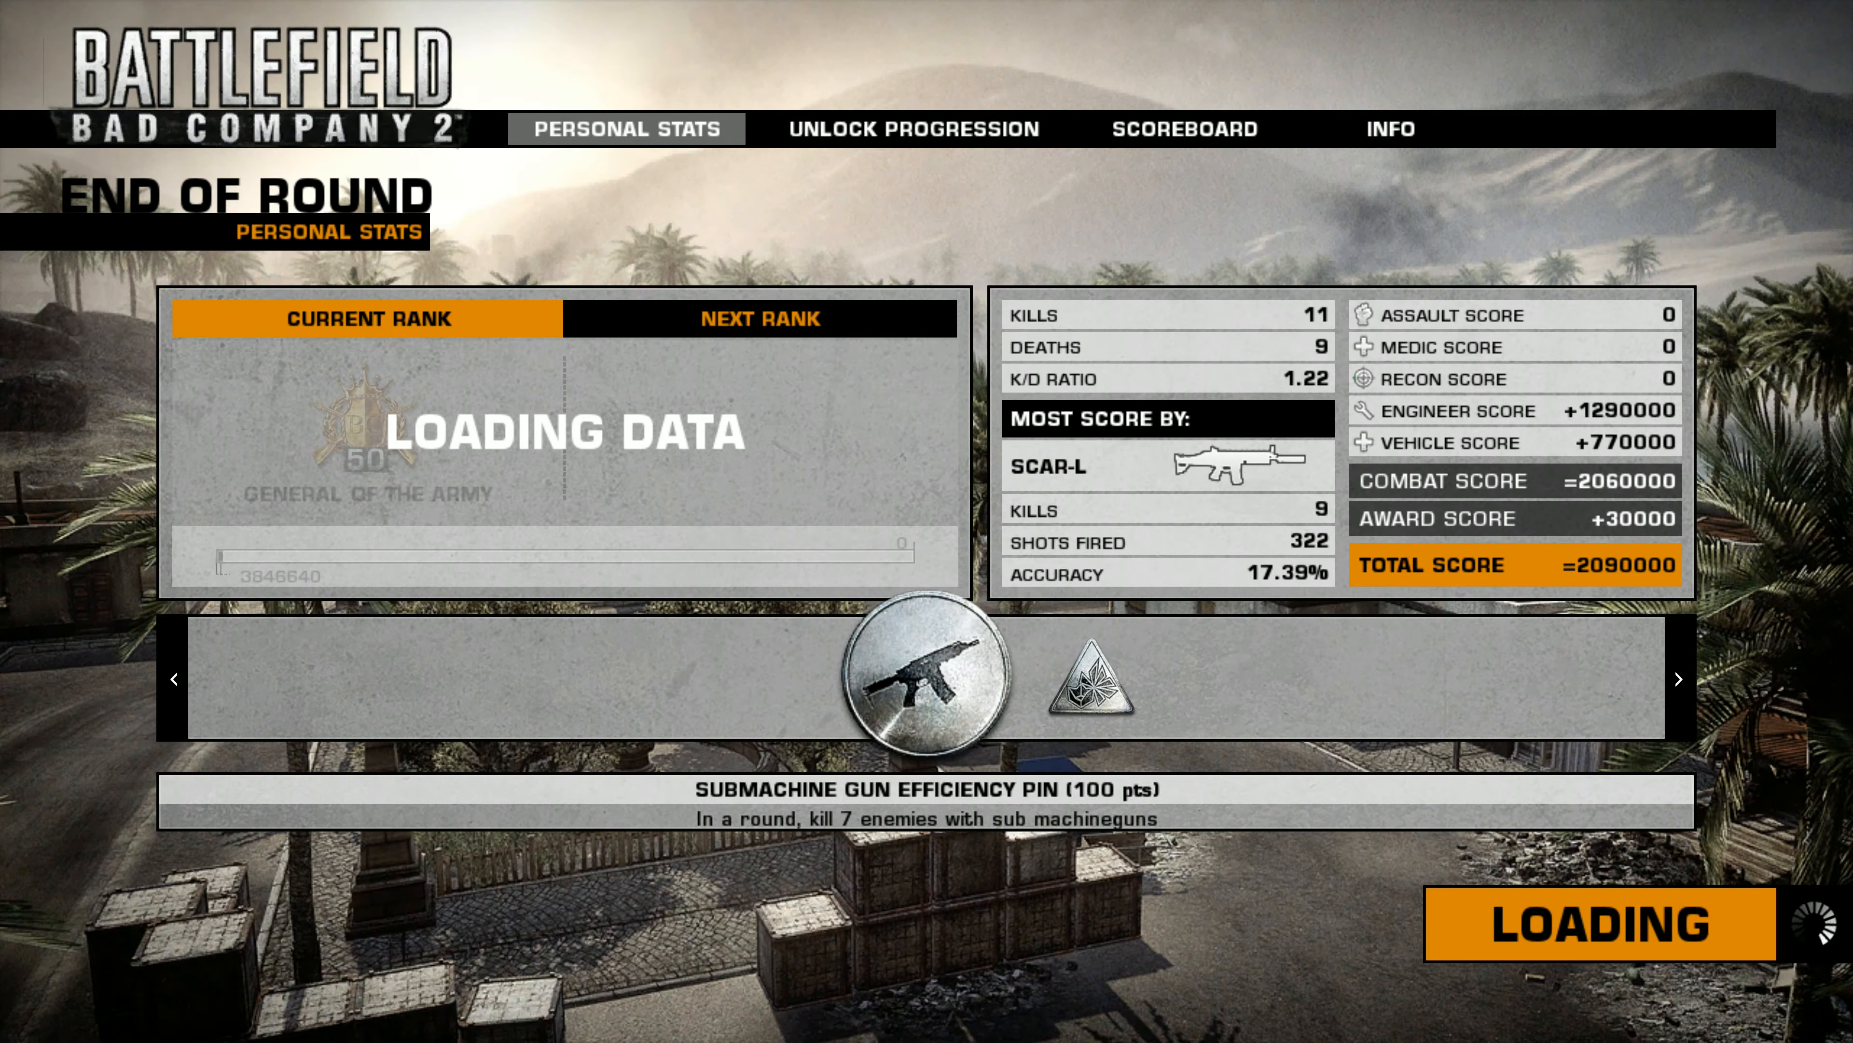
Step: View the INFO tab on the End of Round screen before exiting Battlefield to the desktop
left_click(1390, 128)
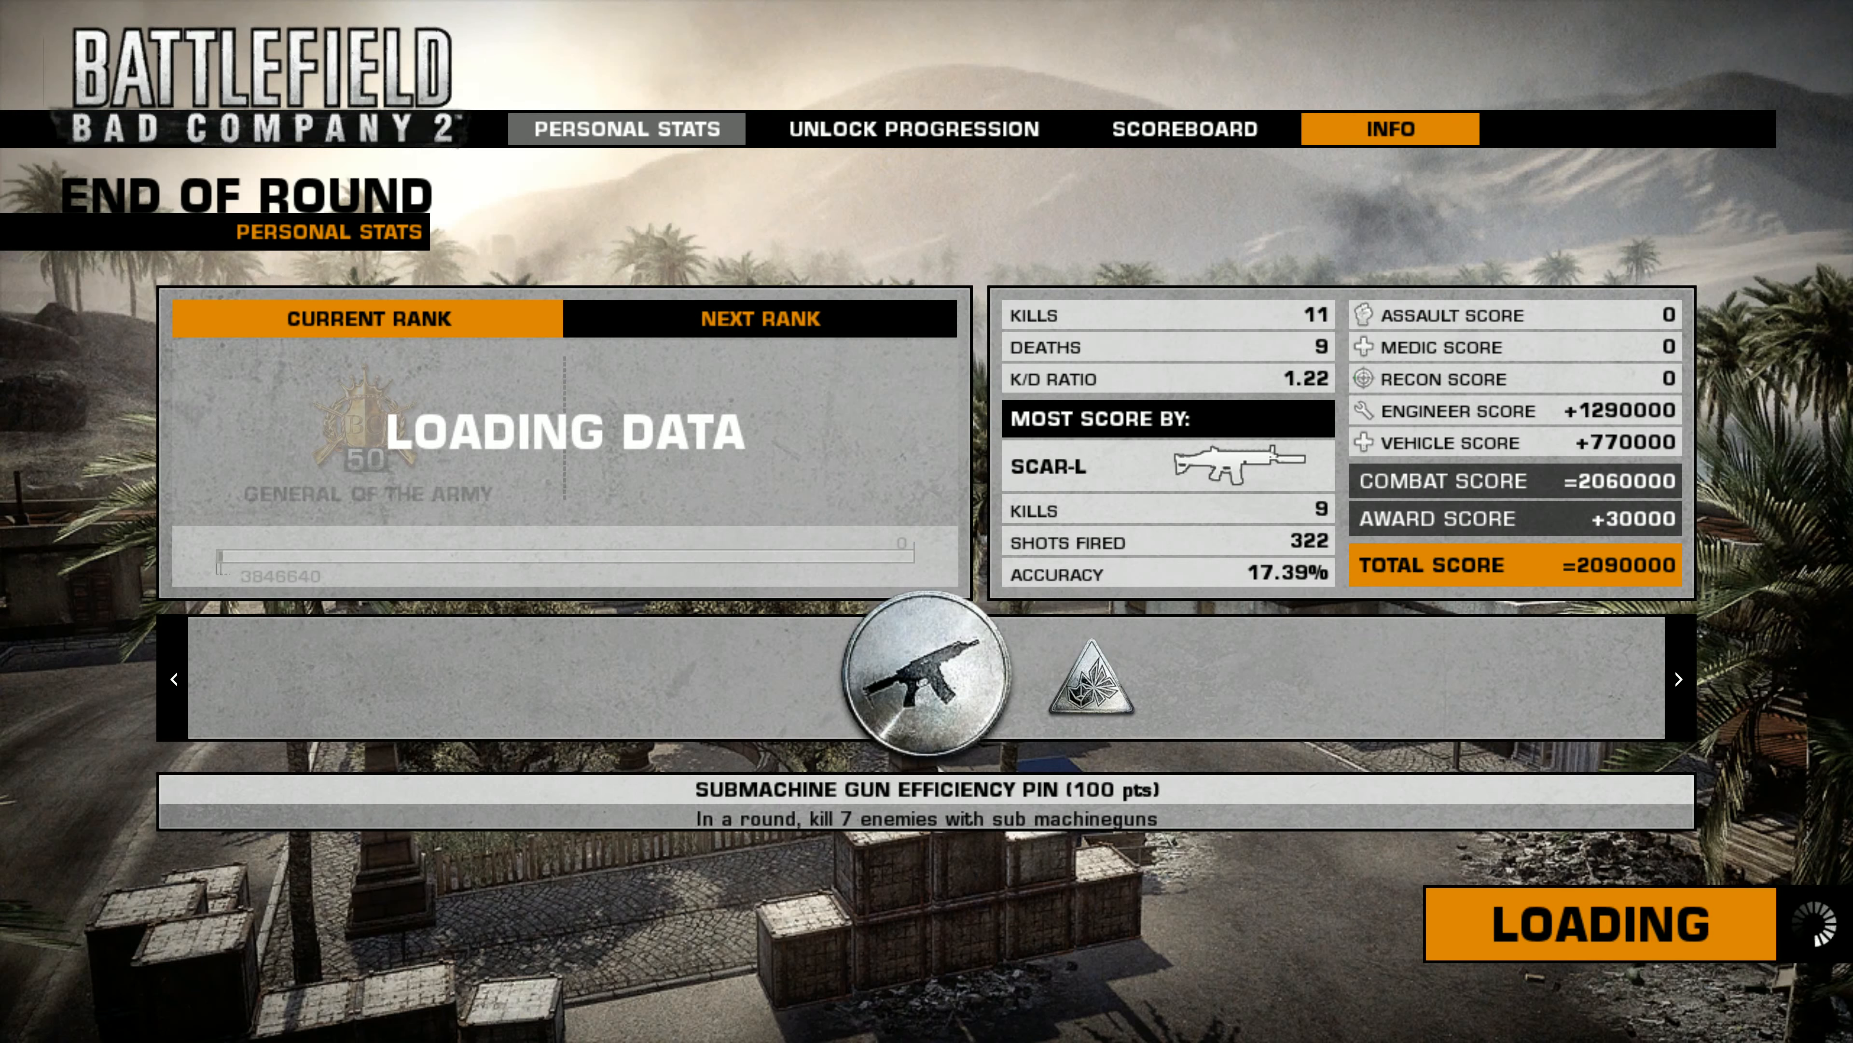
left_click(1389, 129)
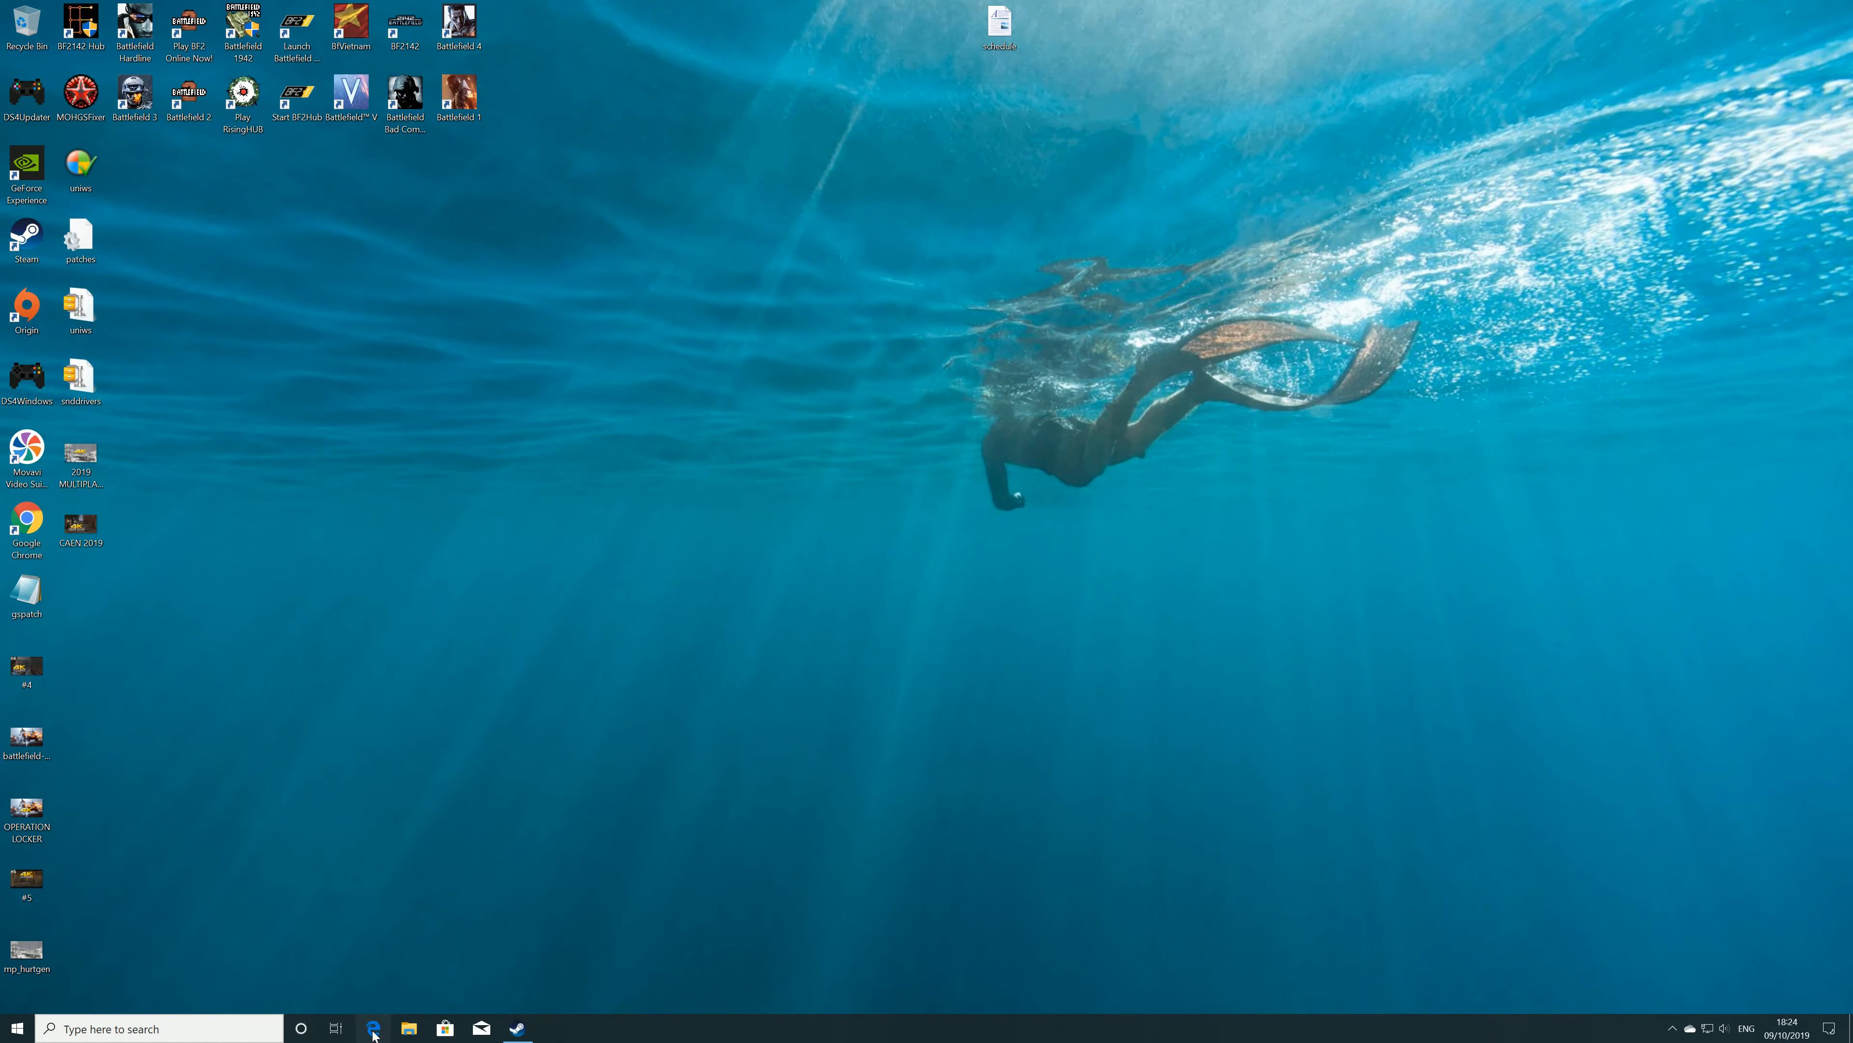
Step: Launch Edge, read MSN's Victoria's Secret size-14 model story, then show the Favorites hub
left_click(372, 1027)
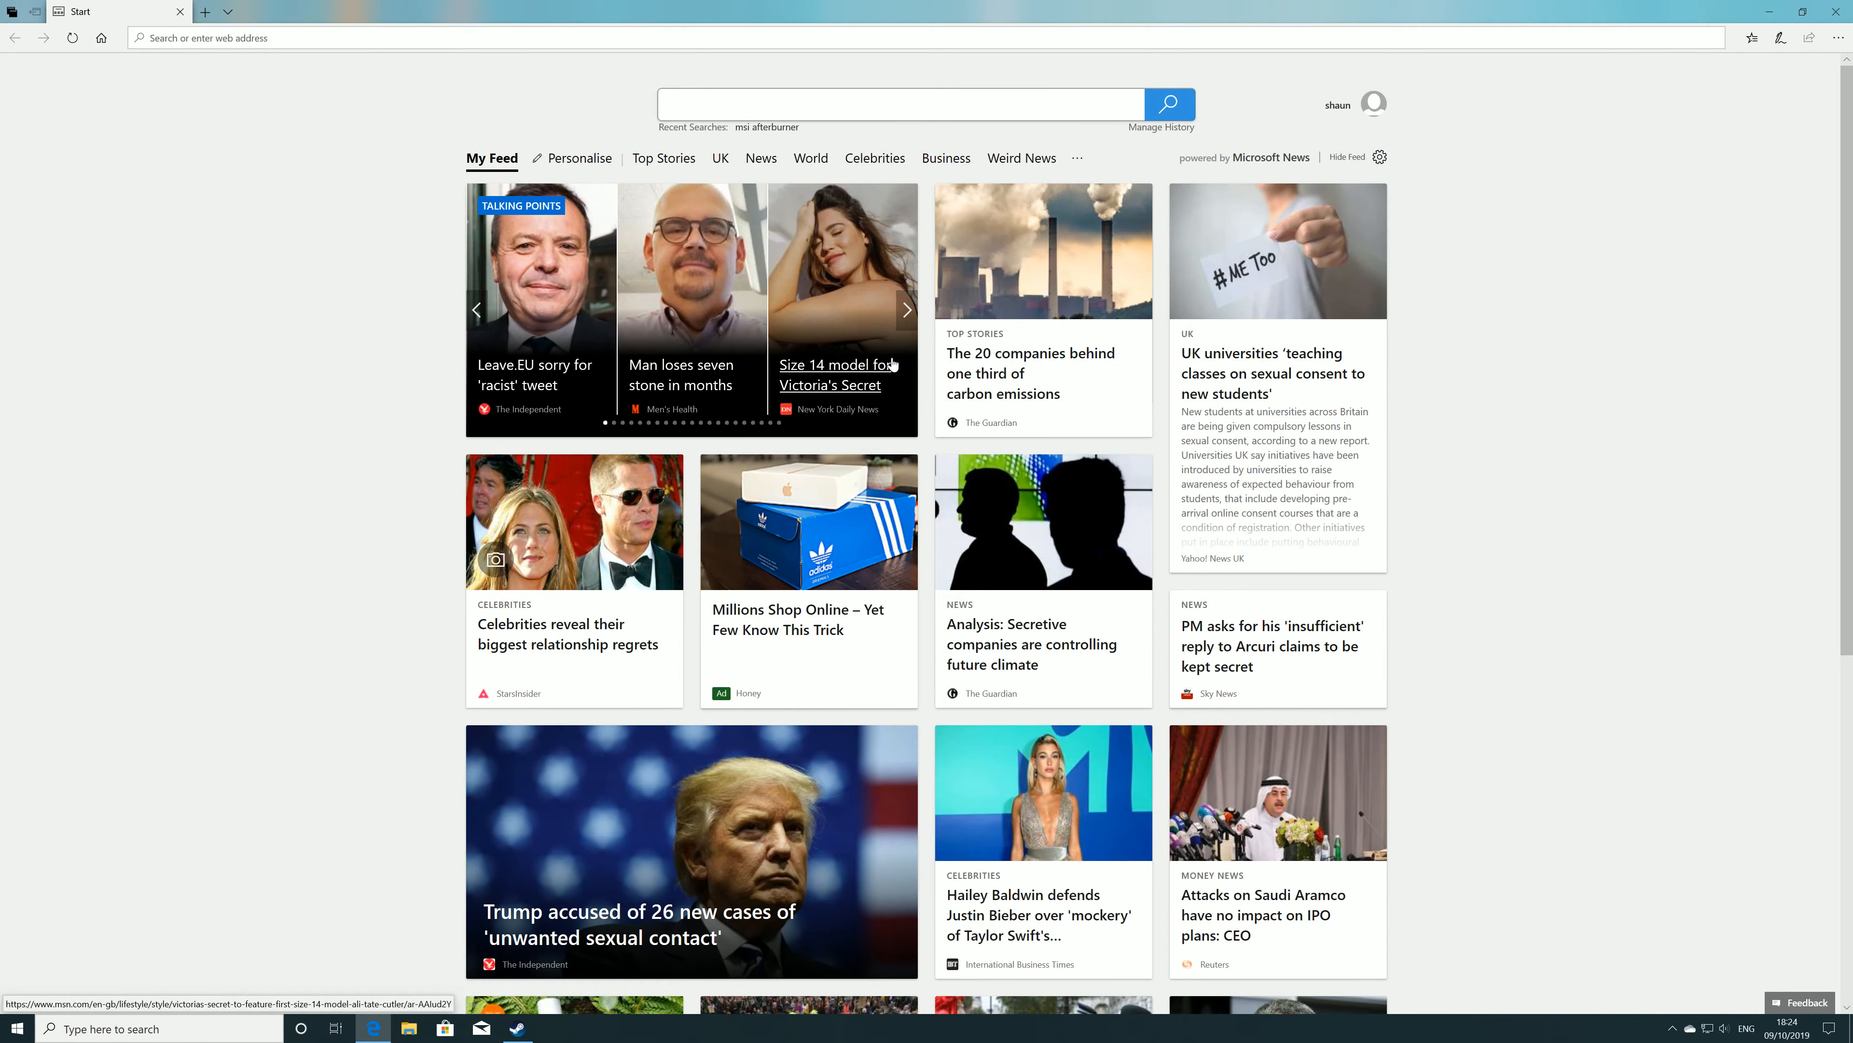
left_click(832, 365)
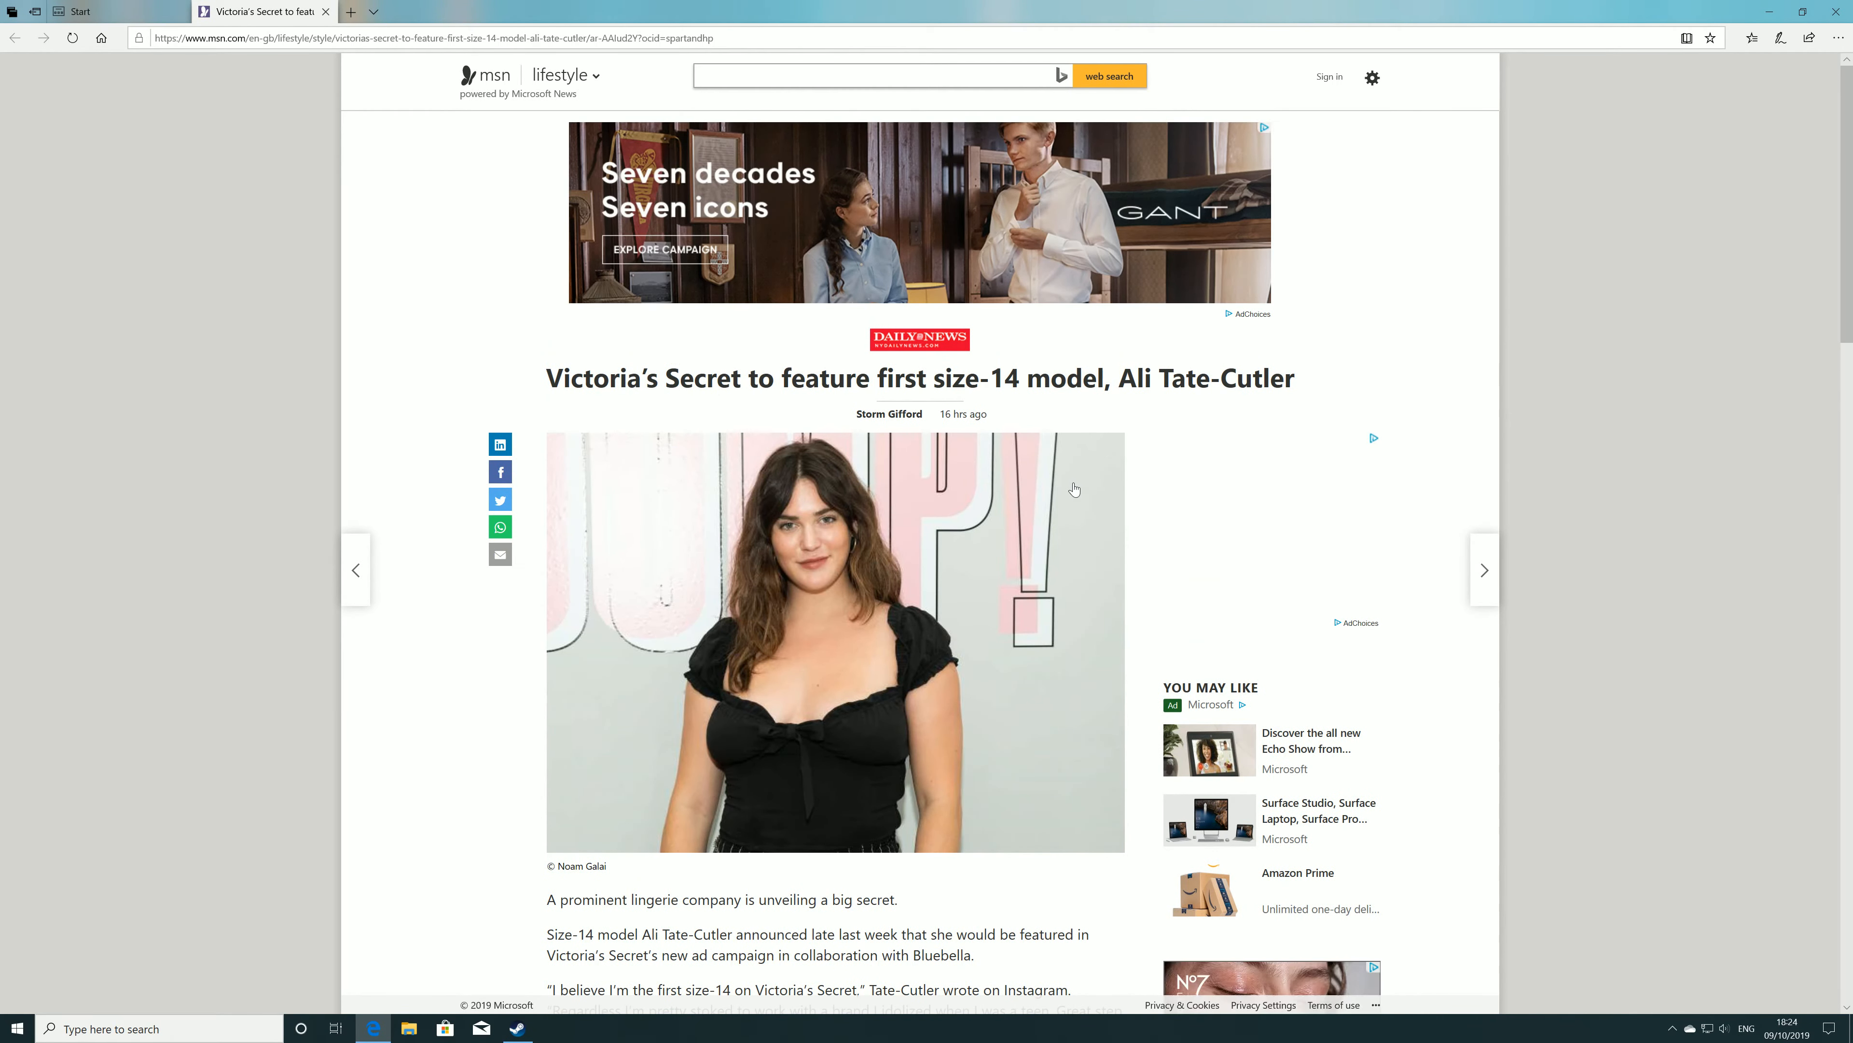
scroll("down", 3)
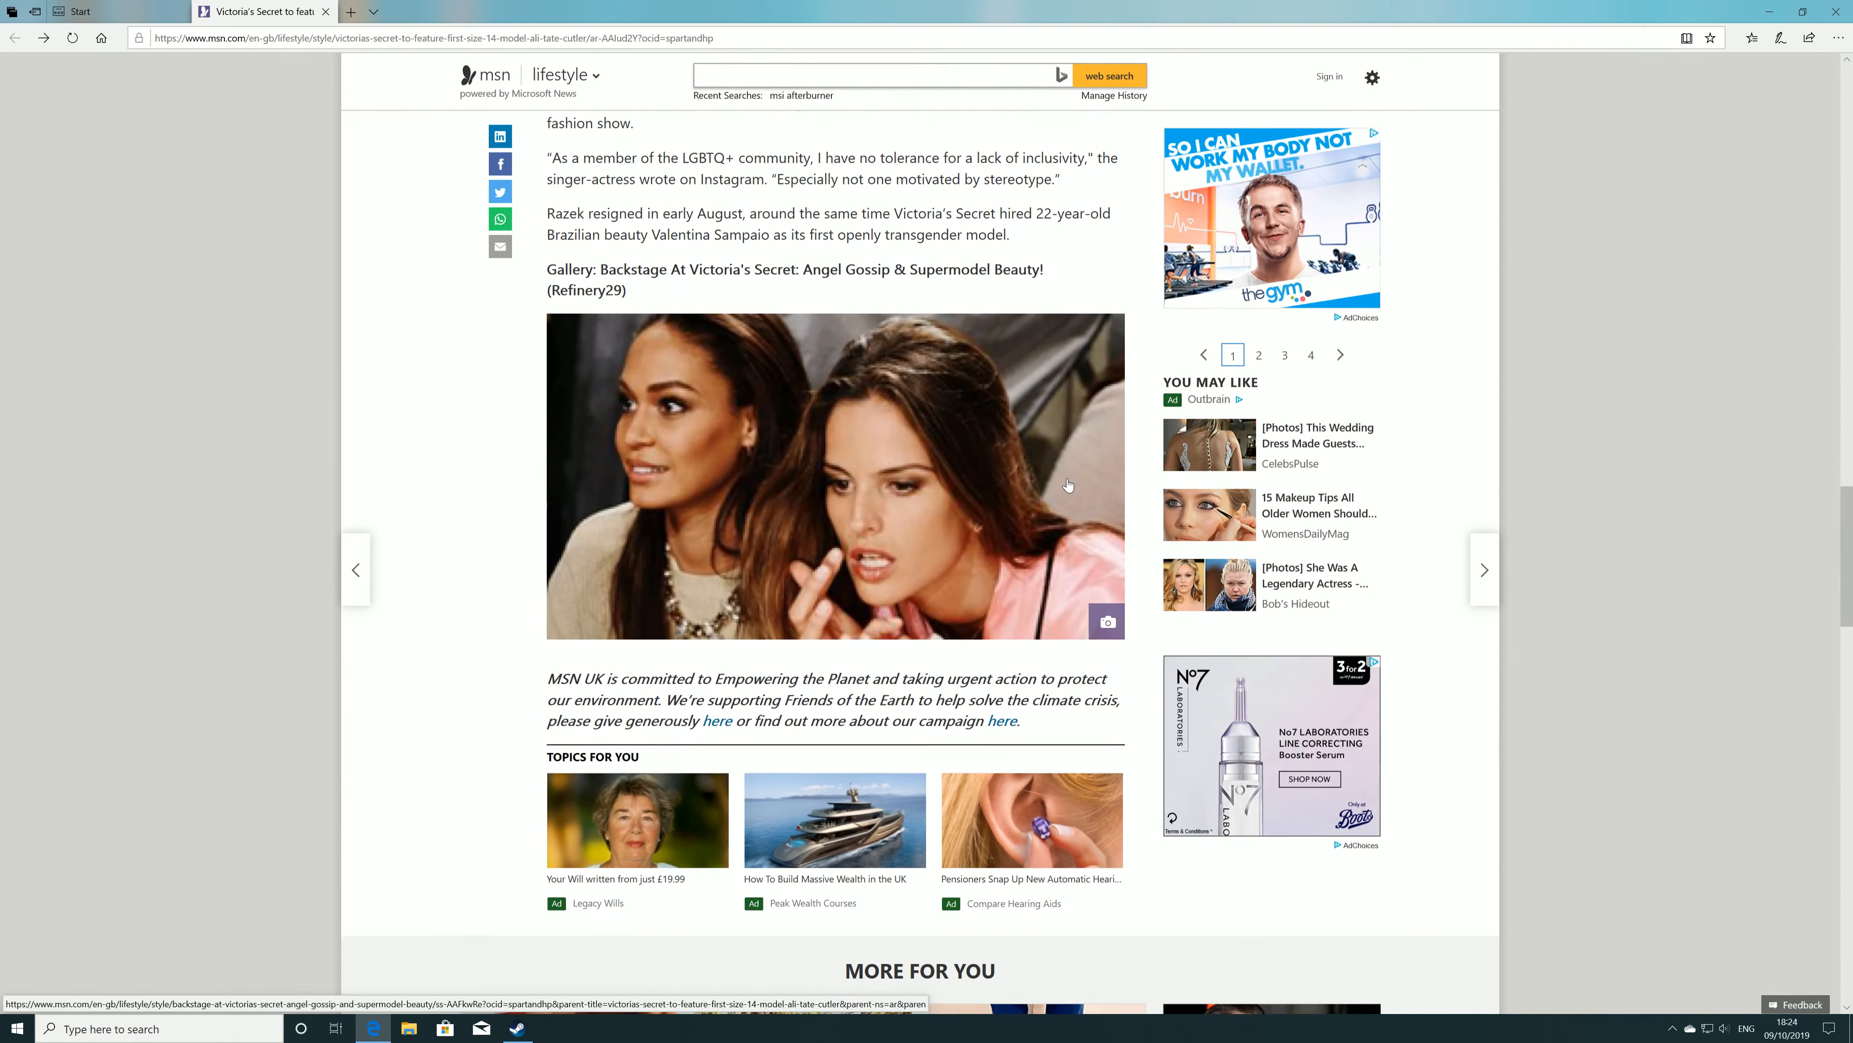
left_click(1733, 37)
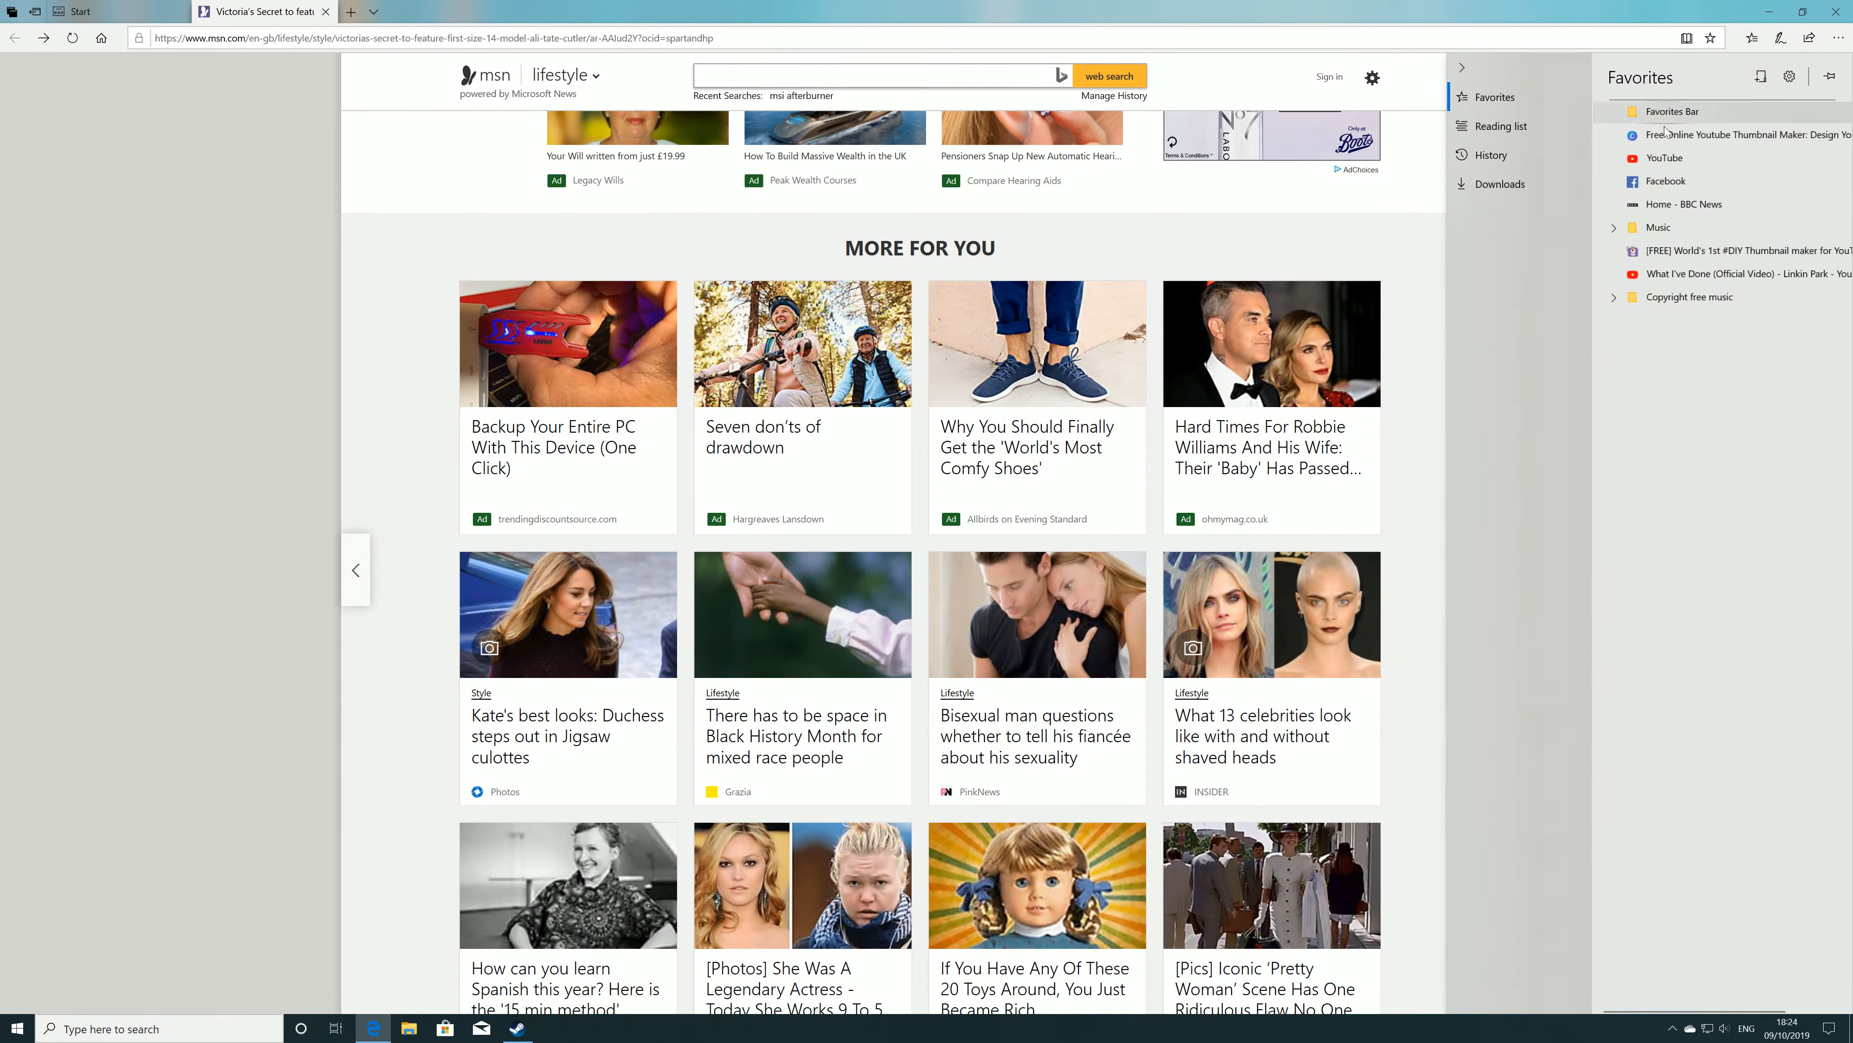
Step: Go to Facebook from Favorites and scroll the news feed down to the Premier Sports Pepe Reina post
left_click(1664, 180)
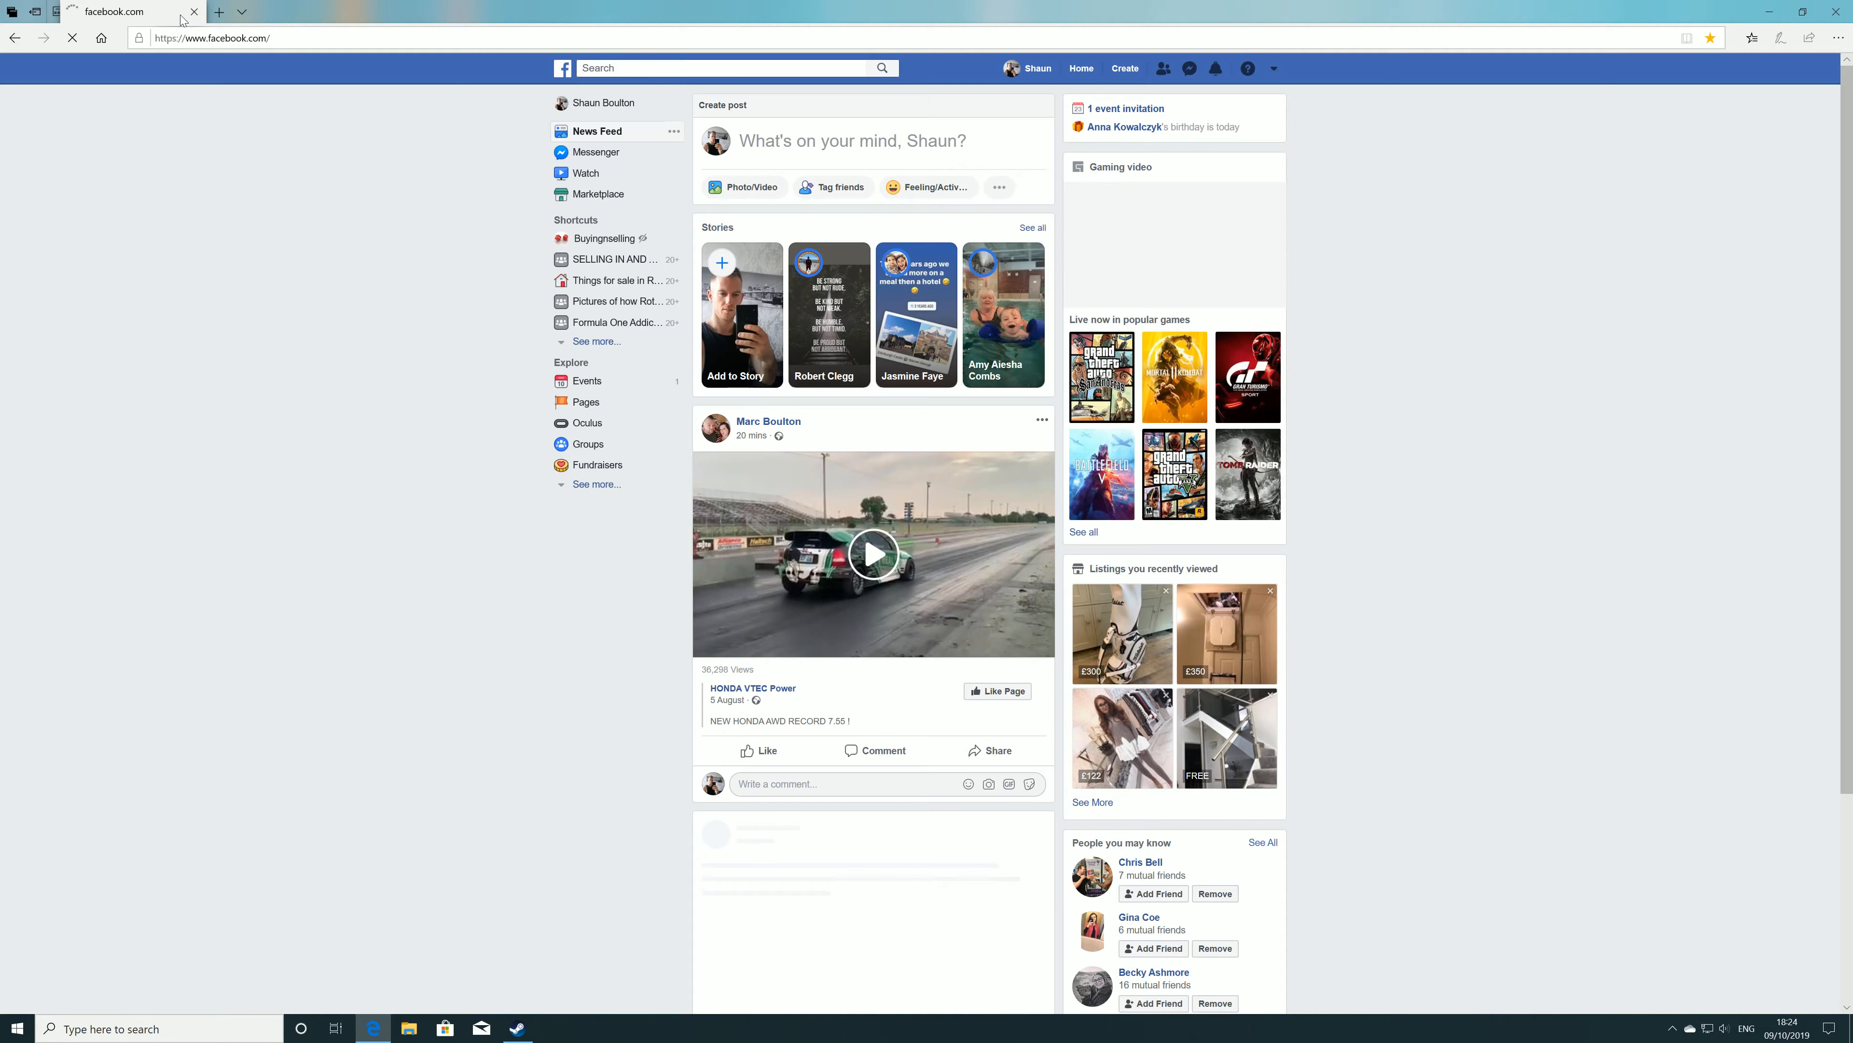
scroll("down", 3)
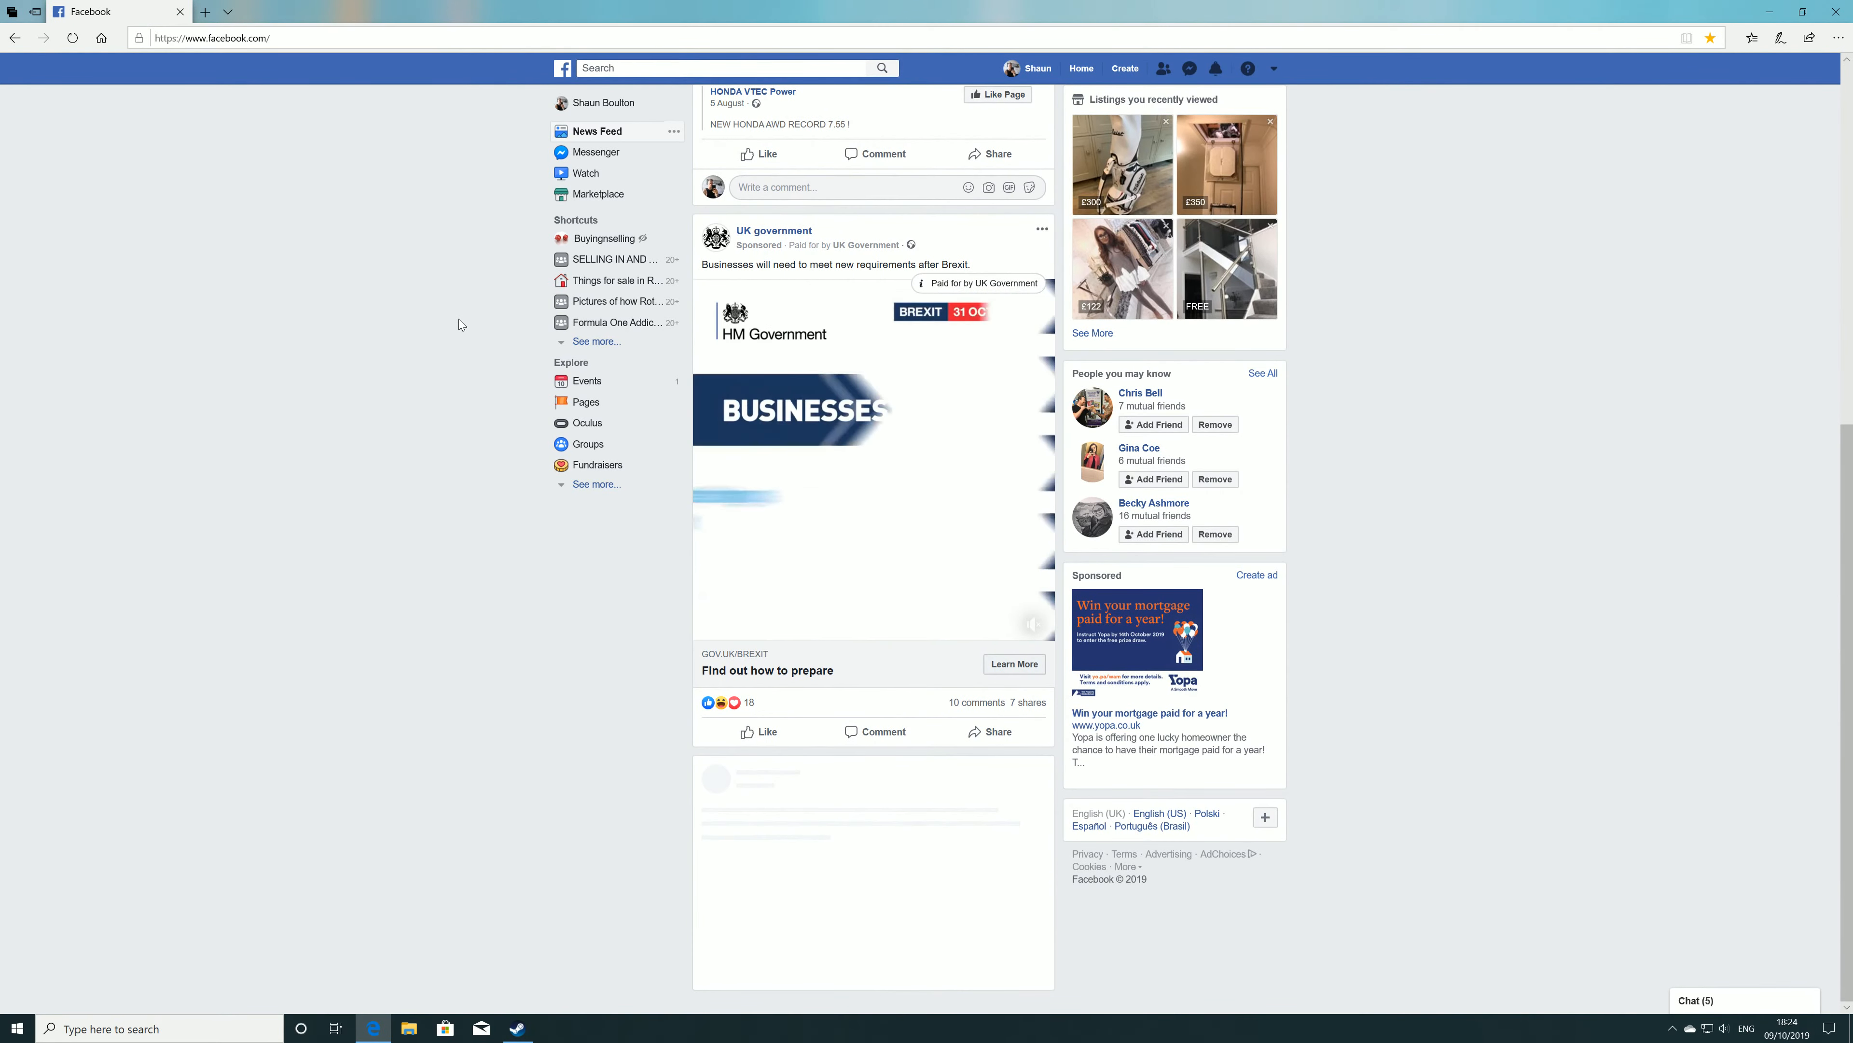
scroll("down", 3)
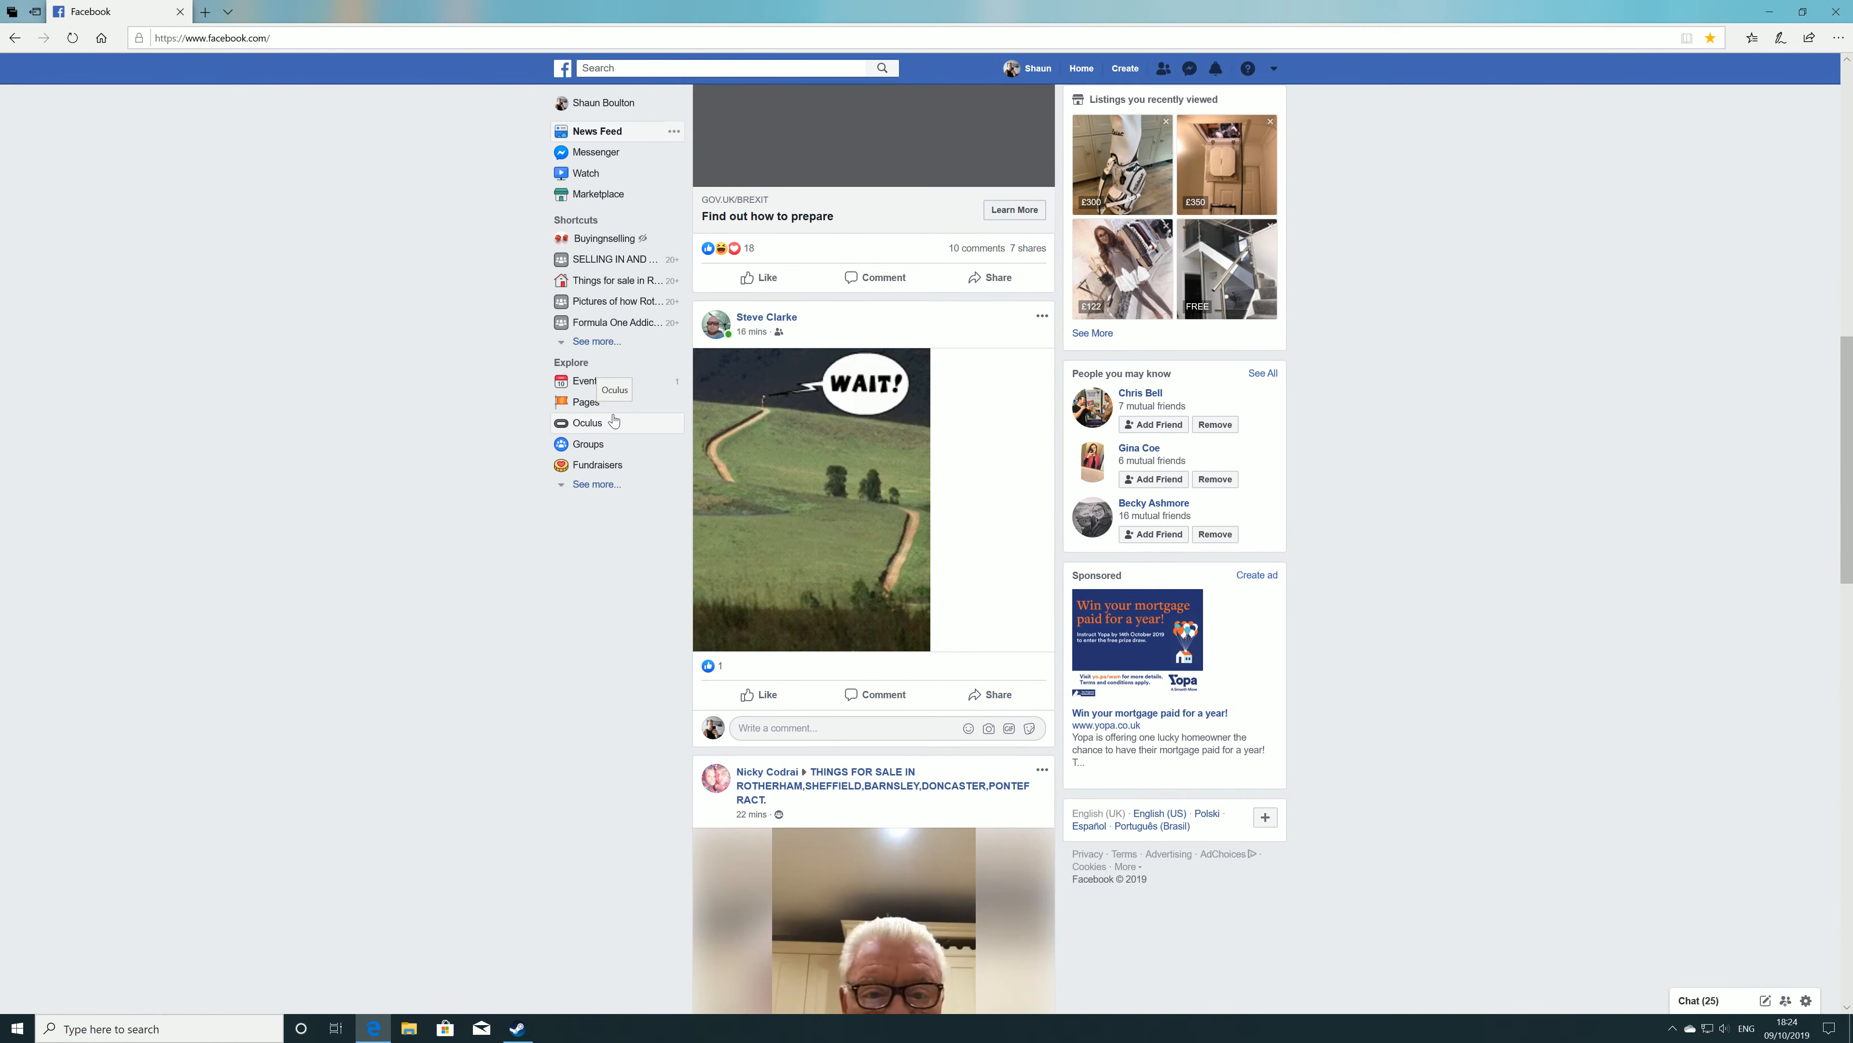
scroll("down", 3)
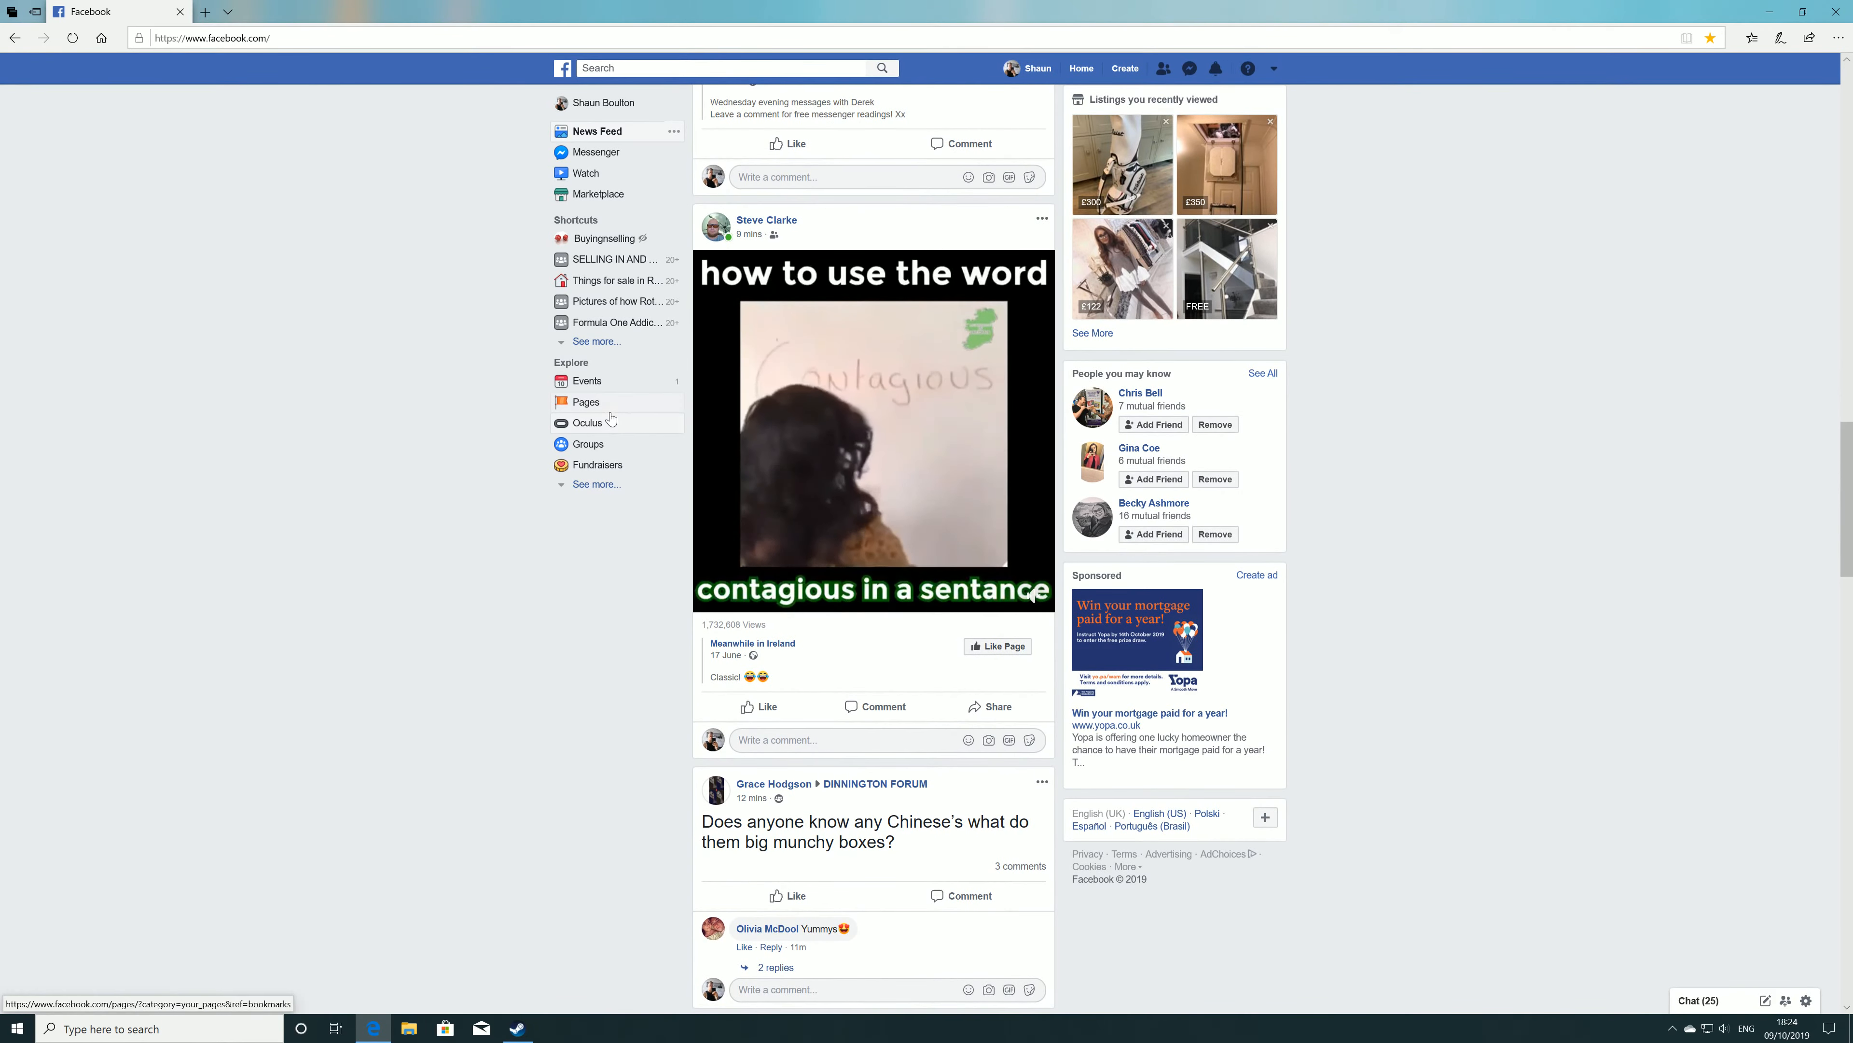
scroll("down", 3)
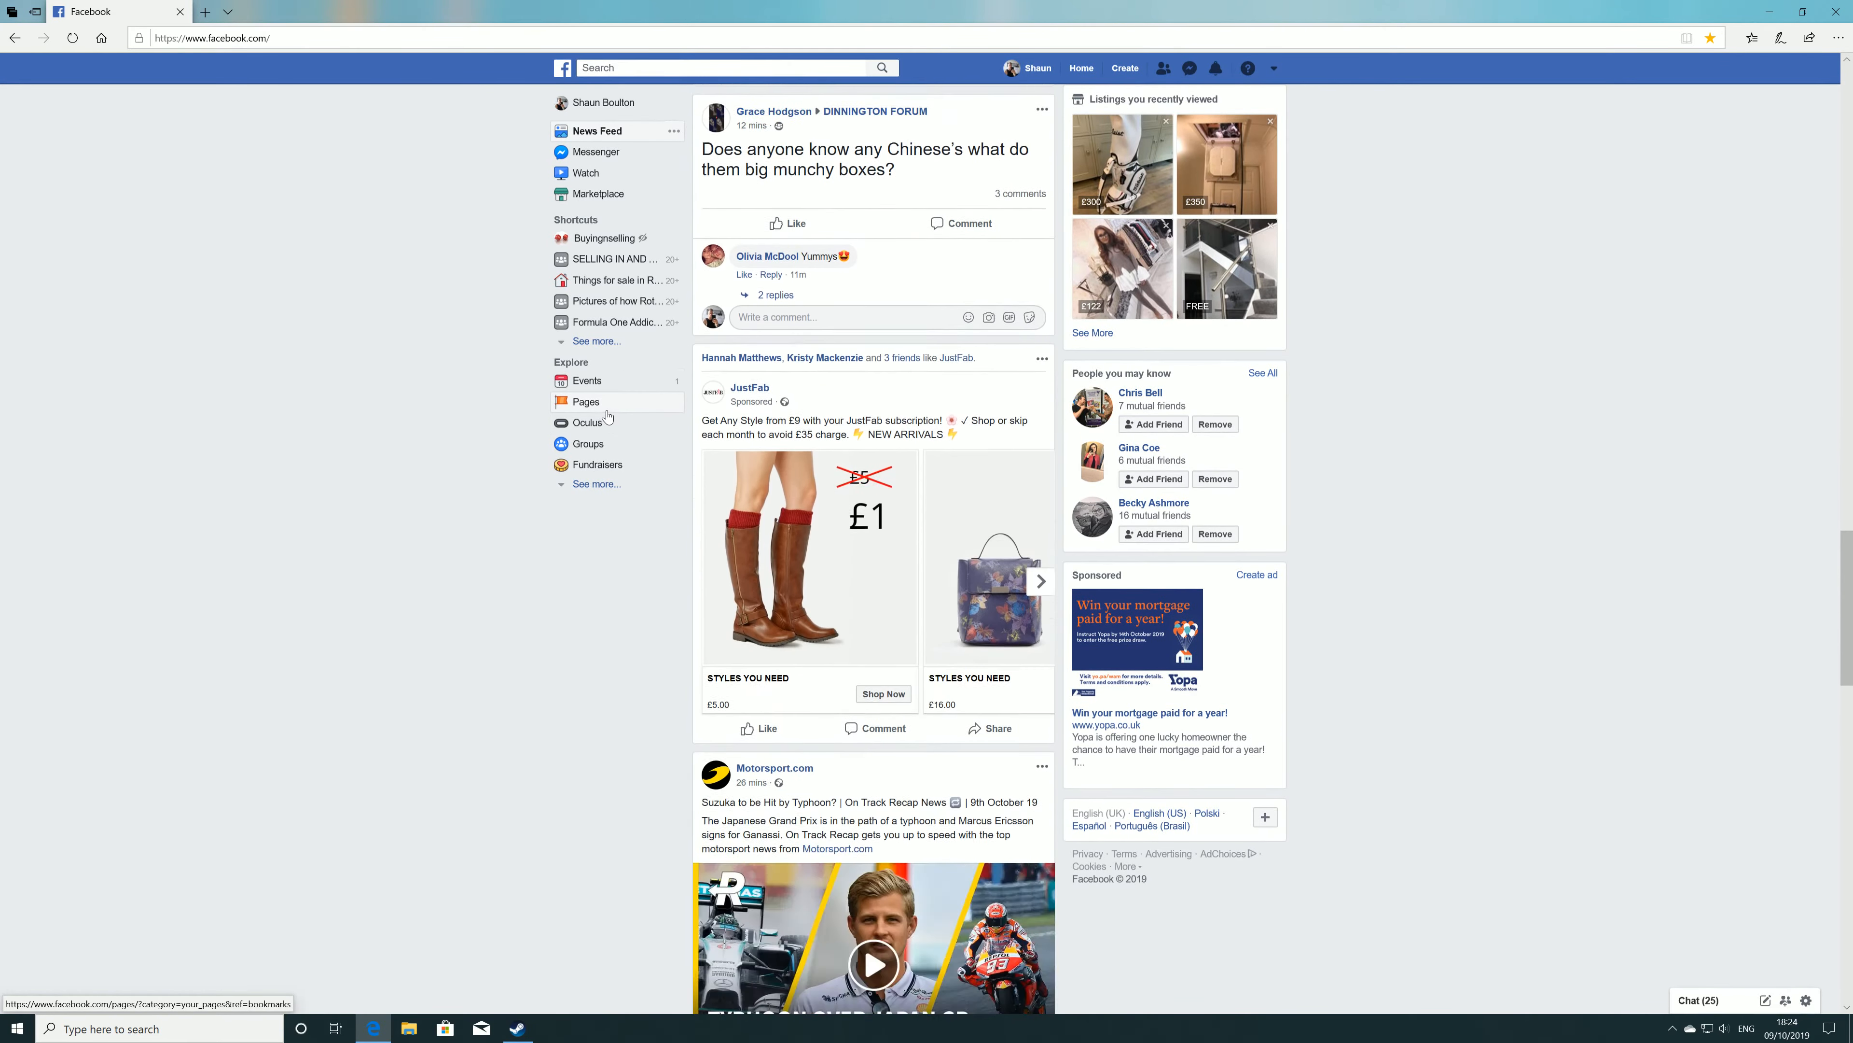
scroll("down", 3)
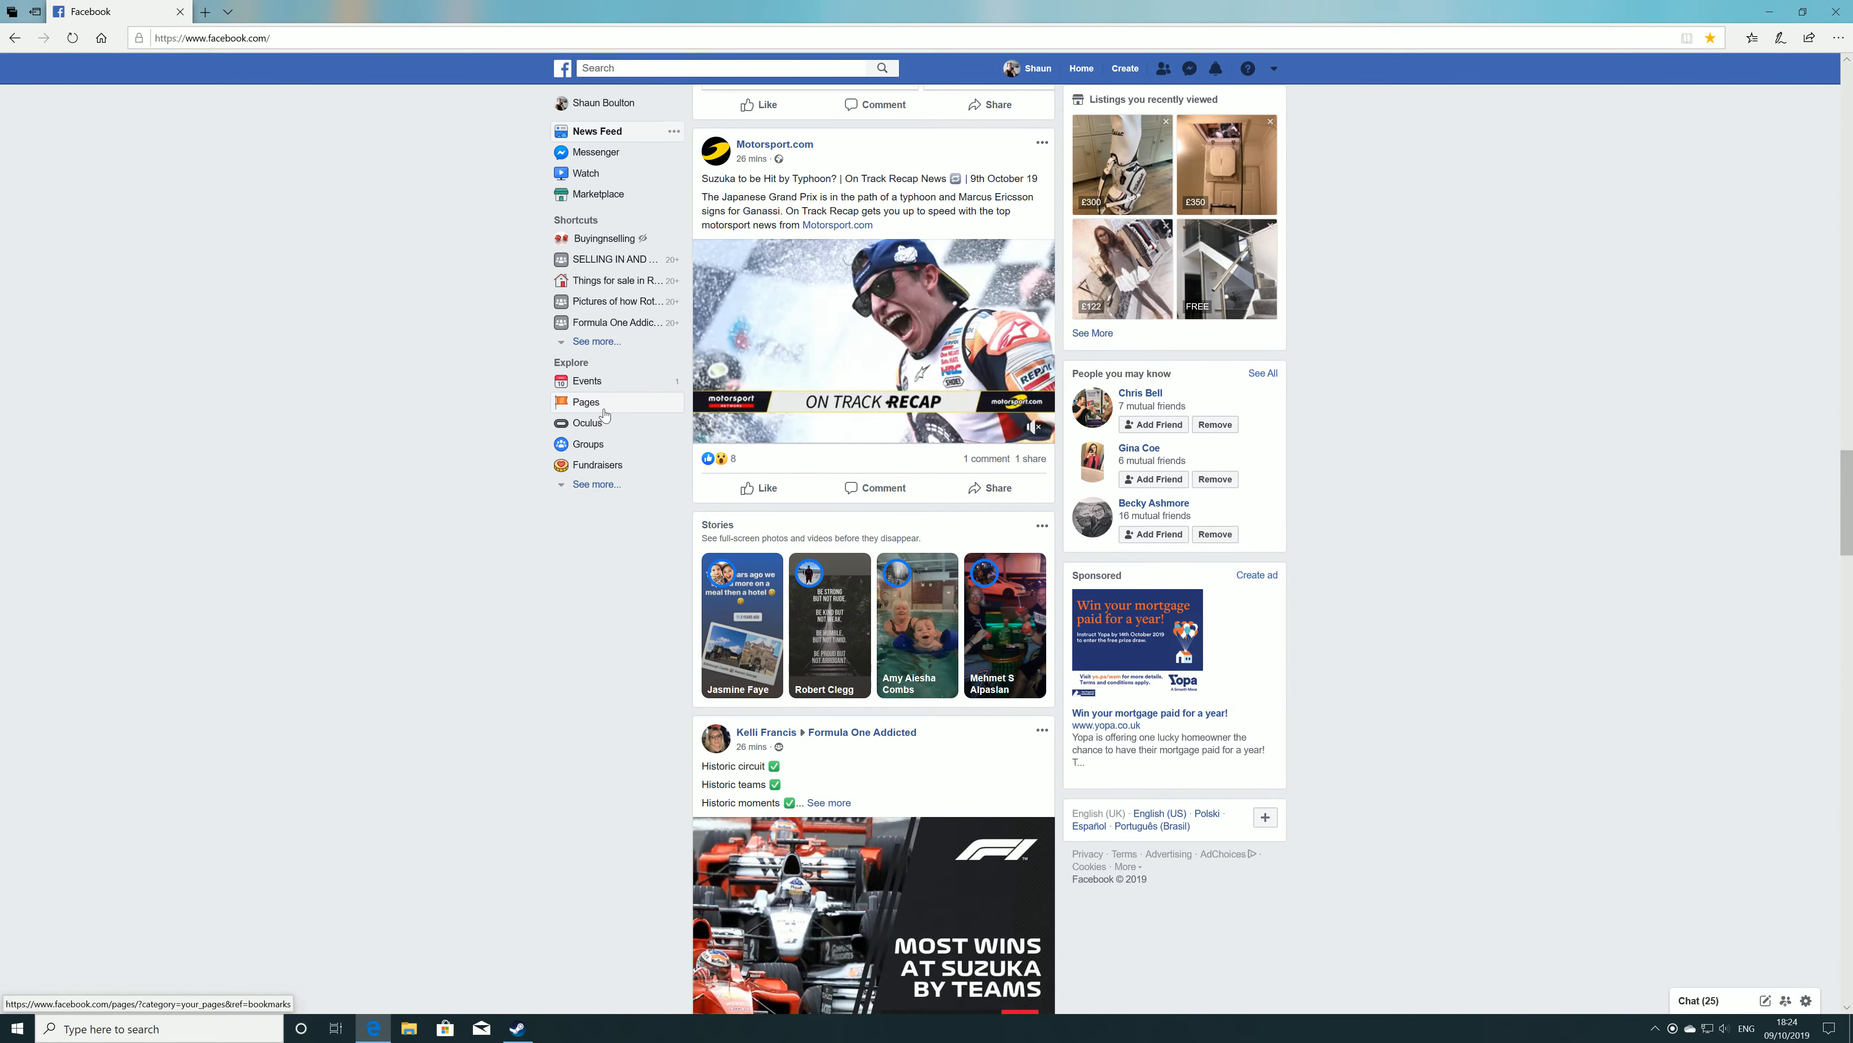
scroll("down", 3)
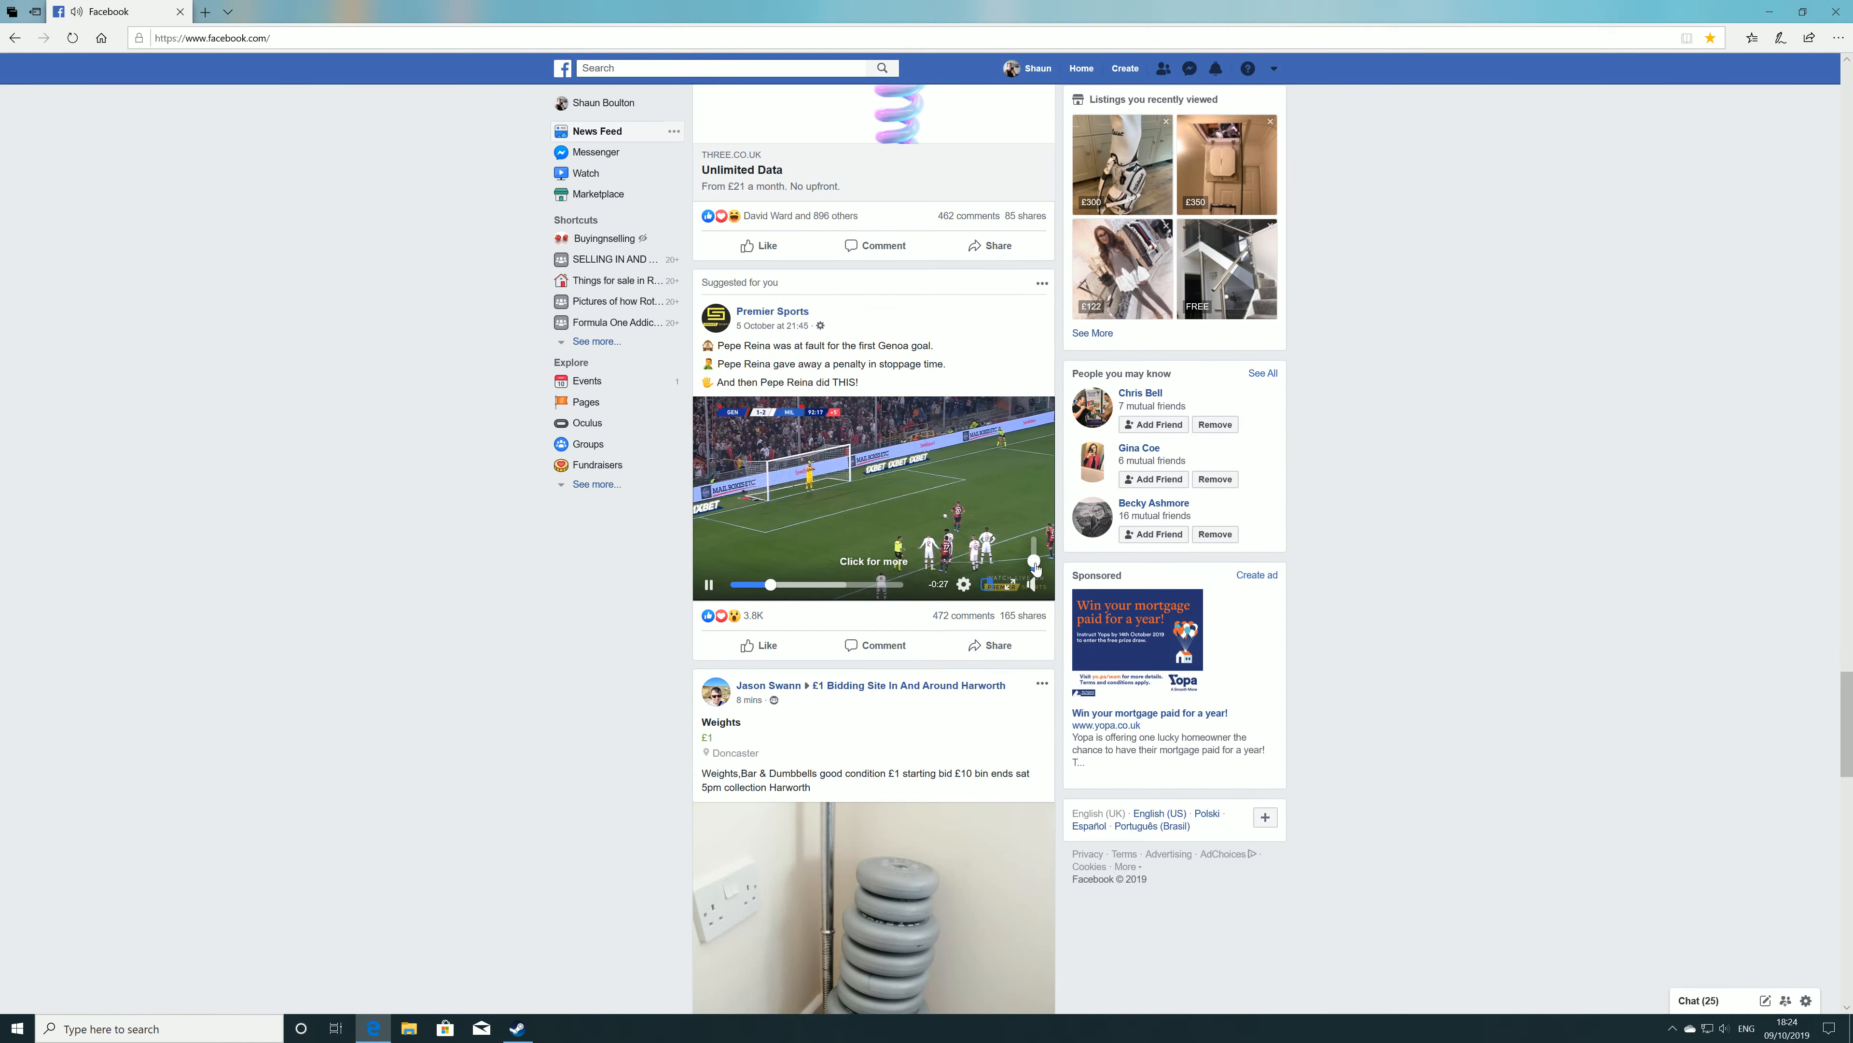
scroll("down", 3)
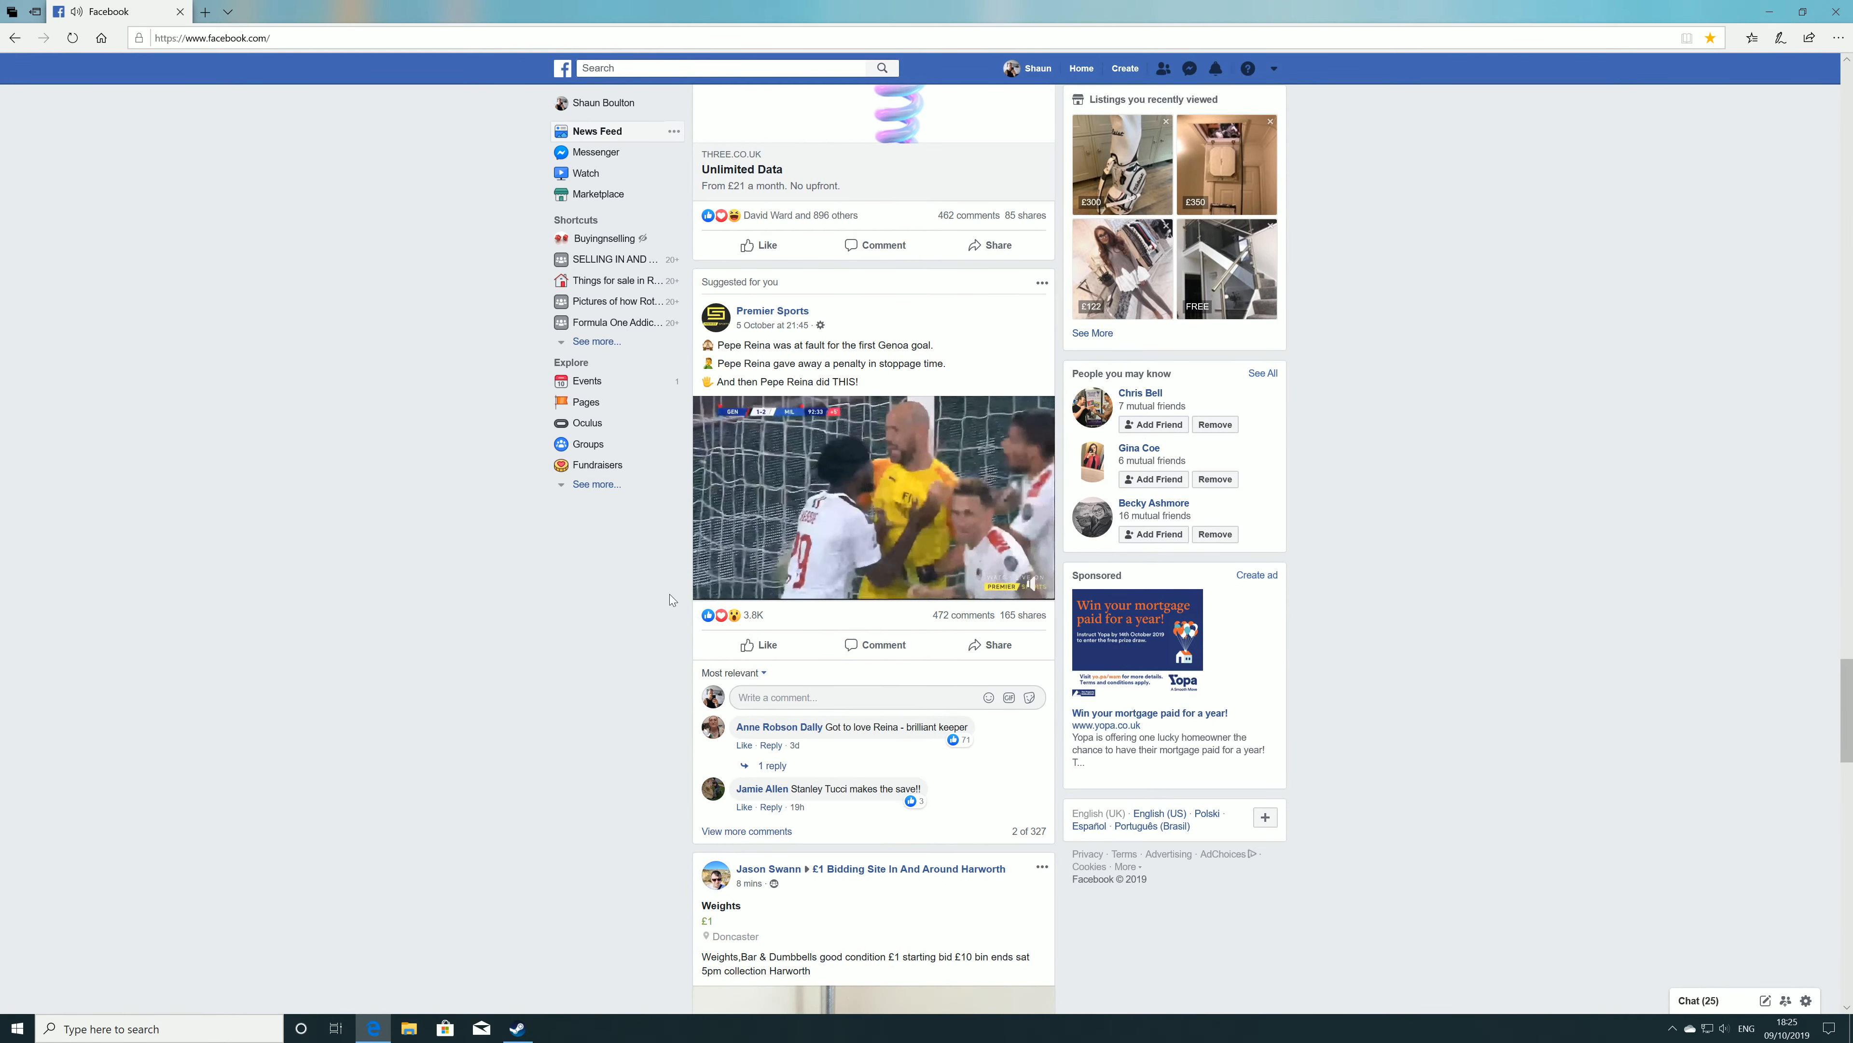
Step: Scroll further down the feed, adjusting a video's volume on the way, to reach the GAME.co.uk racing post
scroll("down", 3)
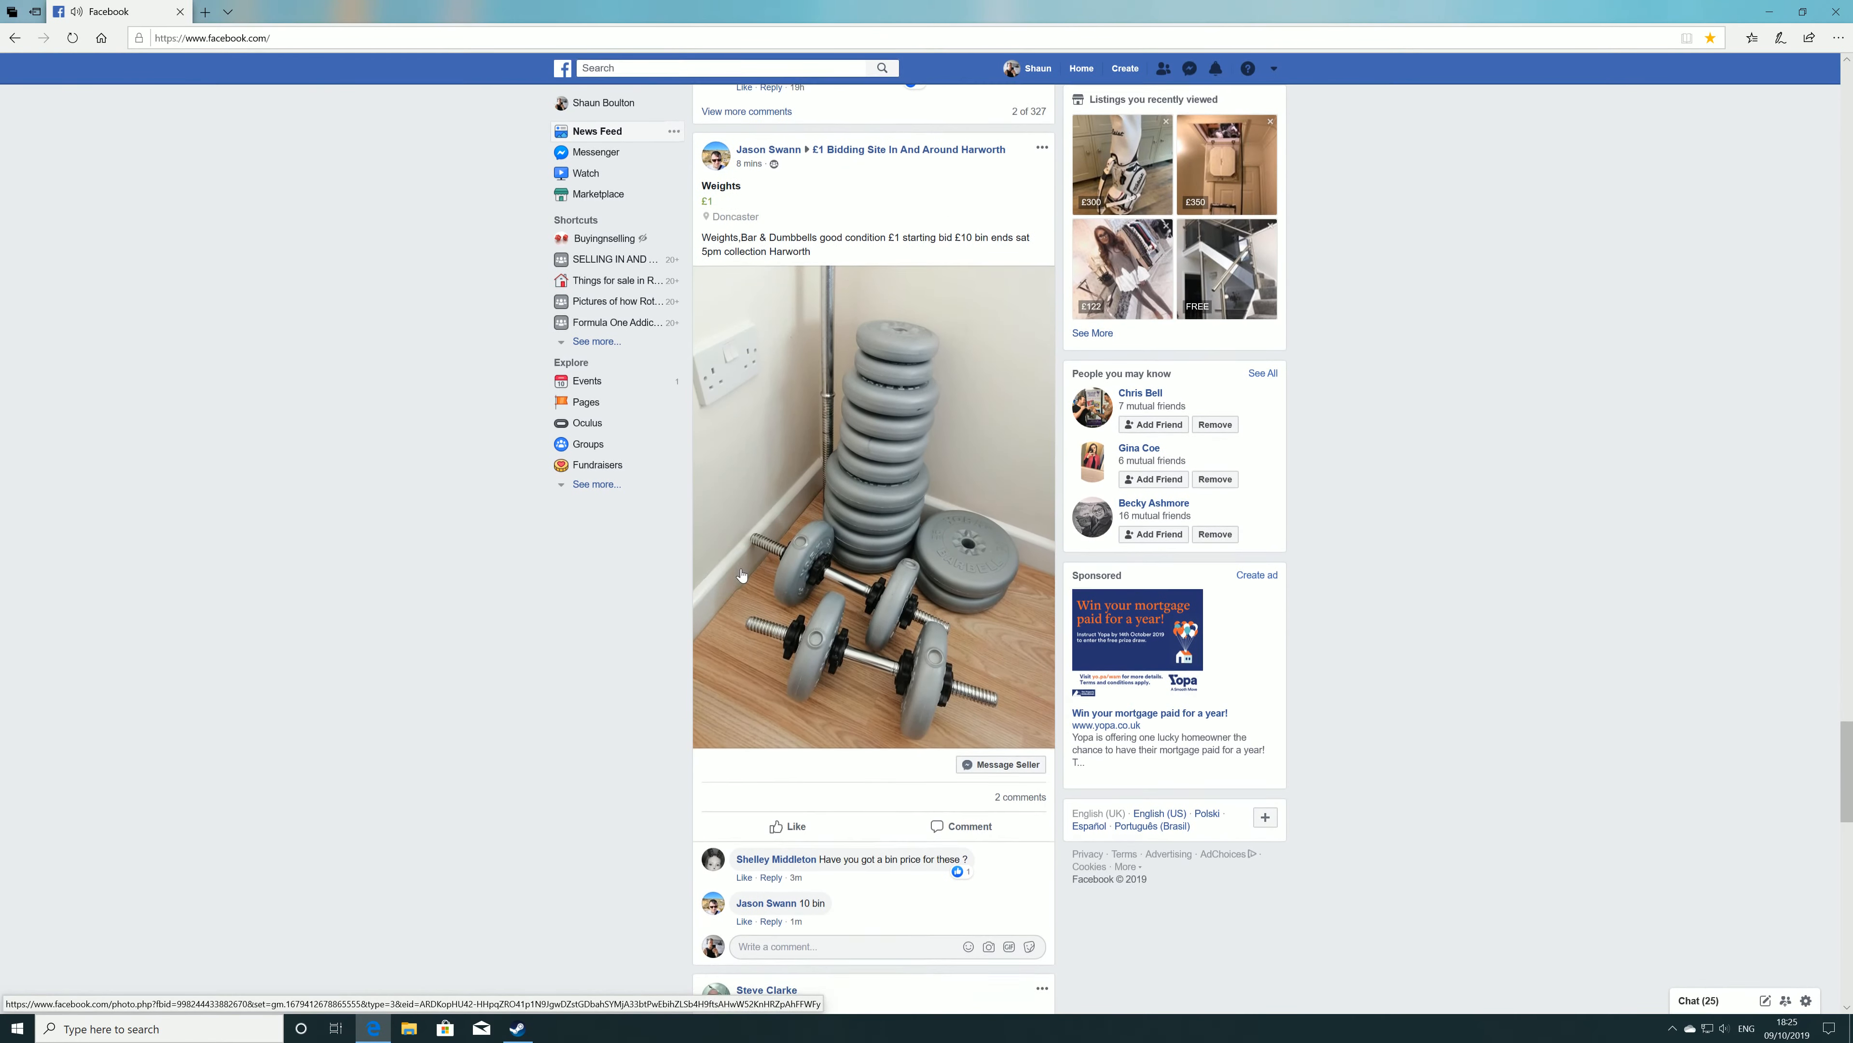
scroll("down", 3)
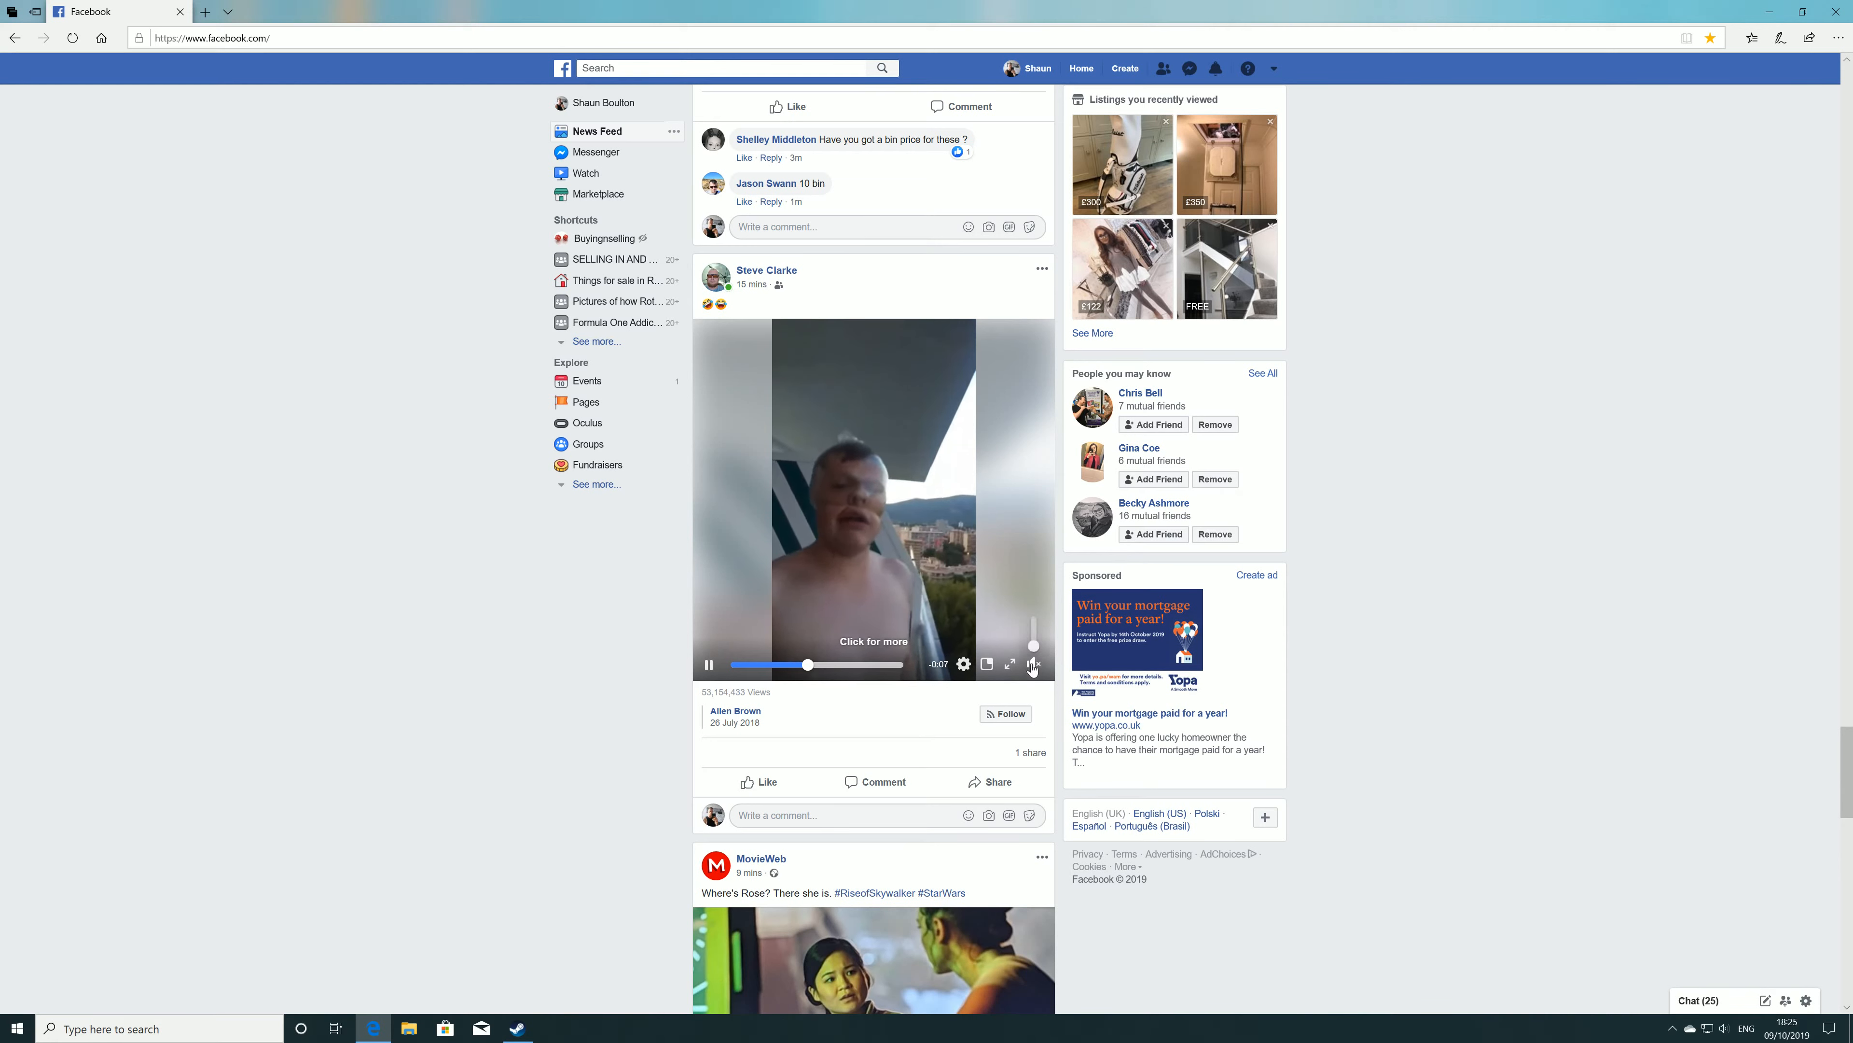
left_click(1032, 663)
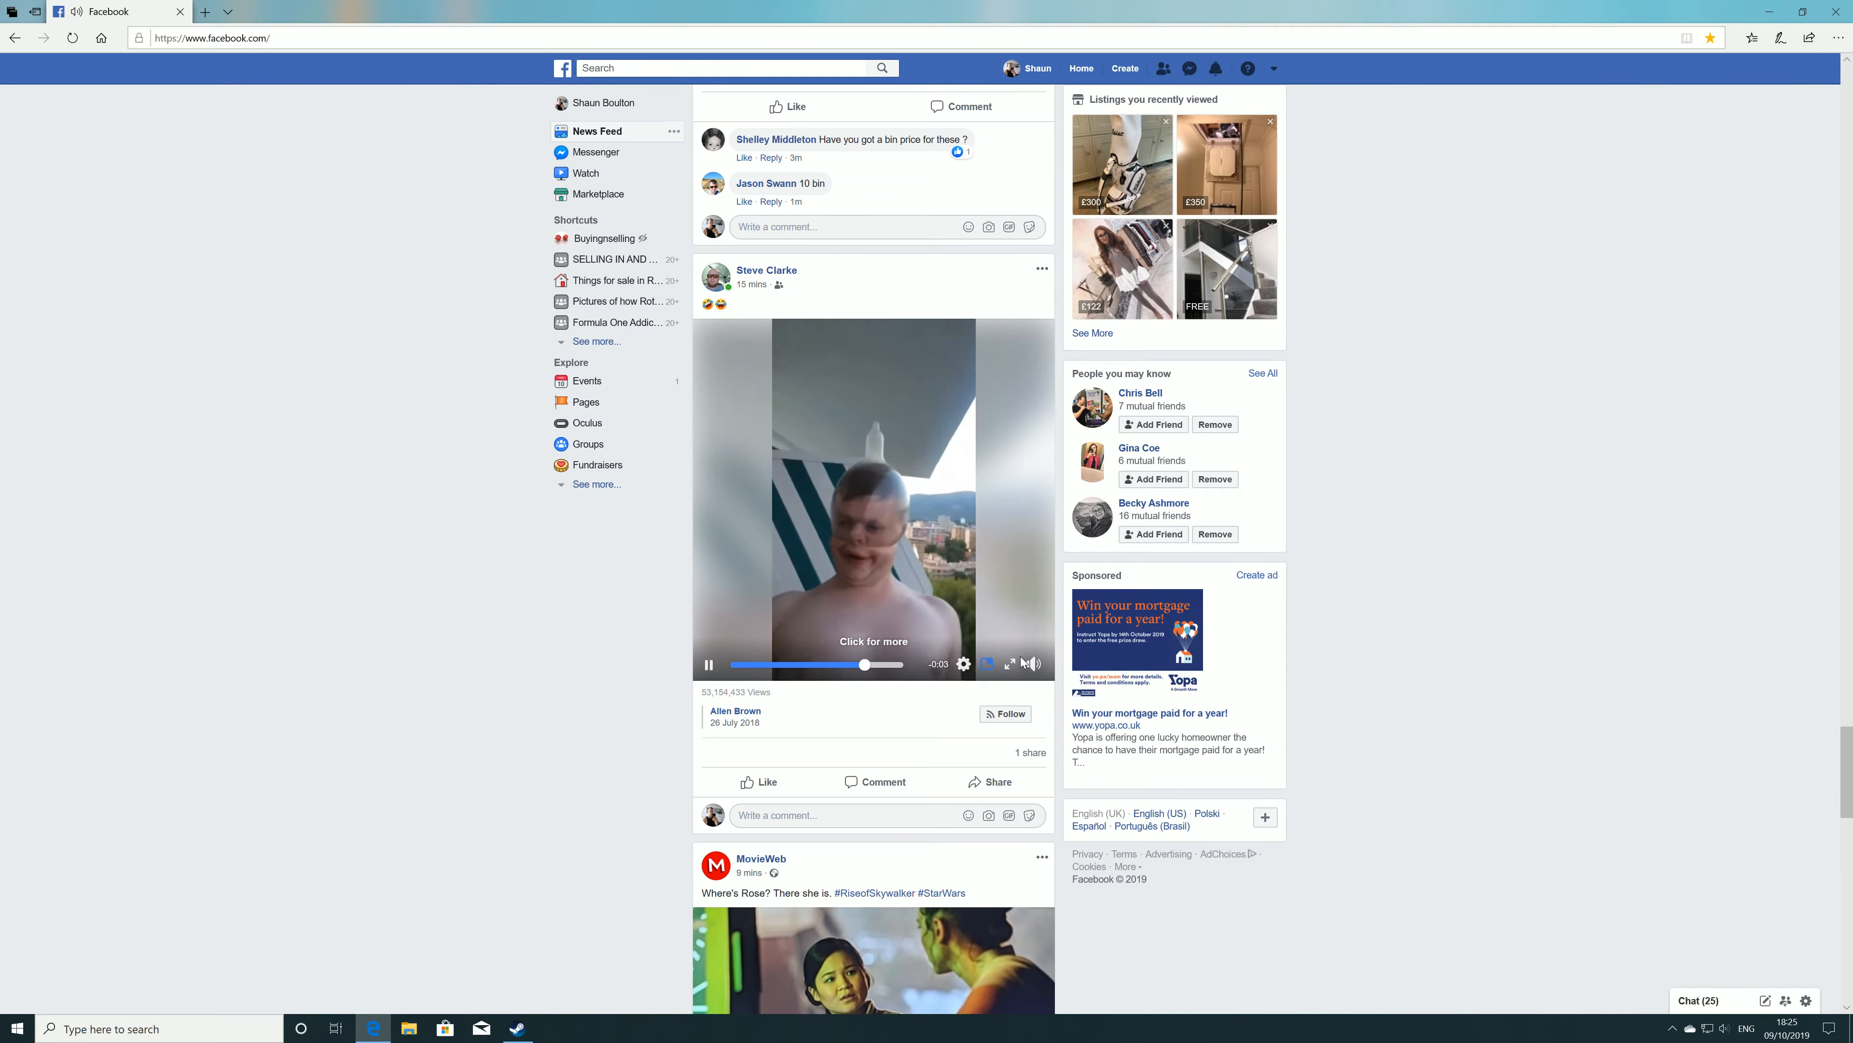
scroll("down", 3)
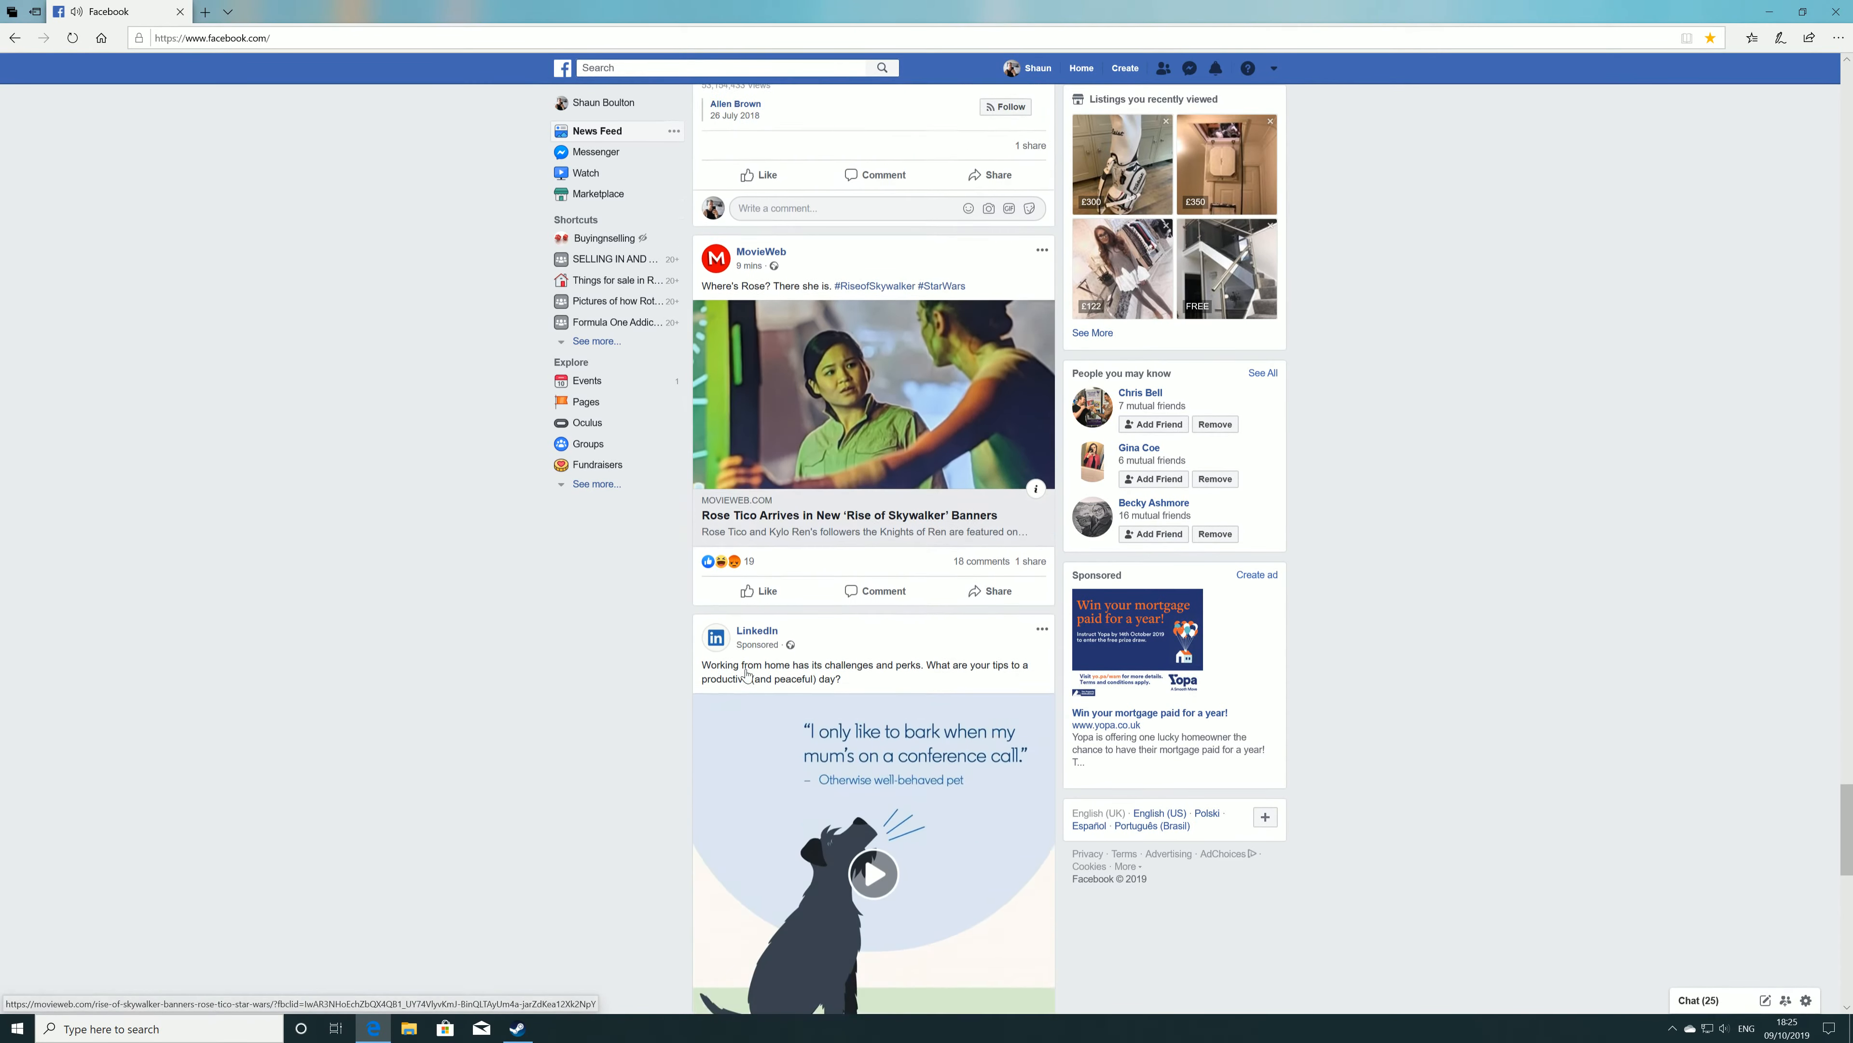
scroll("down", 3)
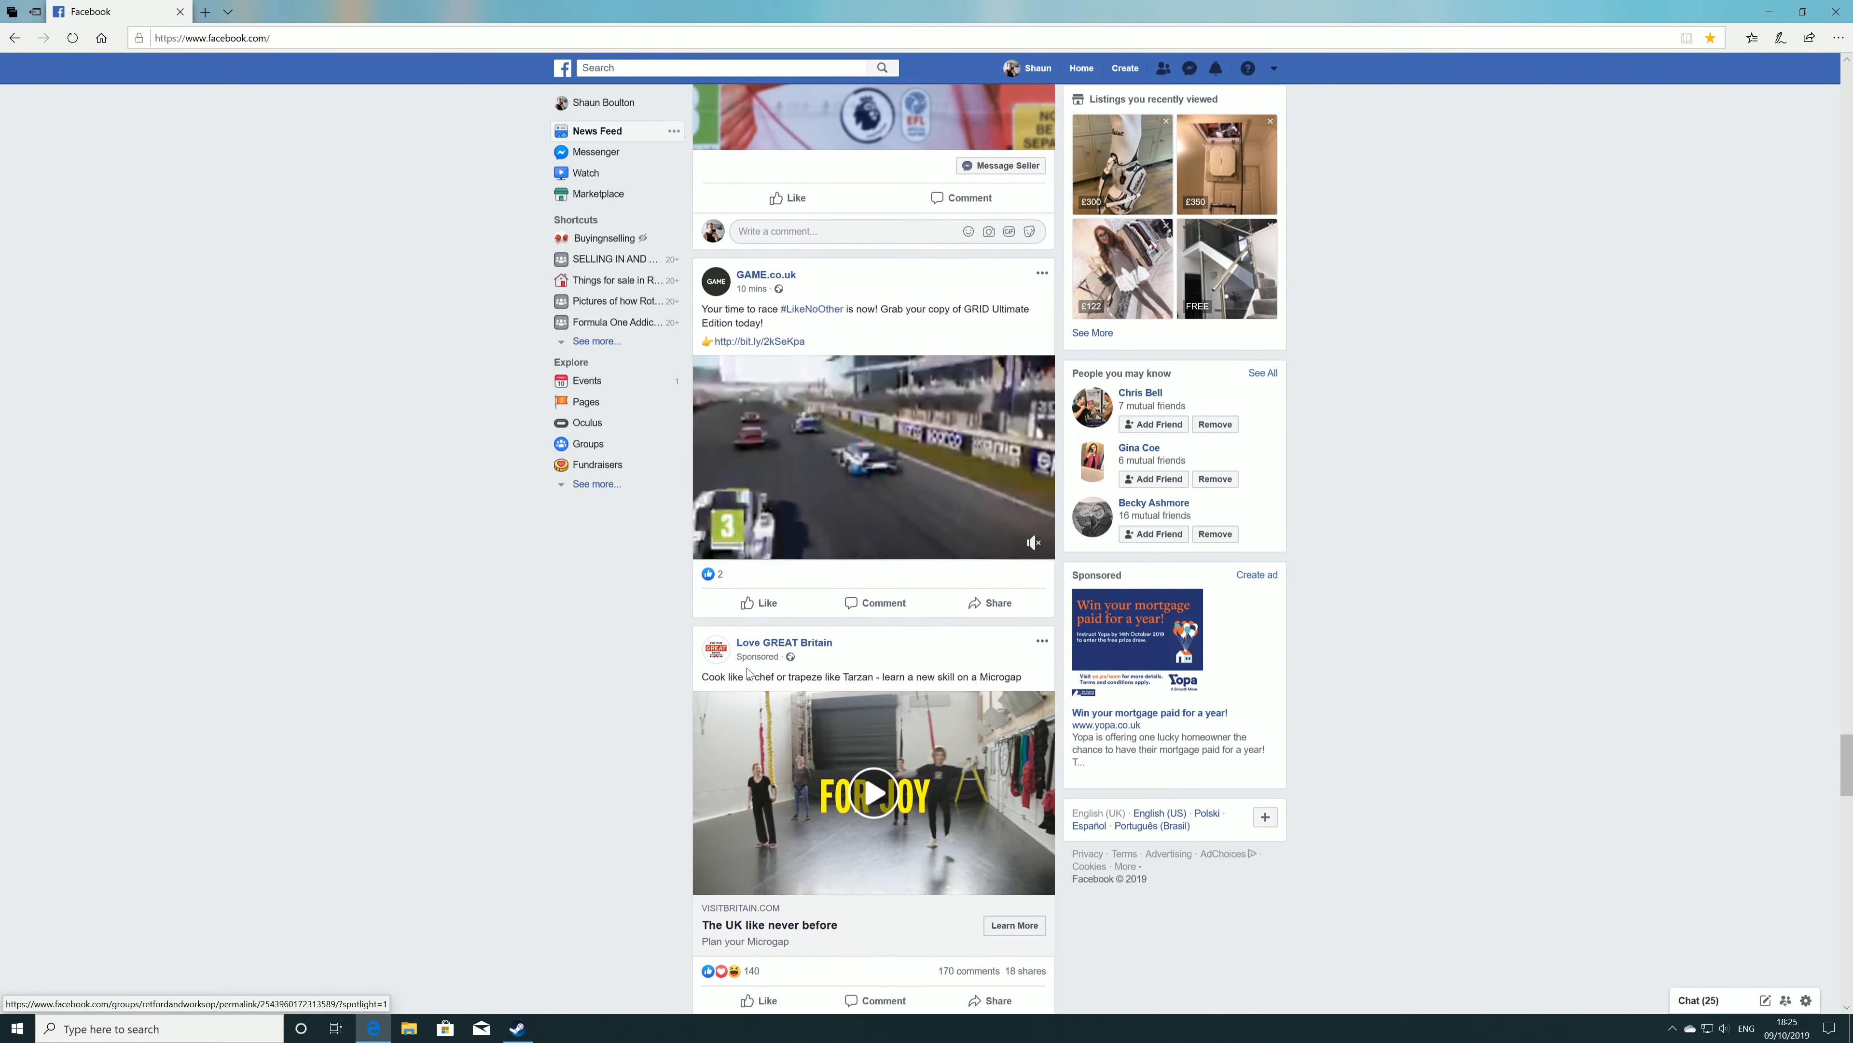
scroll("down", 3)
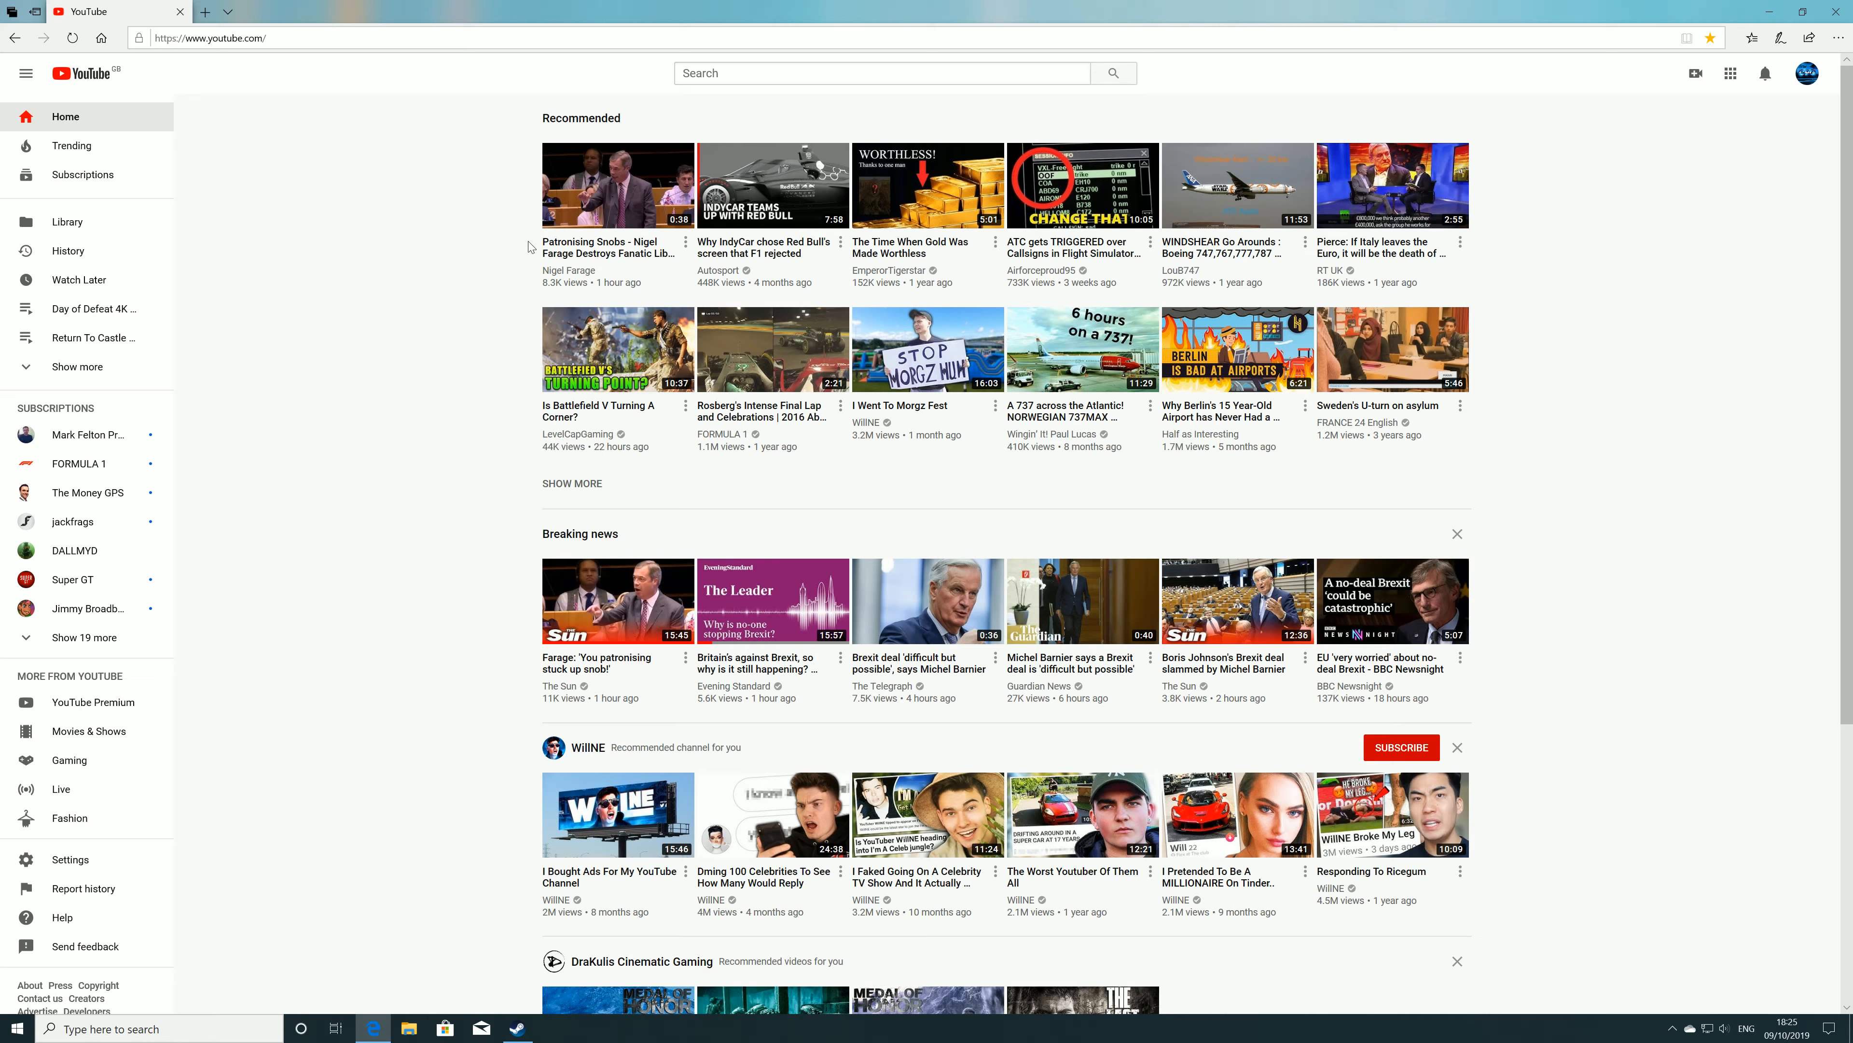
mouse_move(447, 244)
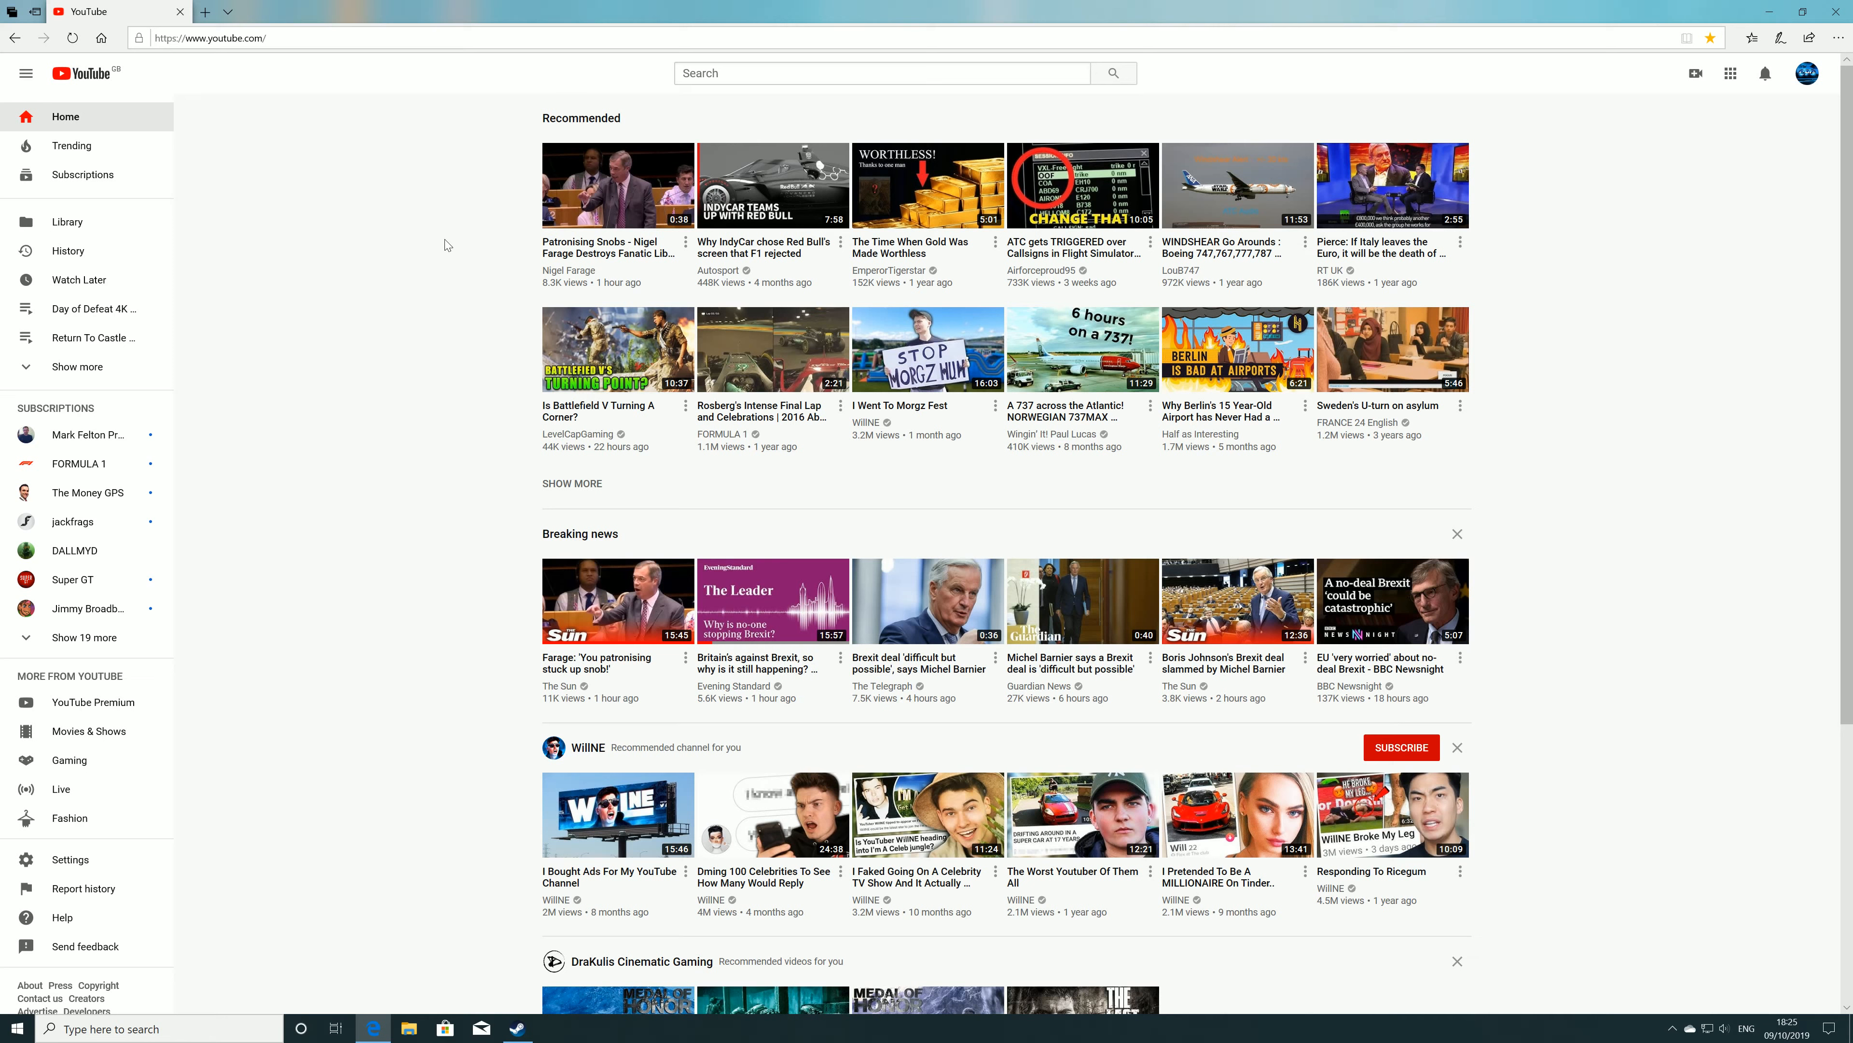
mouse_move(1395, 331)
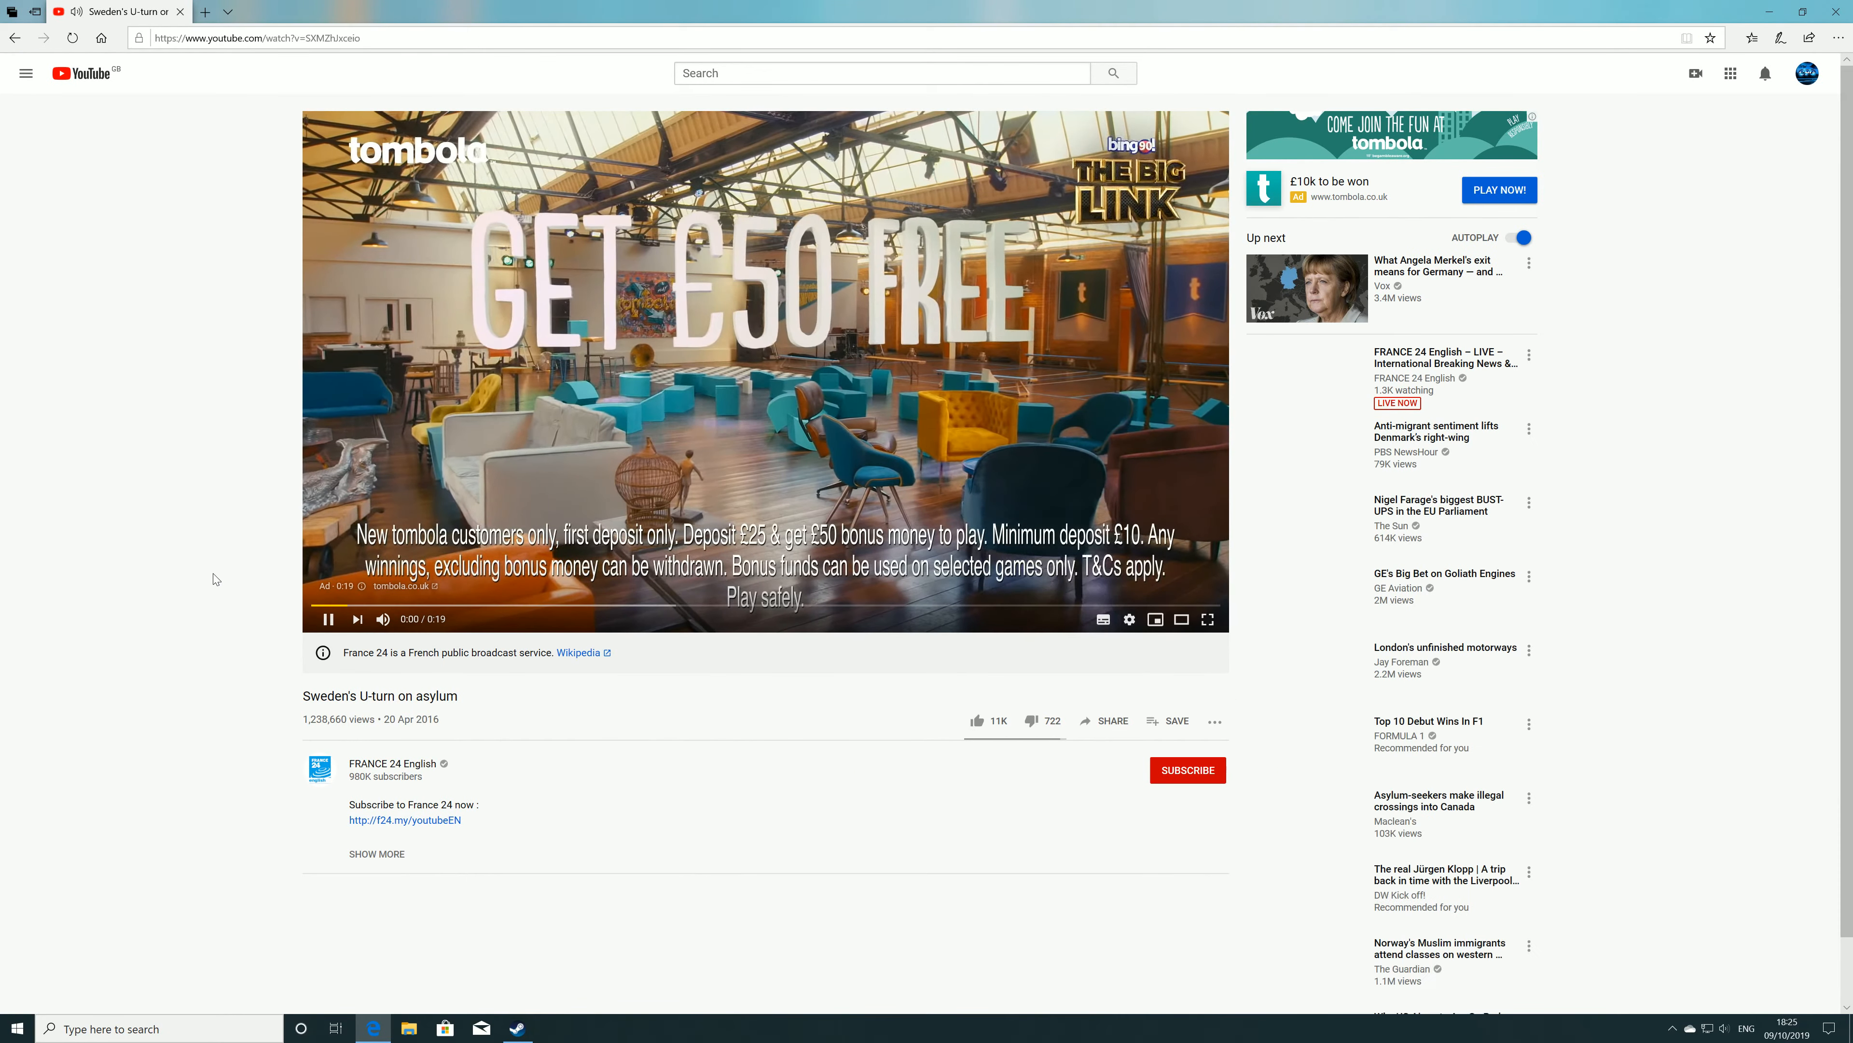
Step: Scroll to the comments under 'Sweden's U-turn on asylum' and expand the first comment fully
scroll("down", 3)
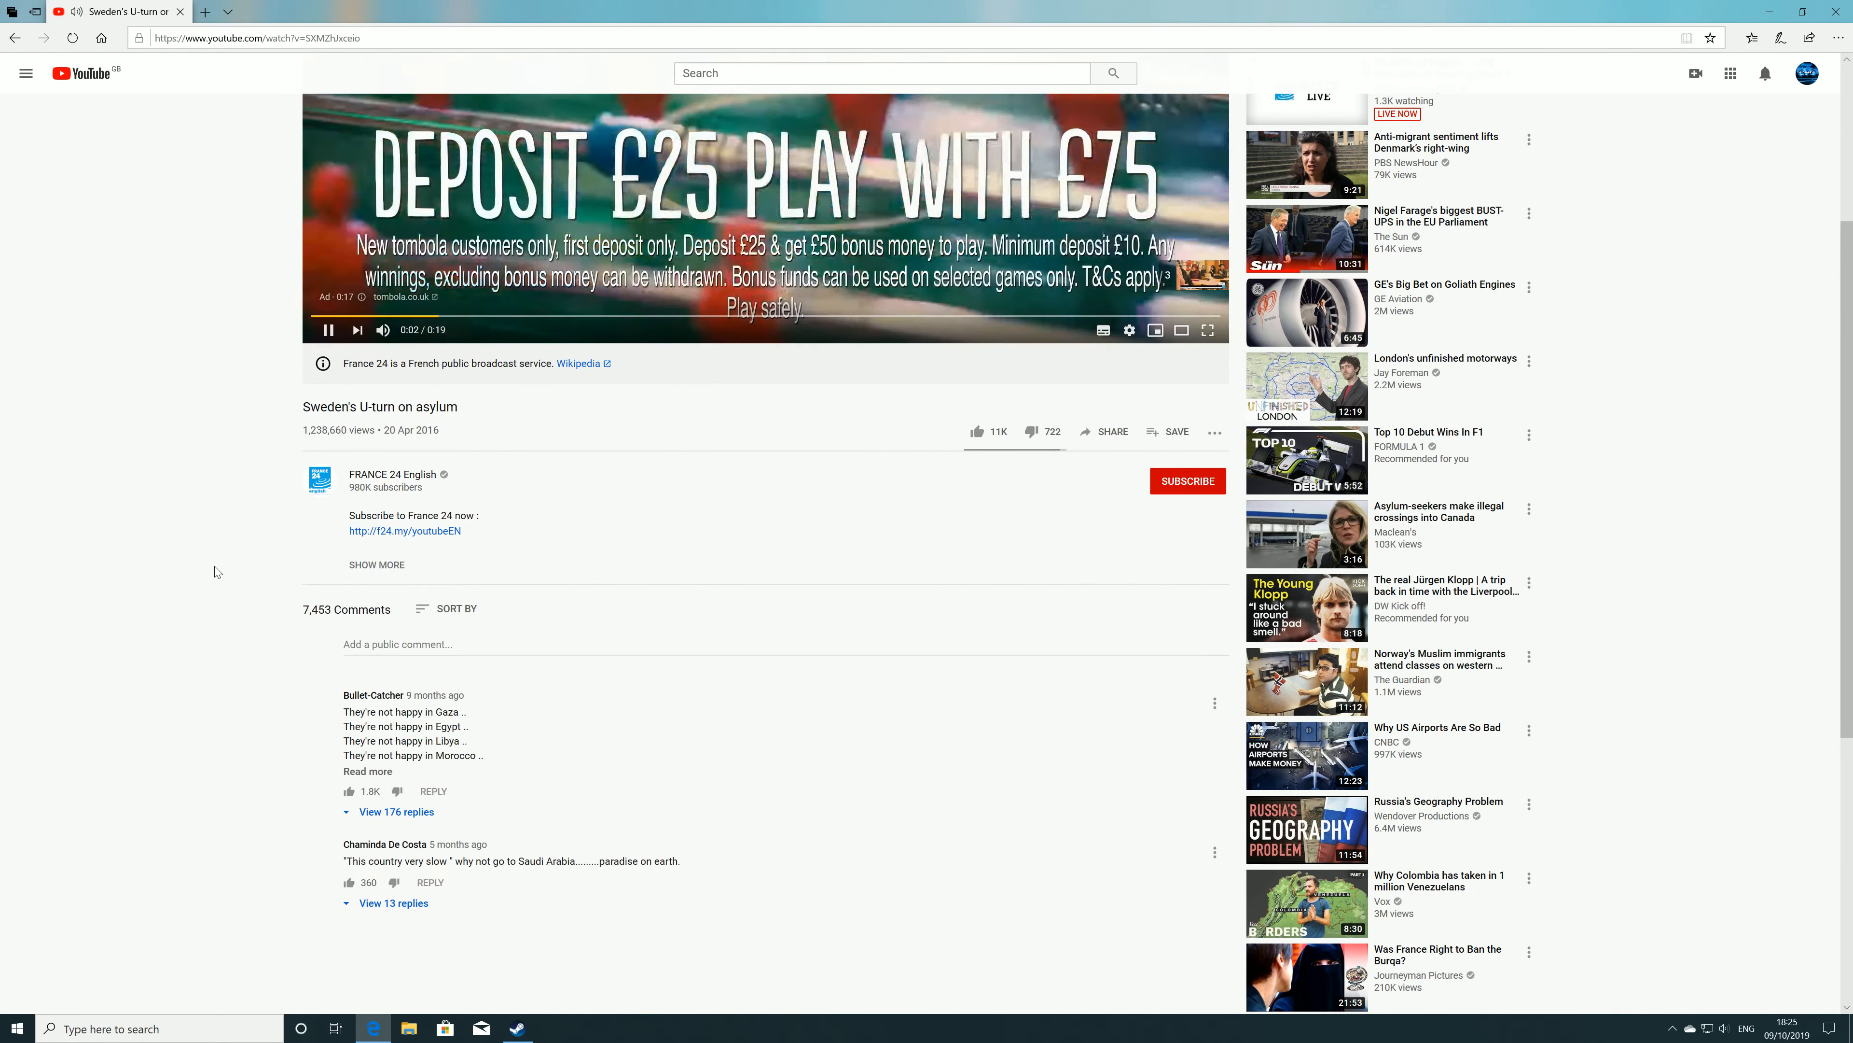
scroll("down", 3)
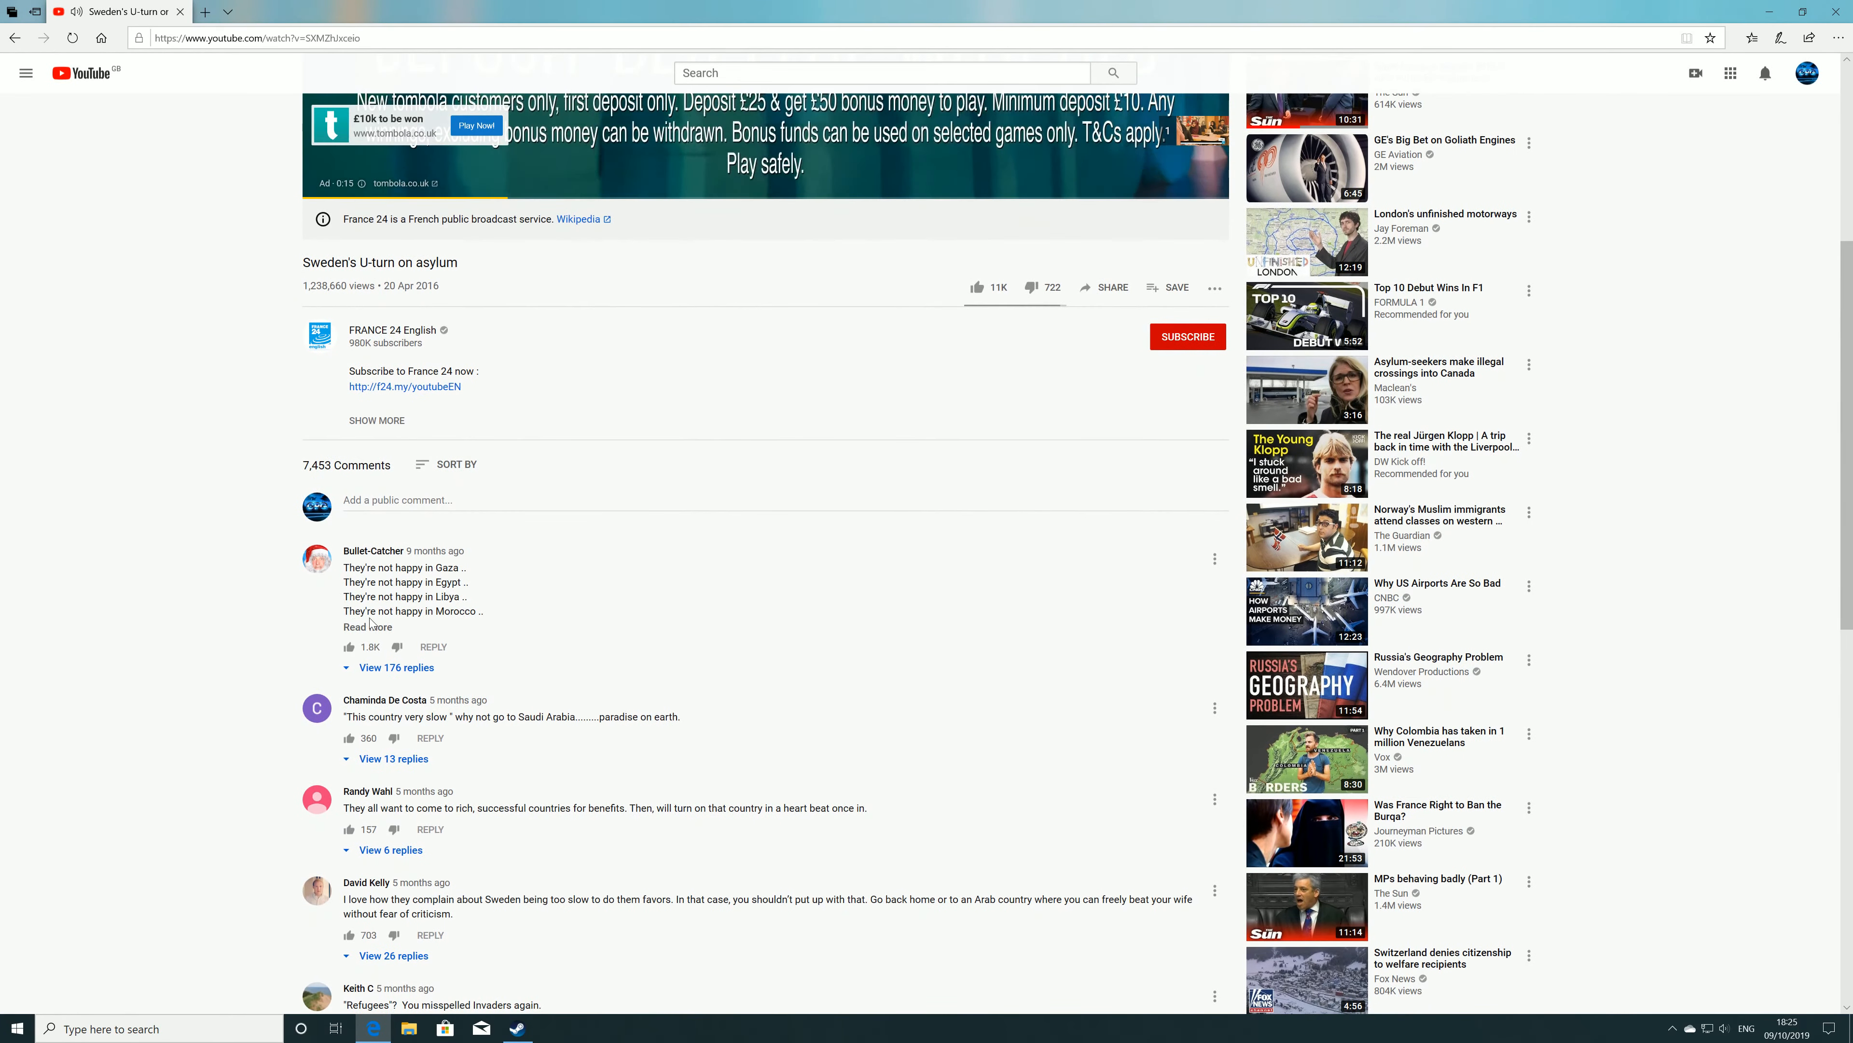
left_click(367, 625)
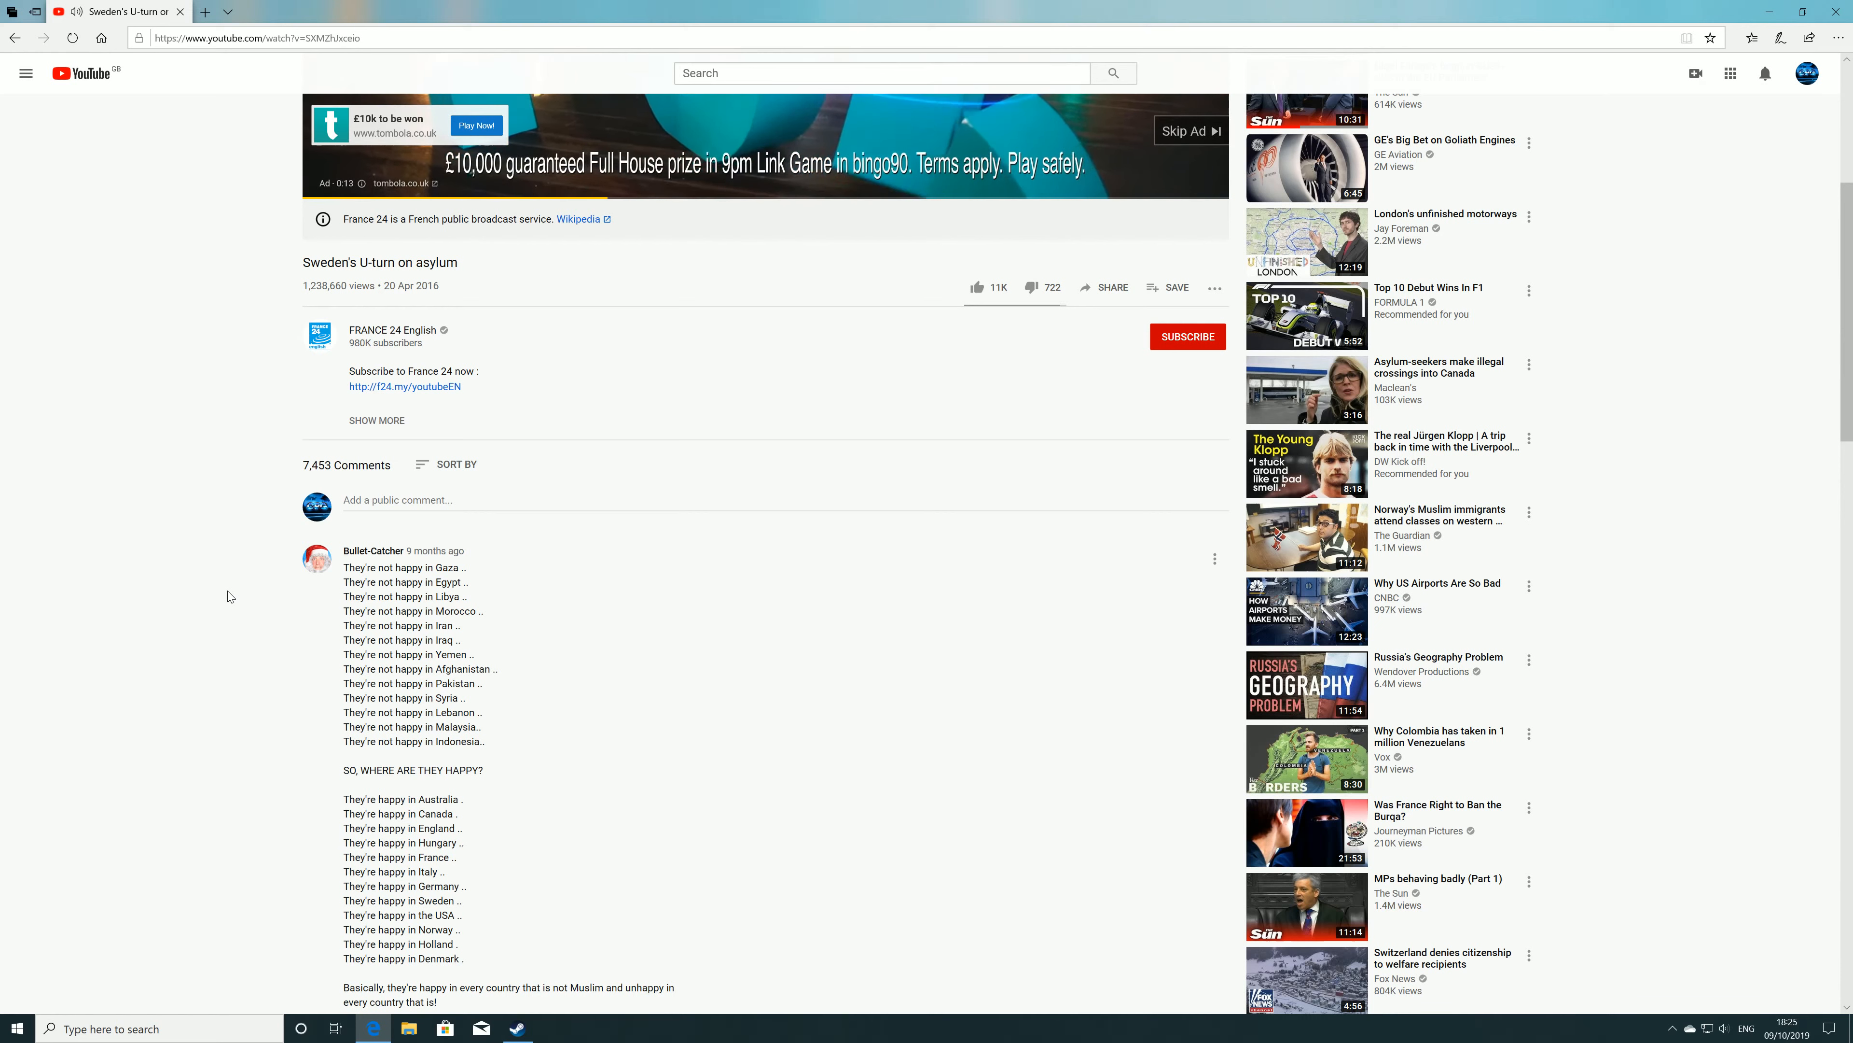
scroll("down", 3)
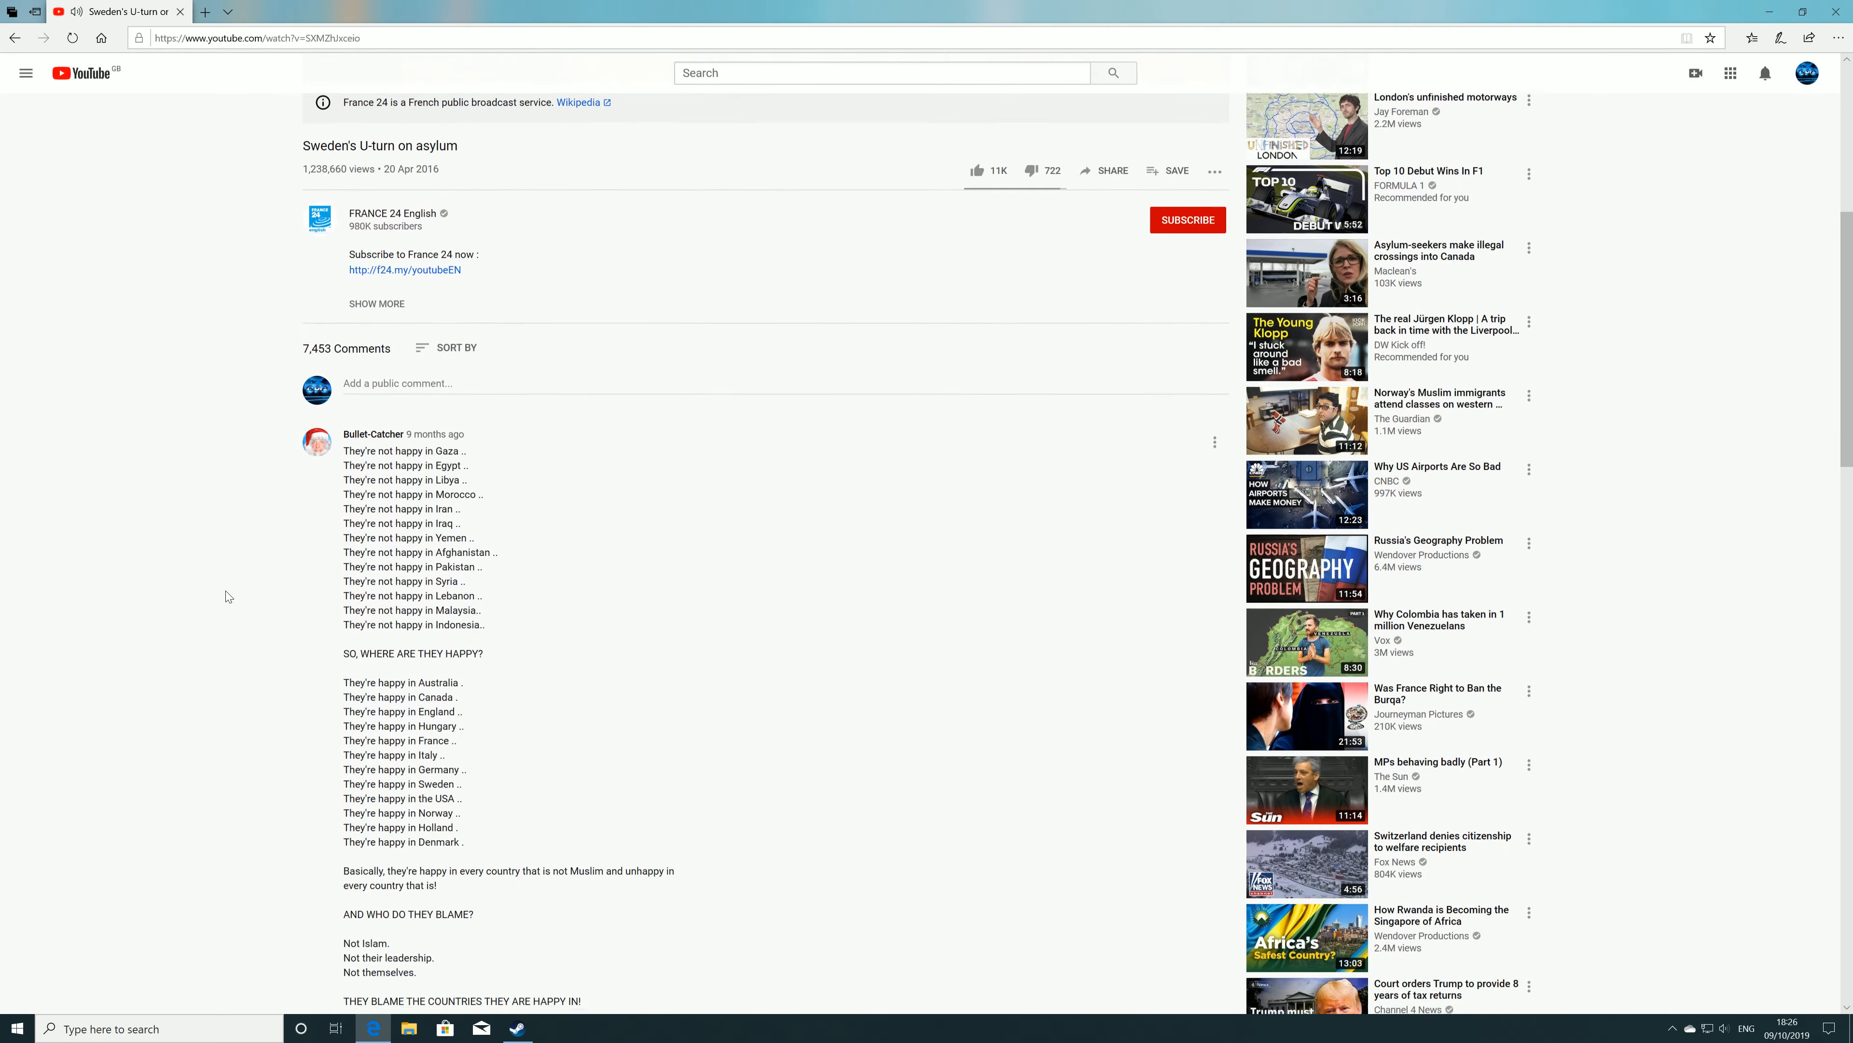
scroll("down", 3)
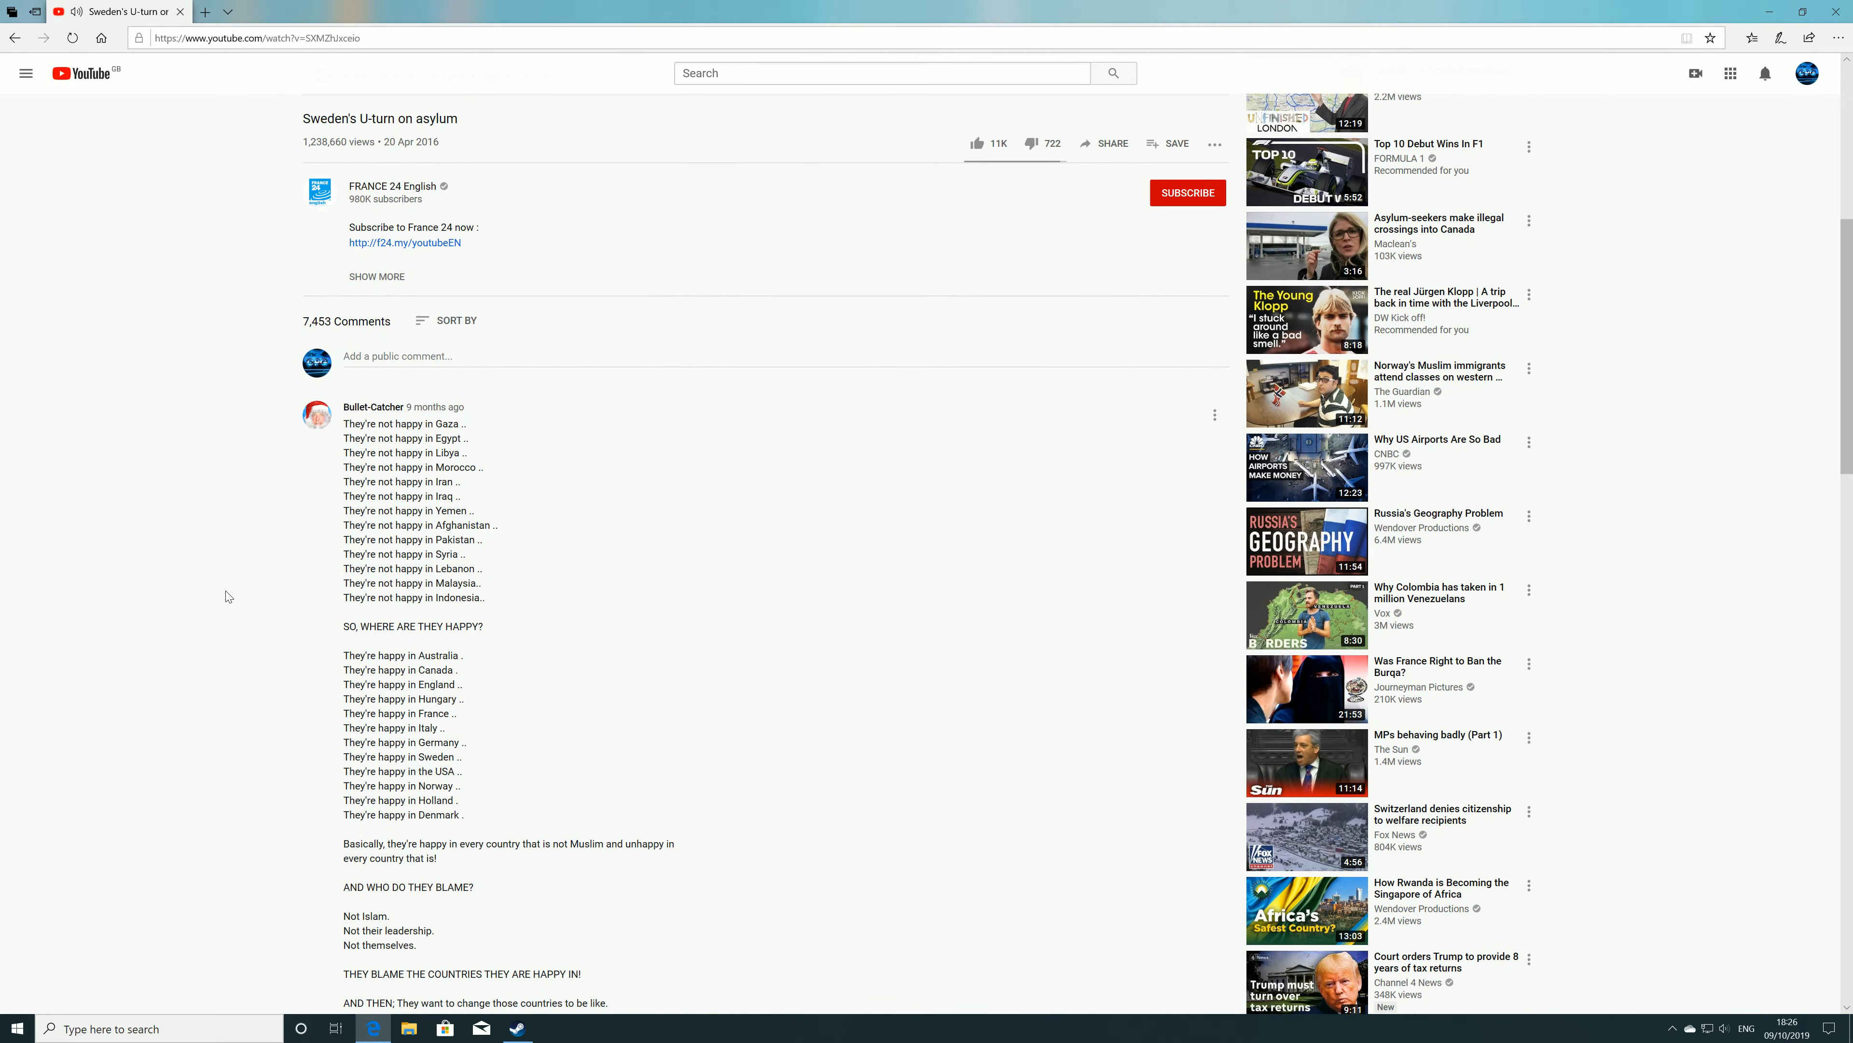
scroll("down", 3)
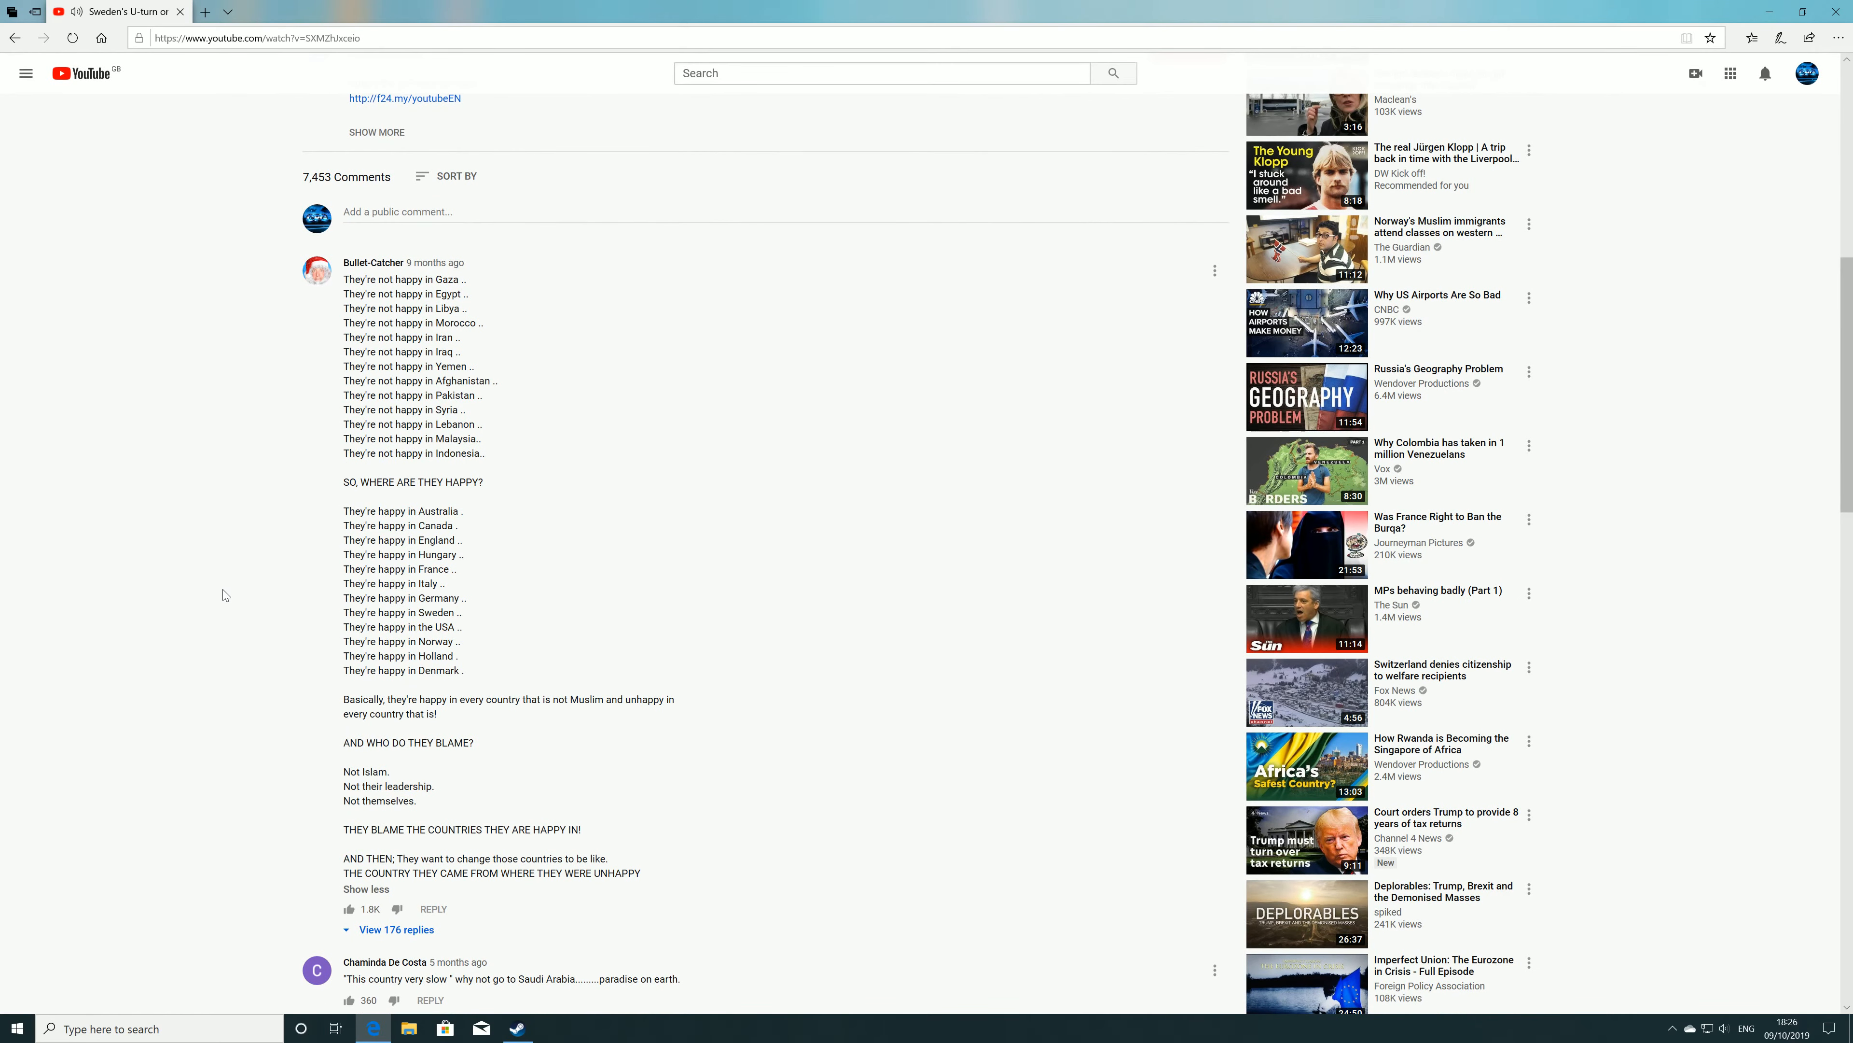
scroll("down", 3)
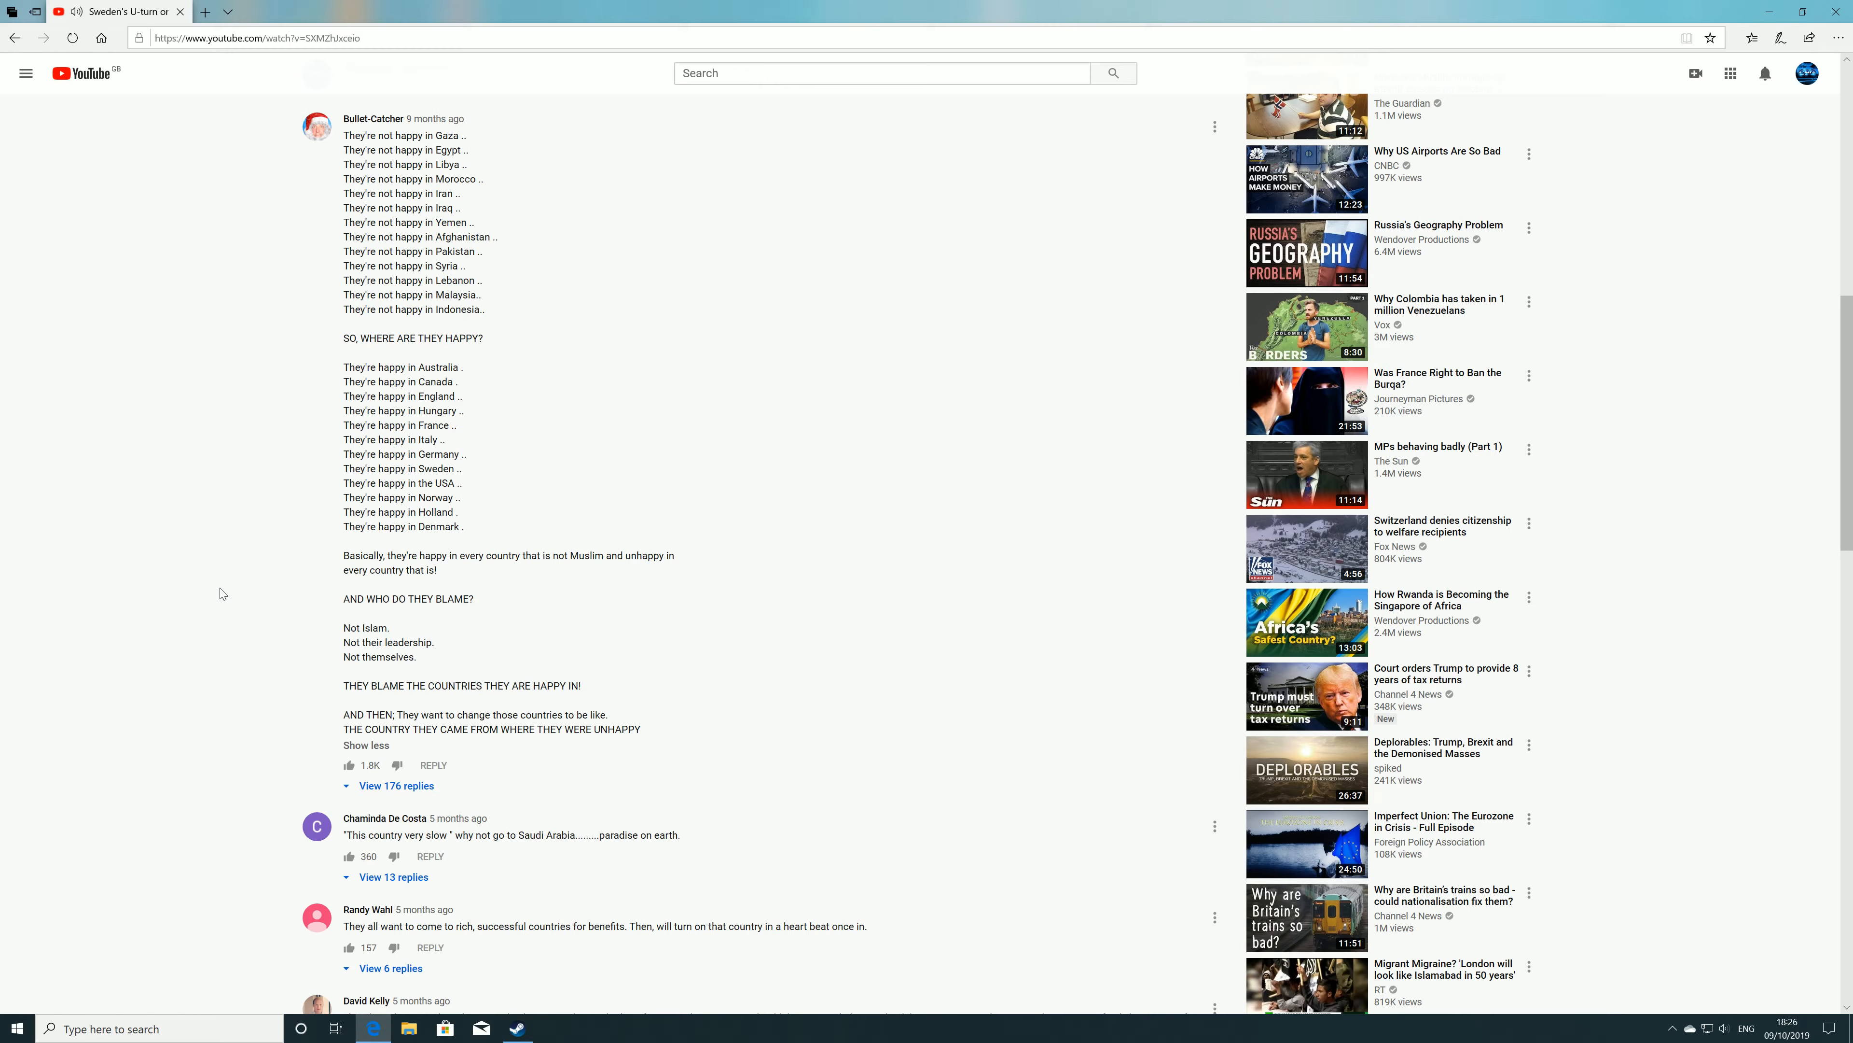
Step: Browse up and down through the comments beneath the France 24 asylum video
scroll("up", 3)
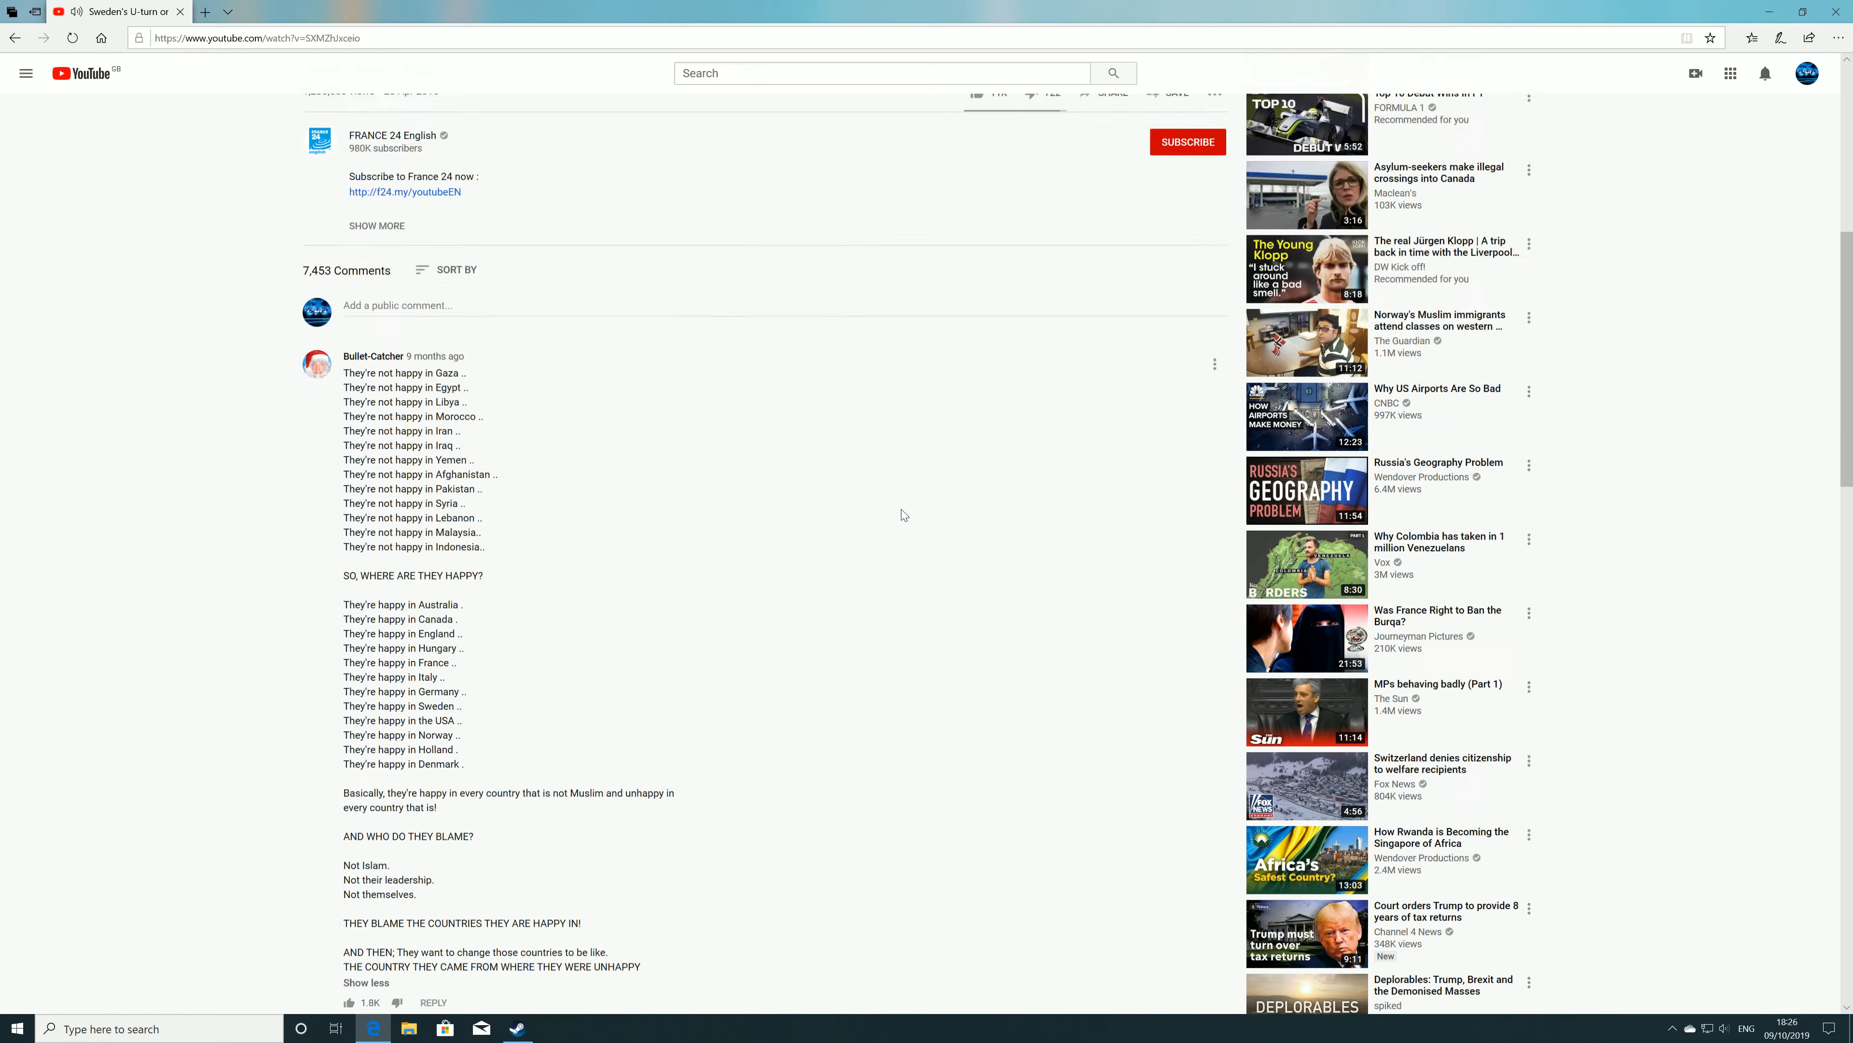
scroll("down", 3)
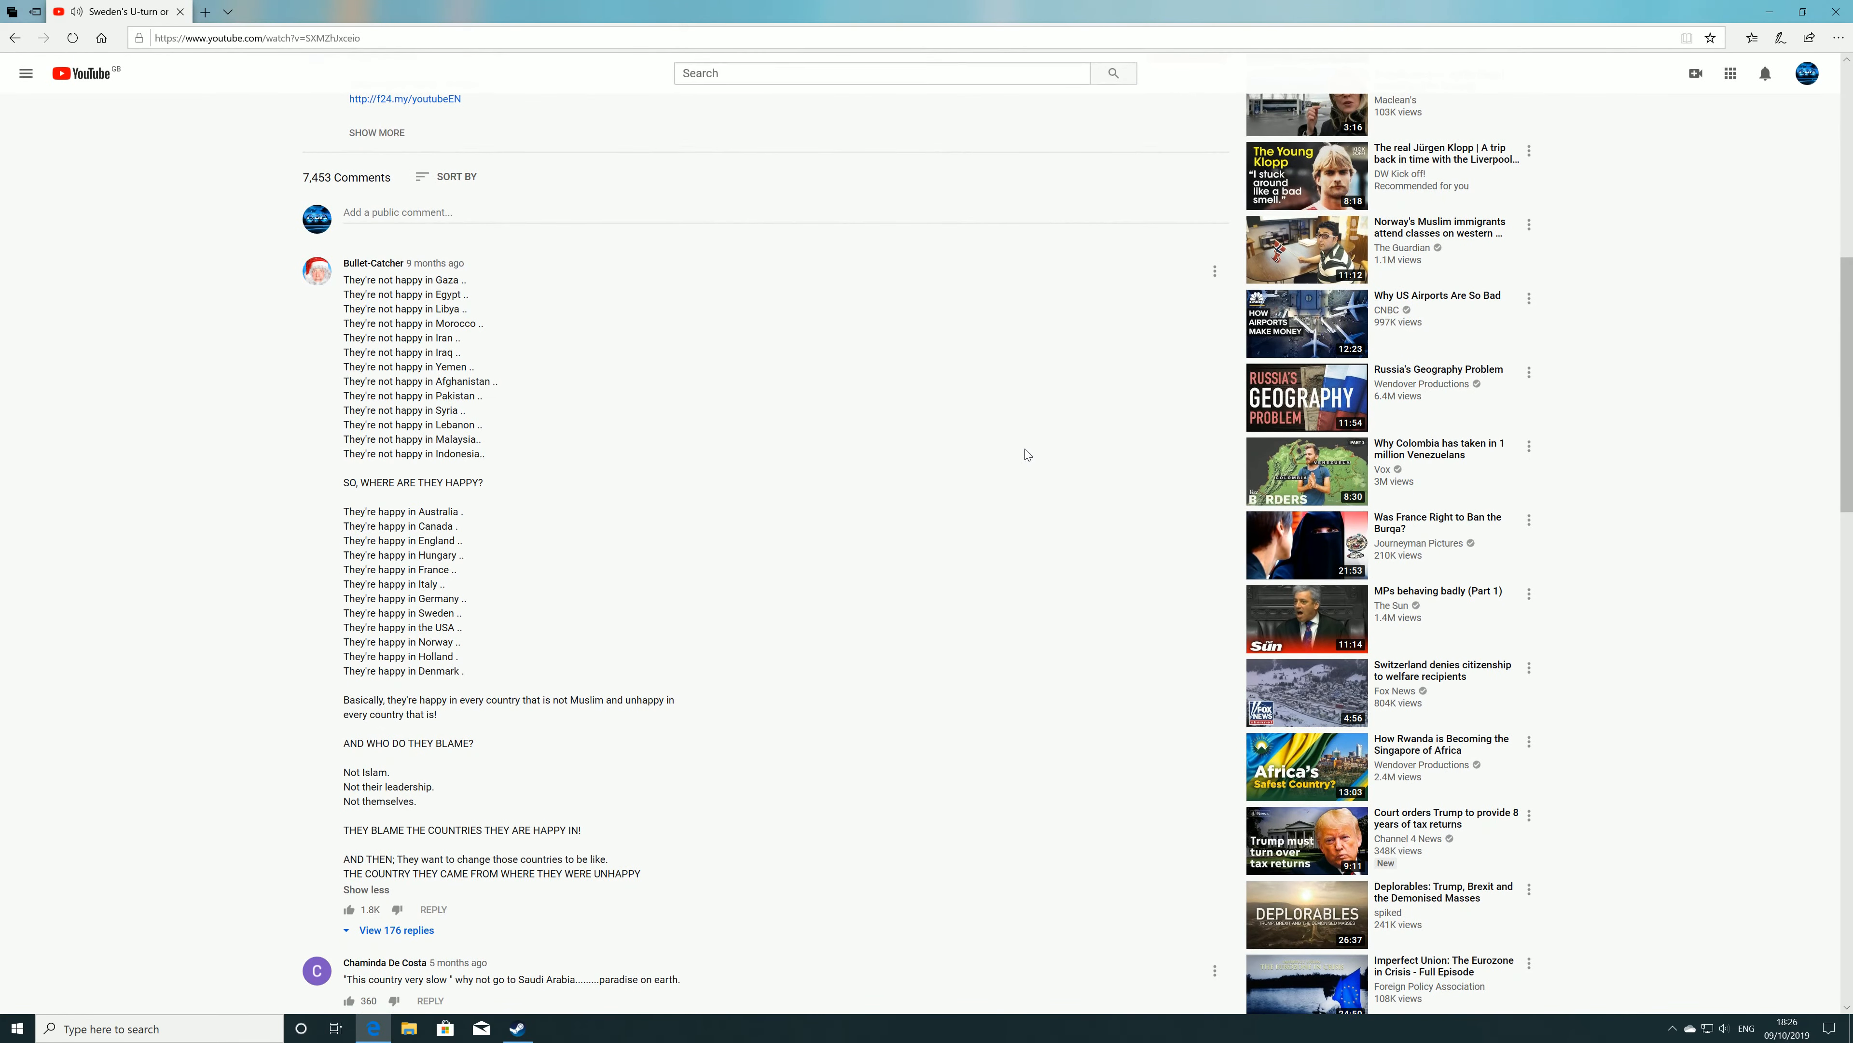
scroll("up", 3)
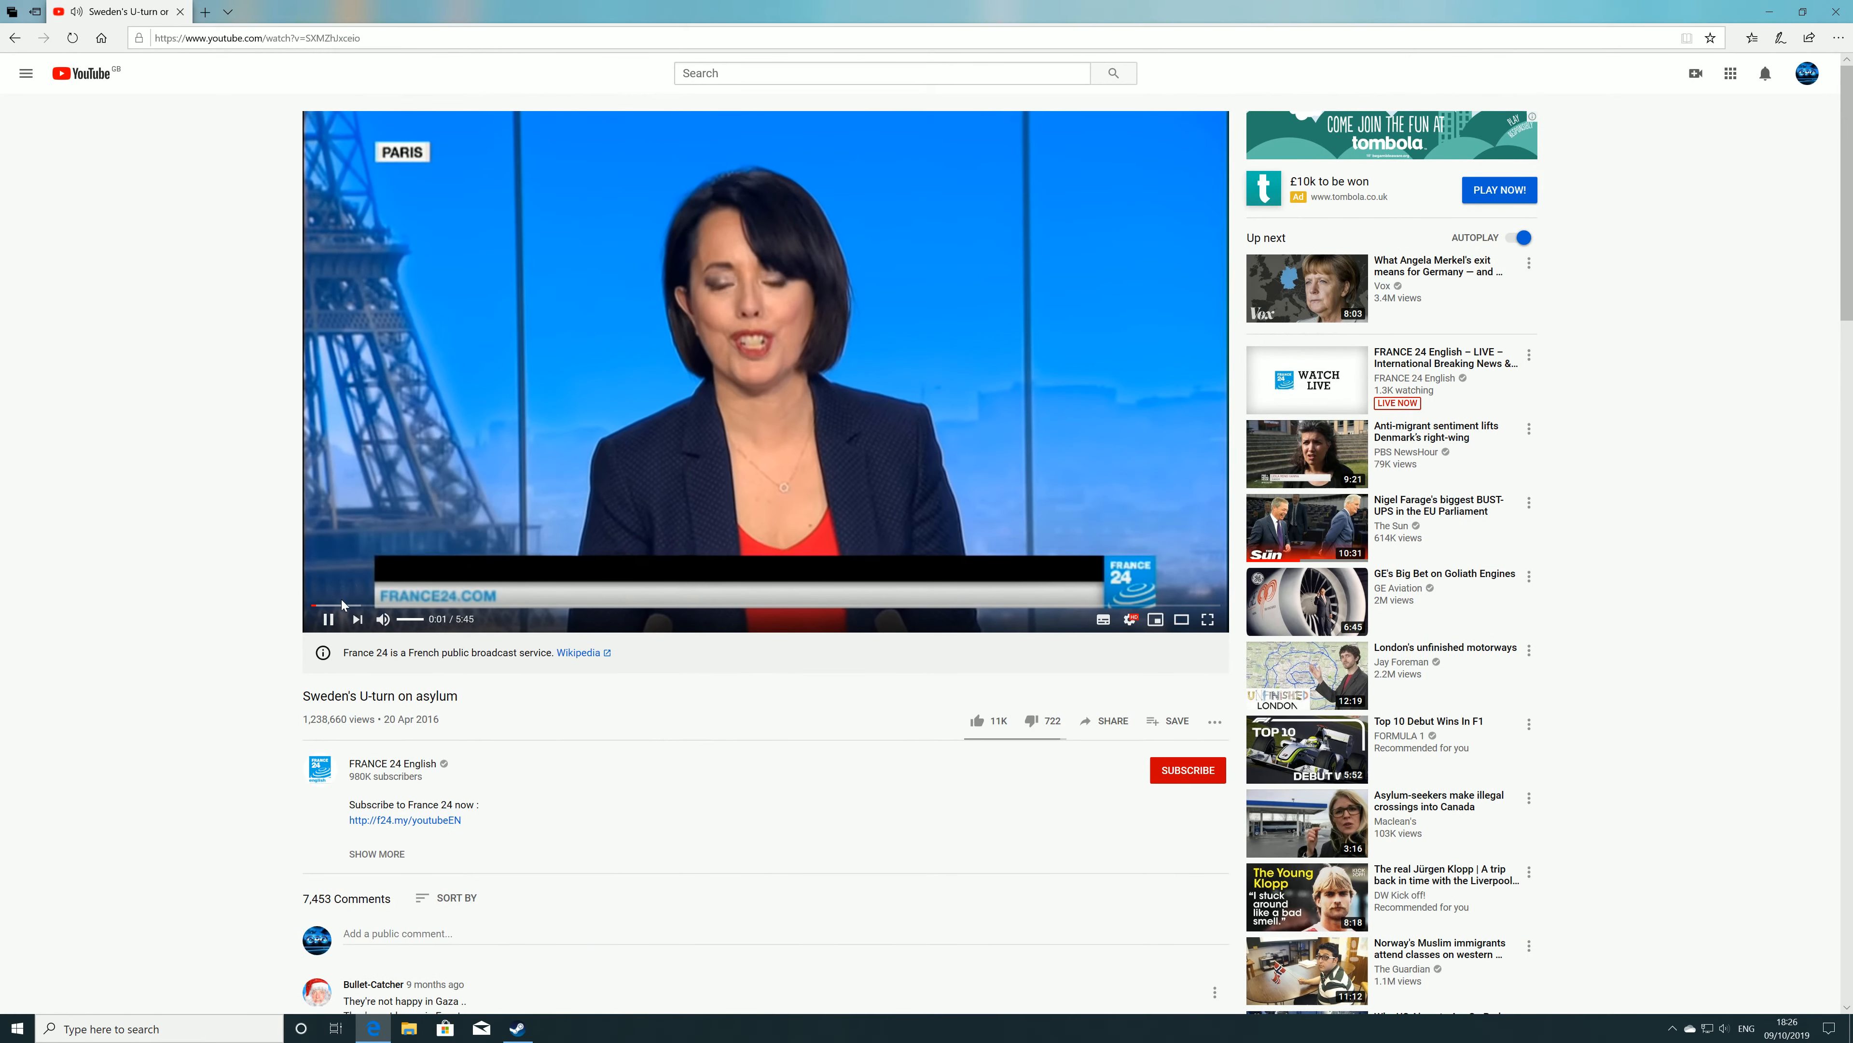
Step: Let the asylum report play, then move down to the later viewer comments
left_click(385, 607)
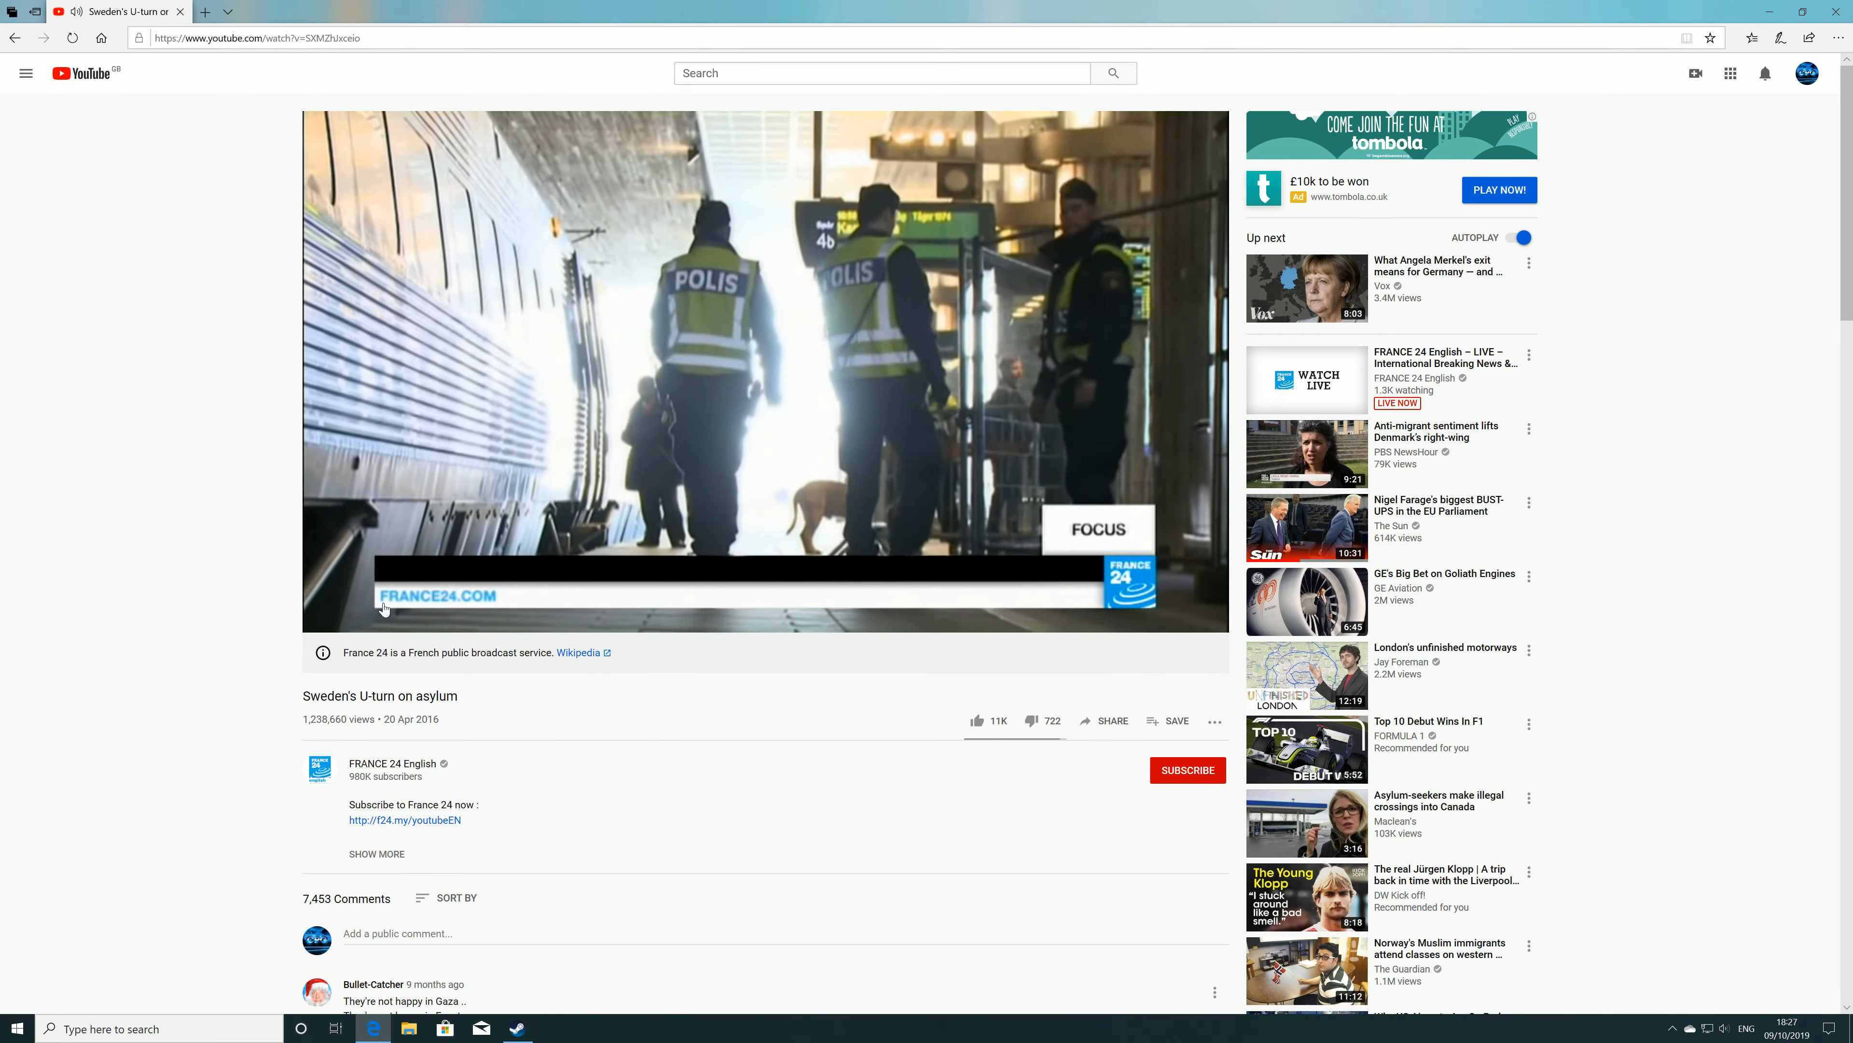
scroll("down", 3)
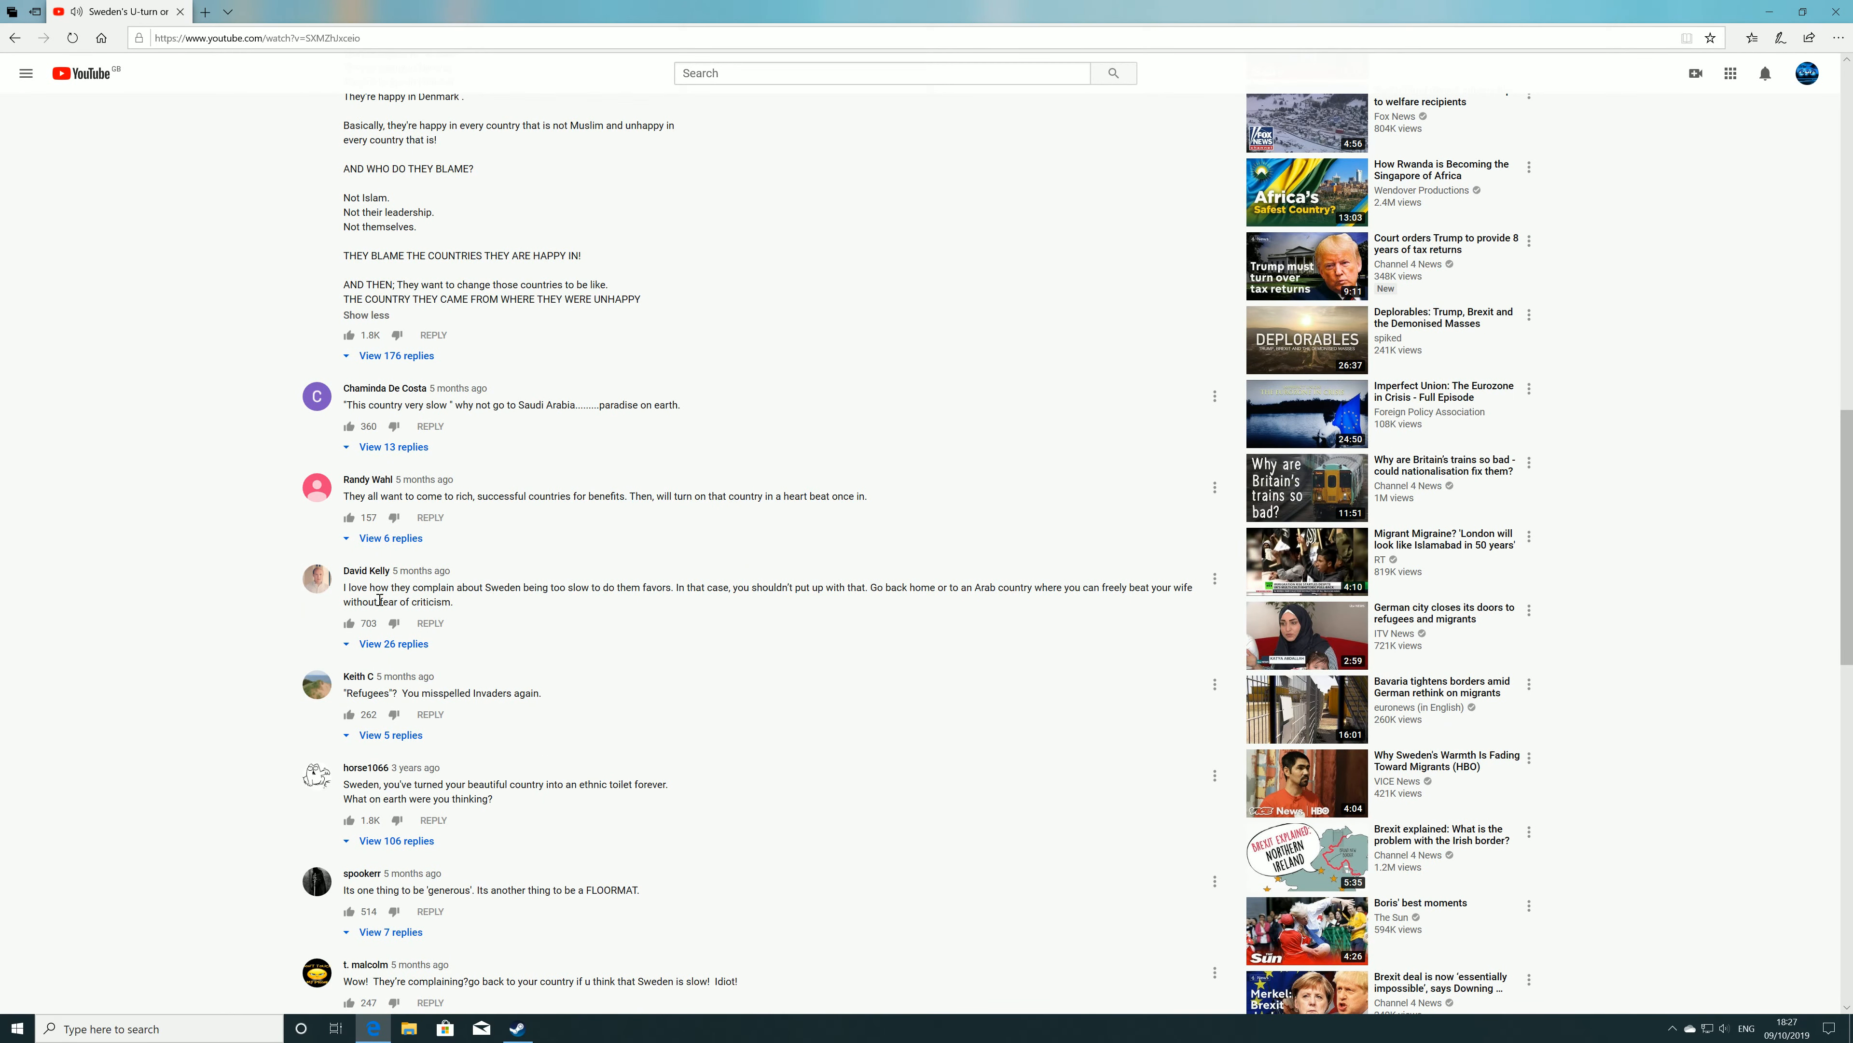
Step: Return to the top of the watch page where the France 24 report is playing
scroll("up", 3)
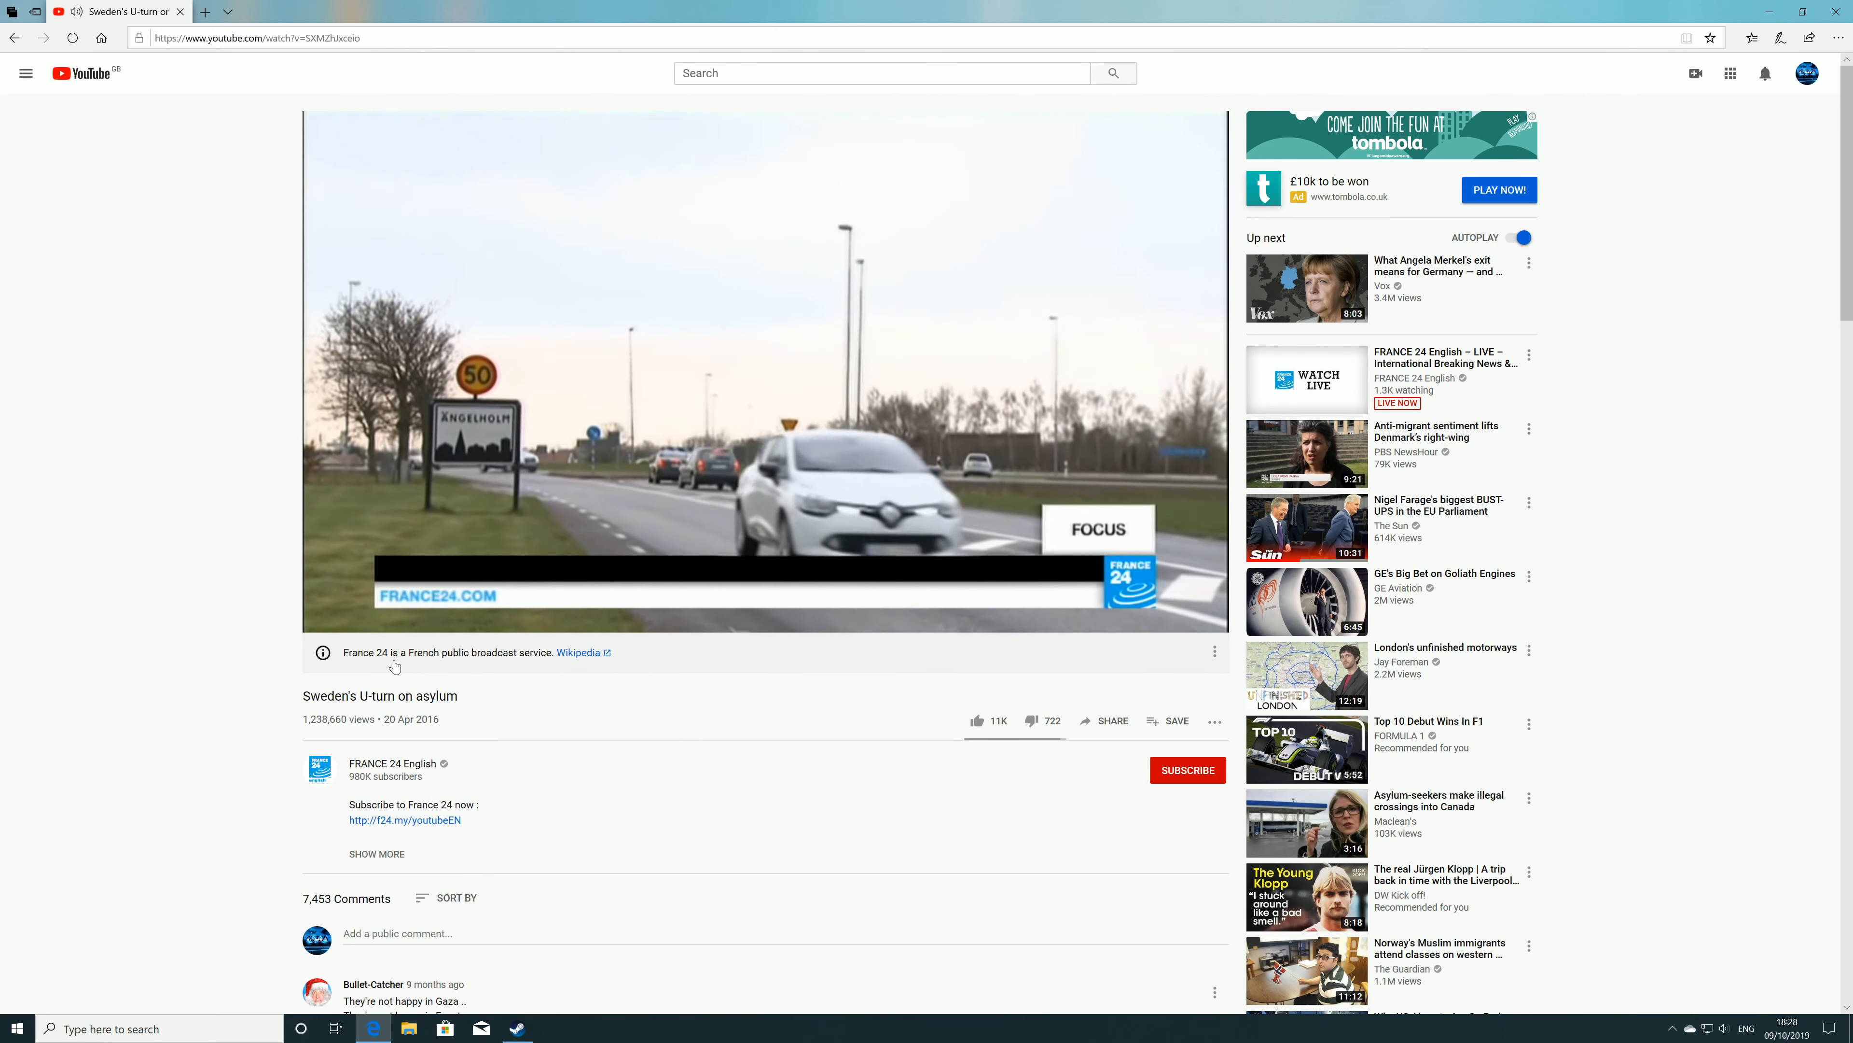
Step: Visit the Classic PC Games channel's About tab via the account menu, then return to its Home
left_click(1806, 74)
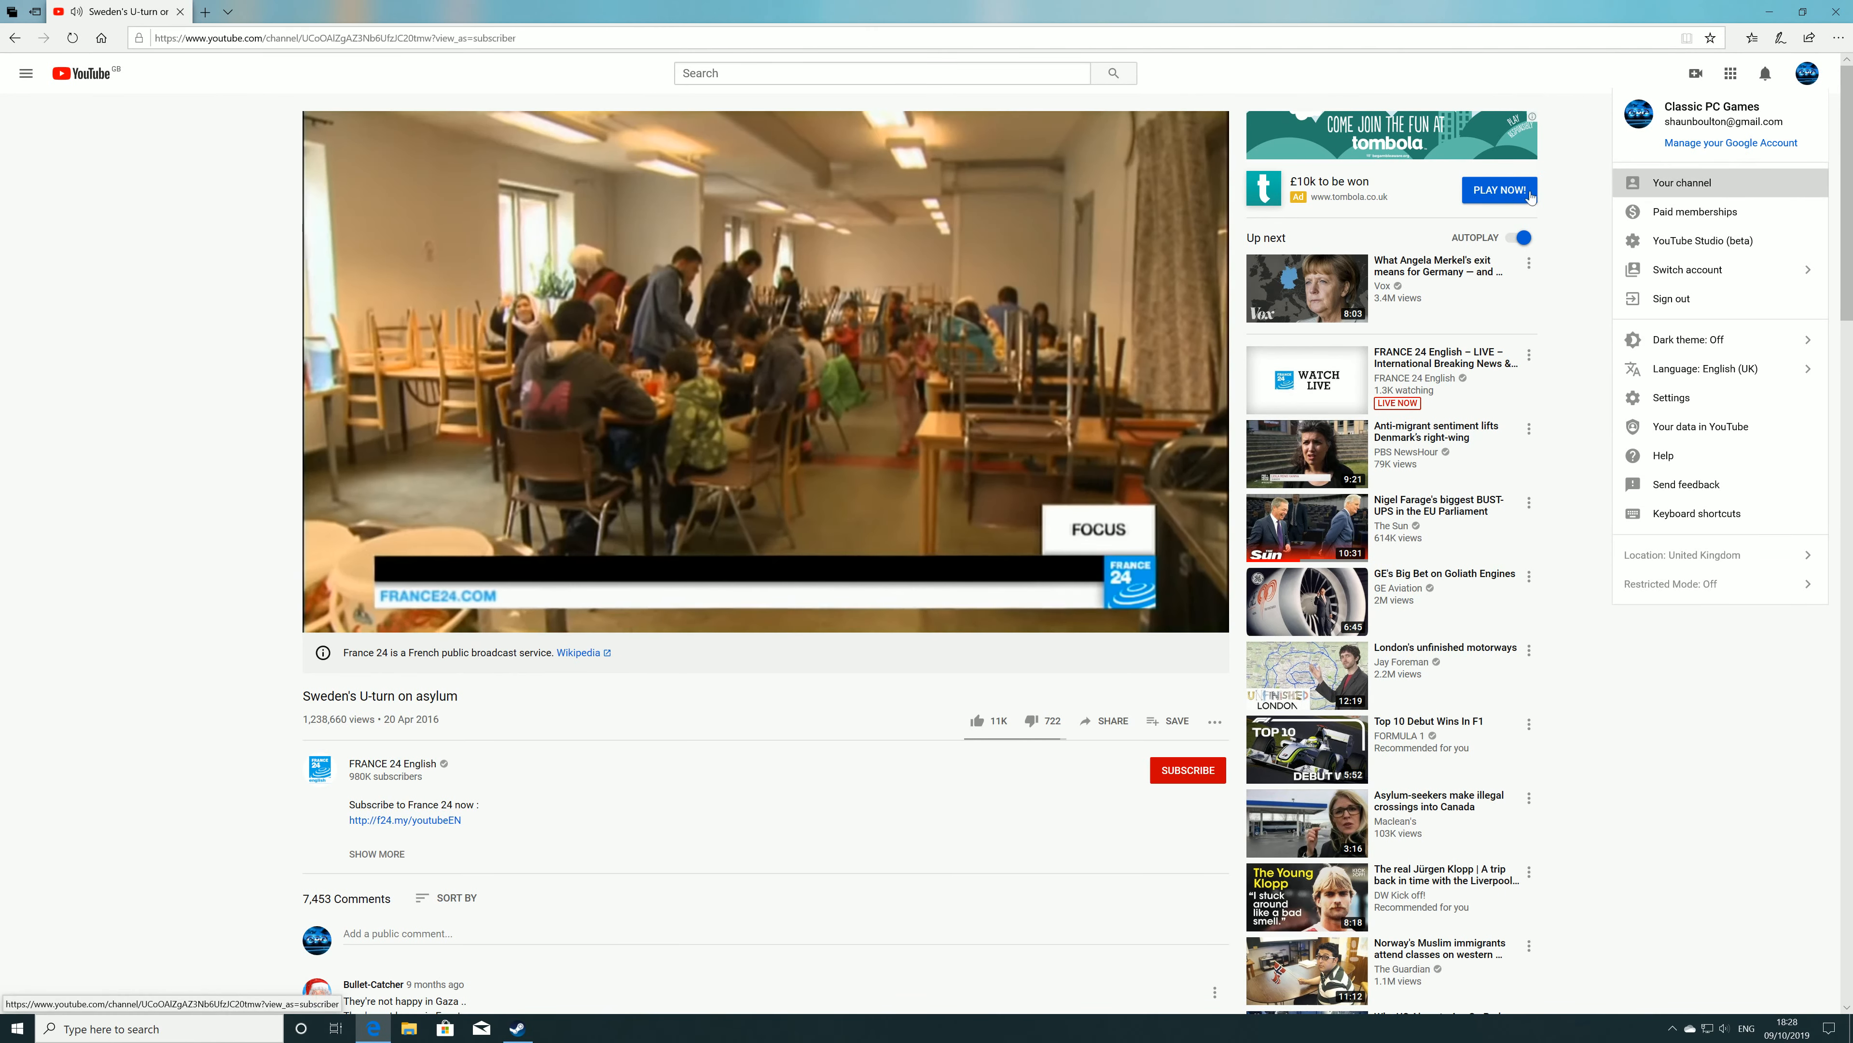
left_click(1680, 182)
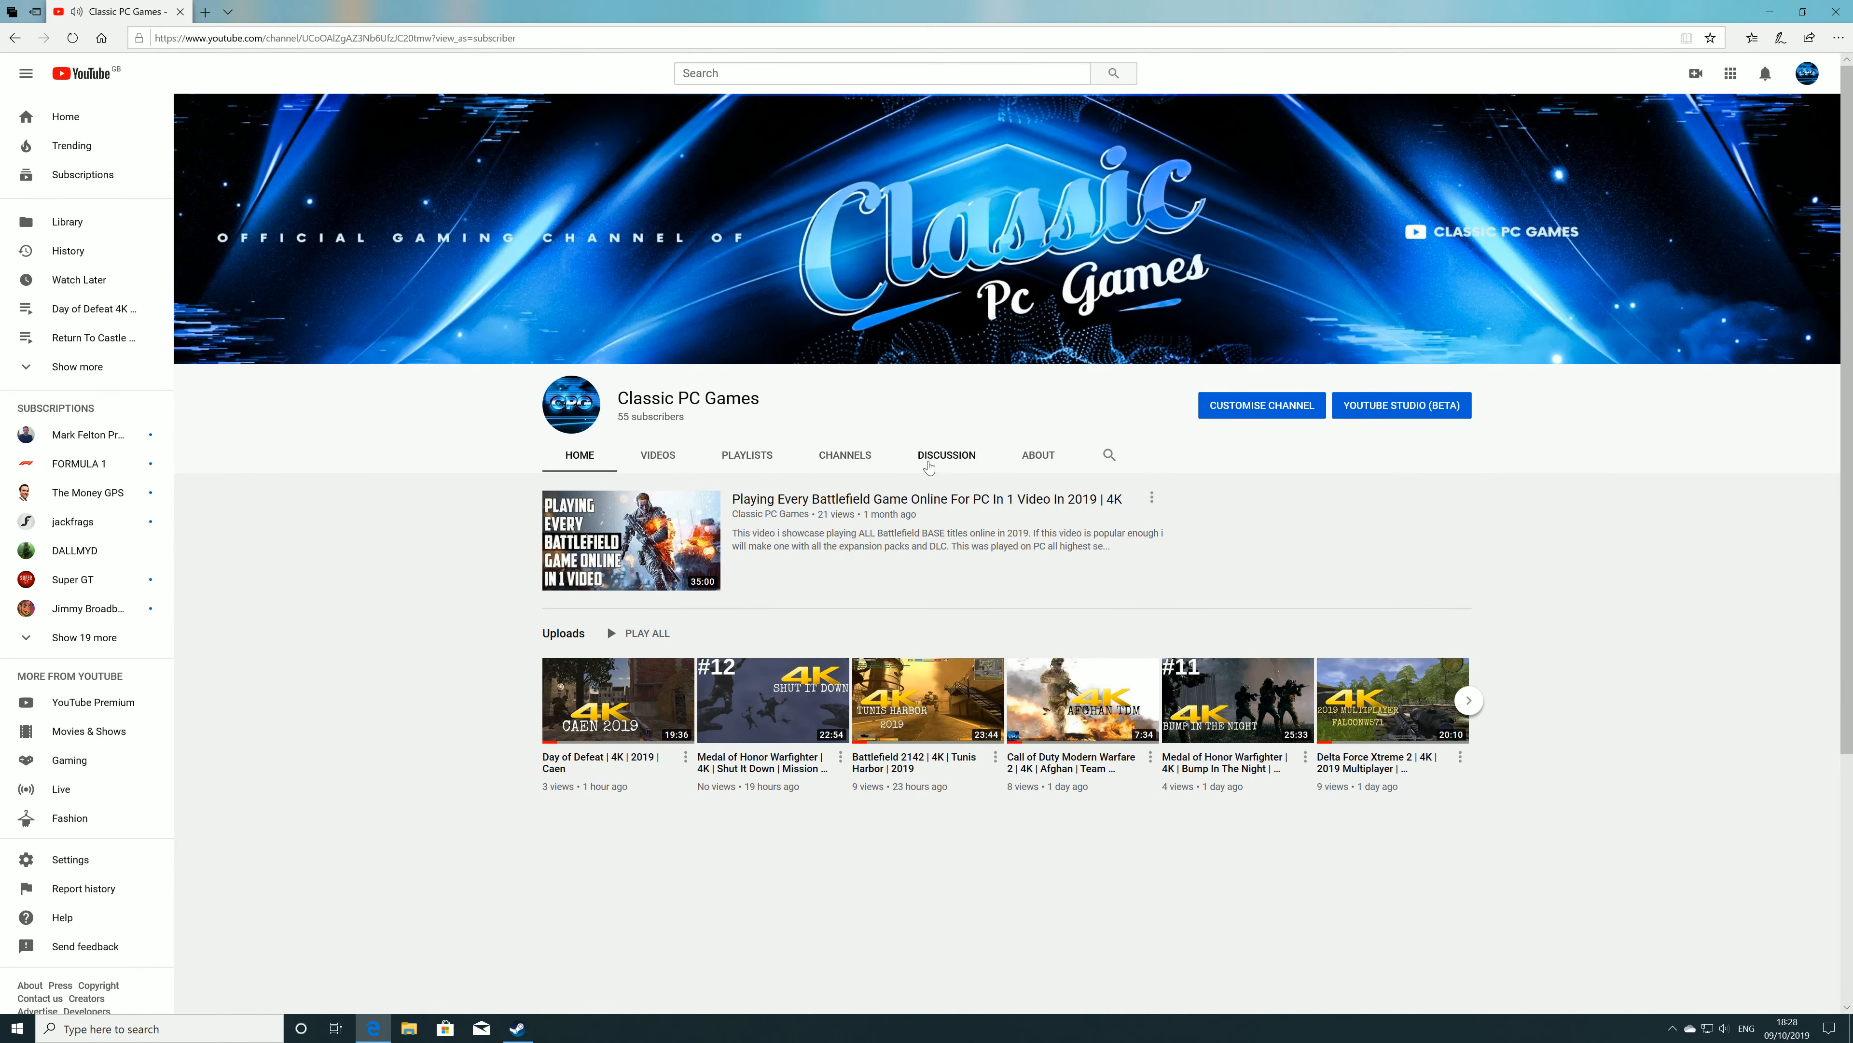
left_click(1038, 455)
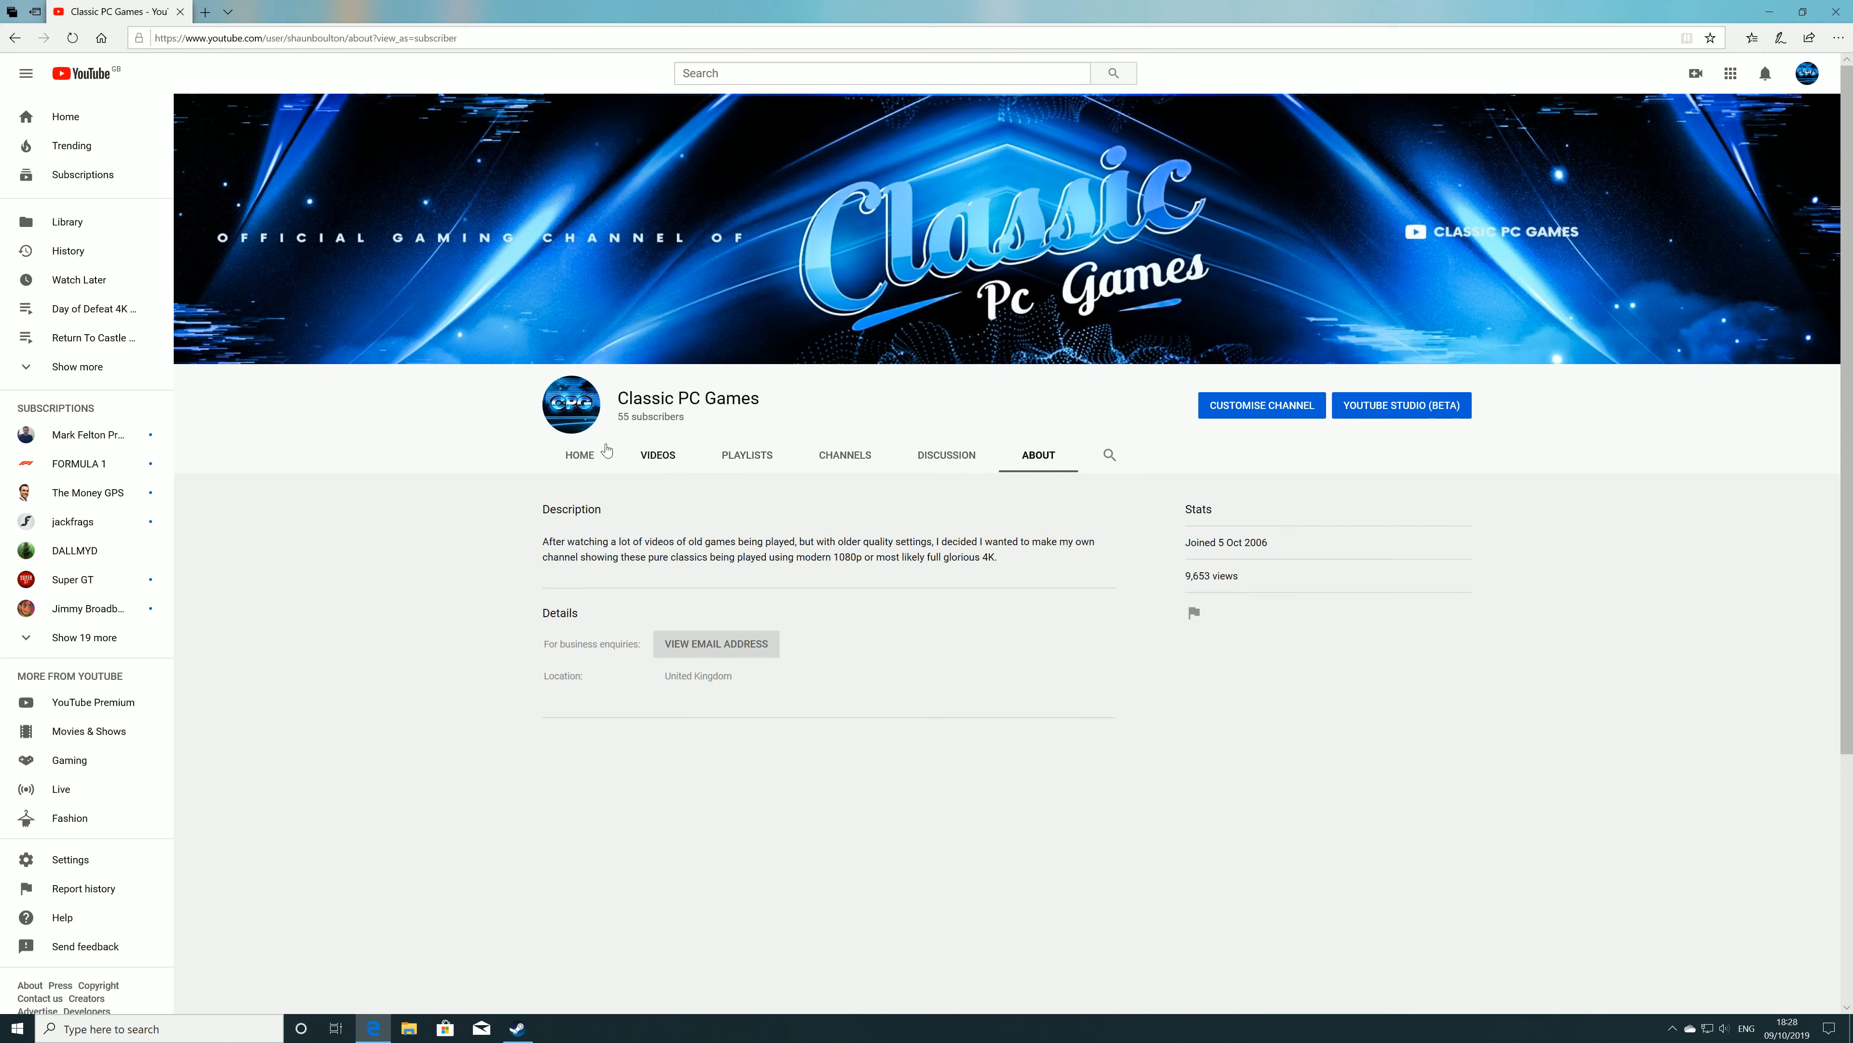
left_click(579, 454)
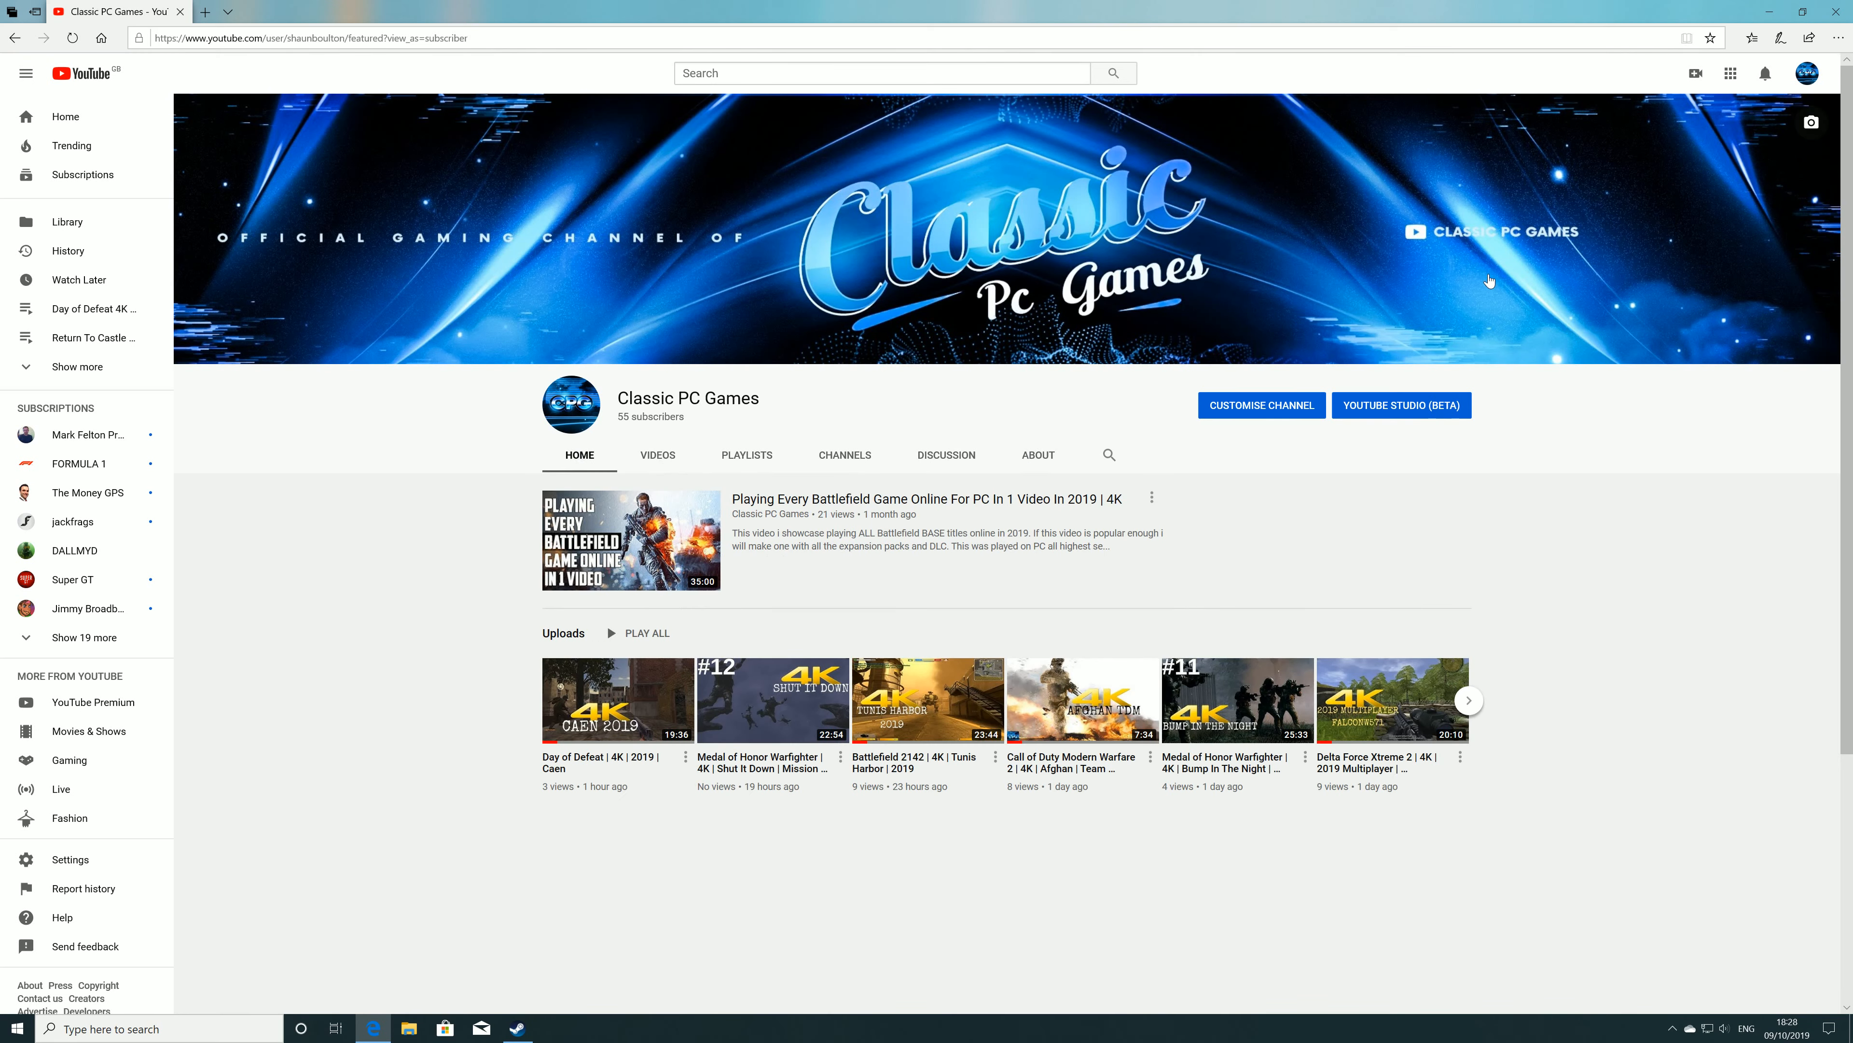